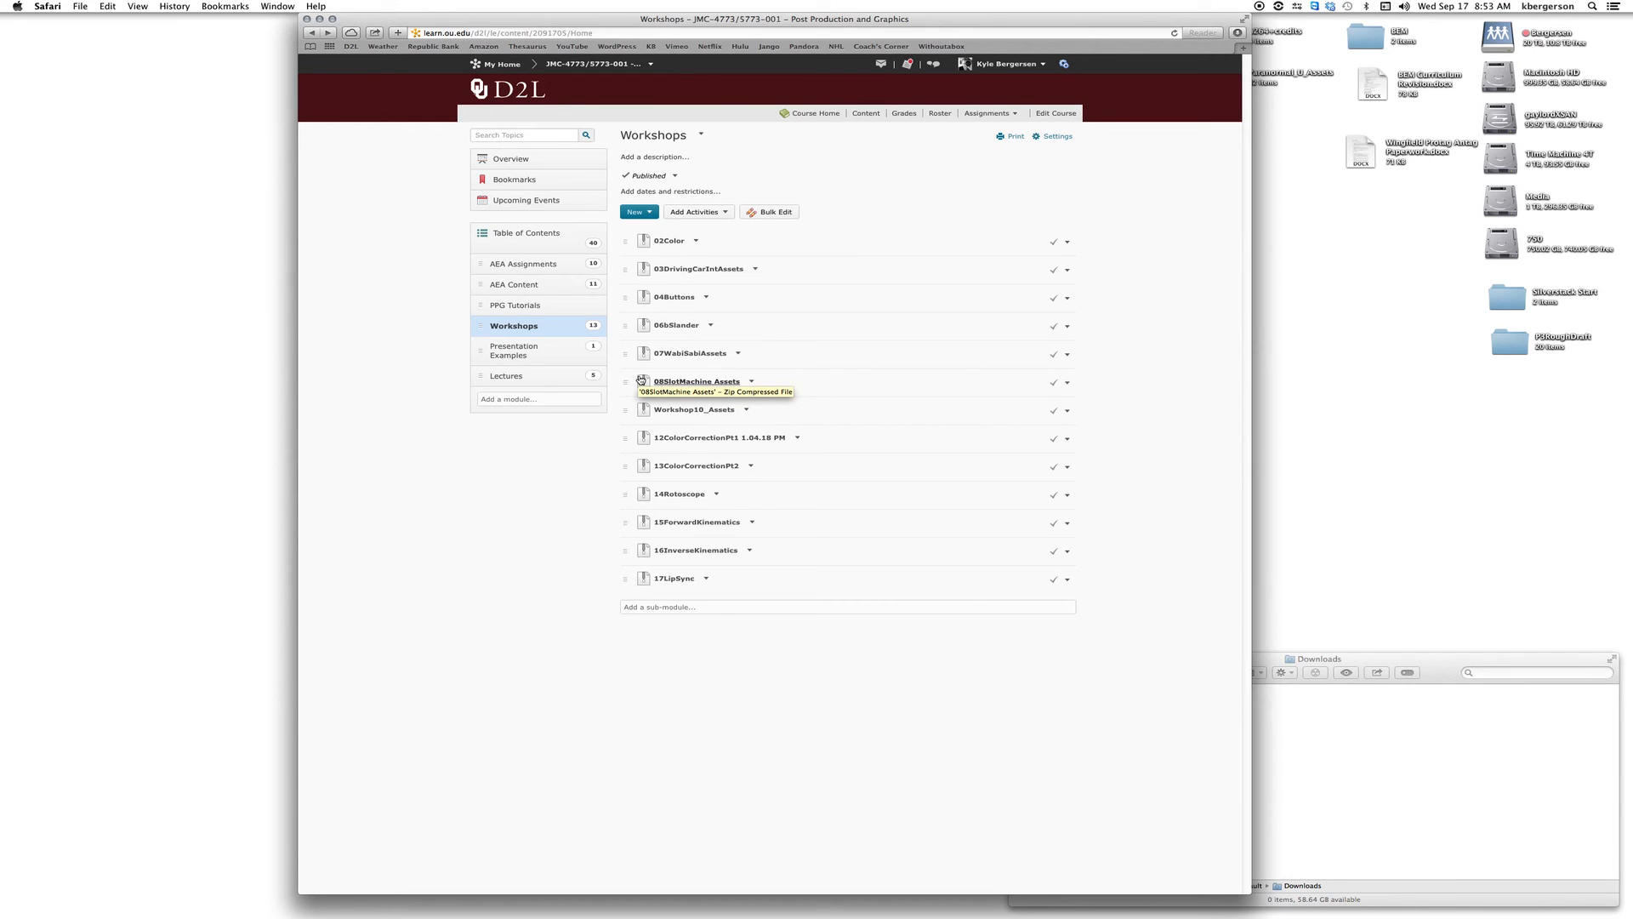
mouse_move(676, 325)
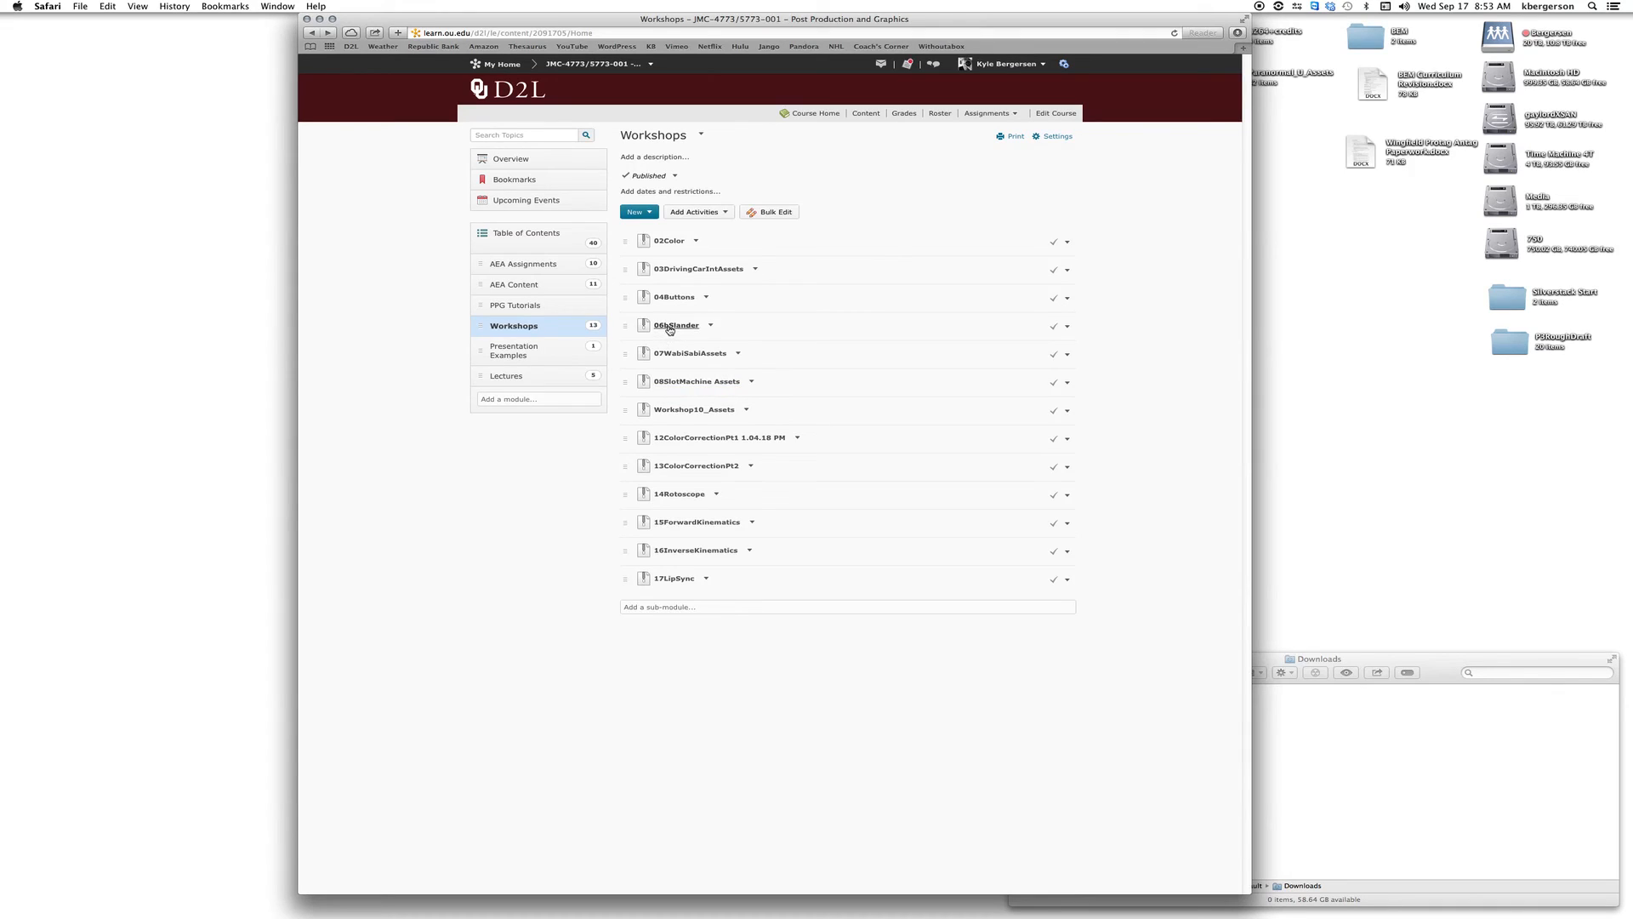
mouse_move(675, 325)
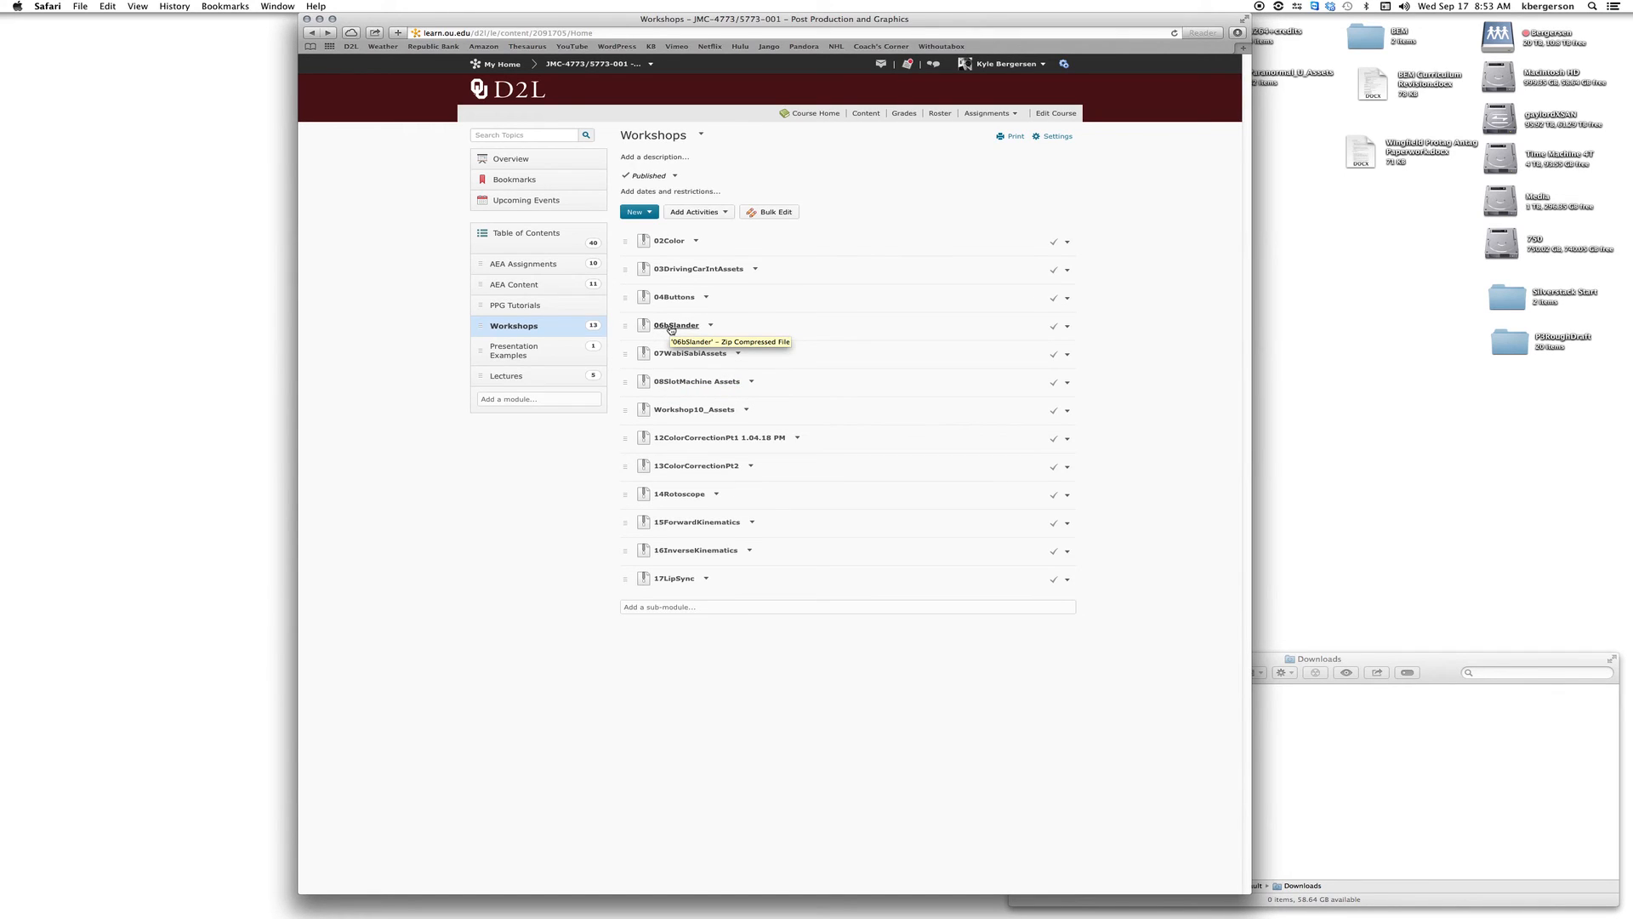
Download the 06bSlander zip from the Workshops list and put the Slander folder on the desktop.
left_click(677, 325)
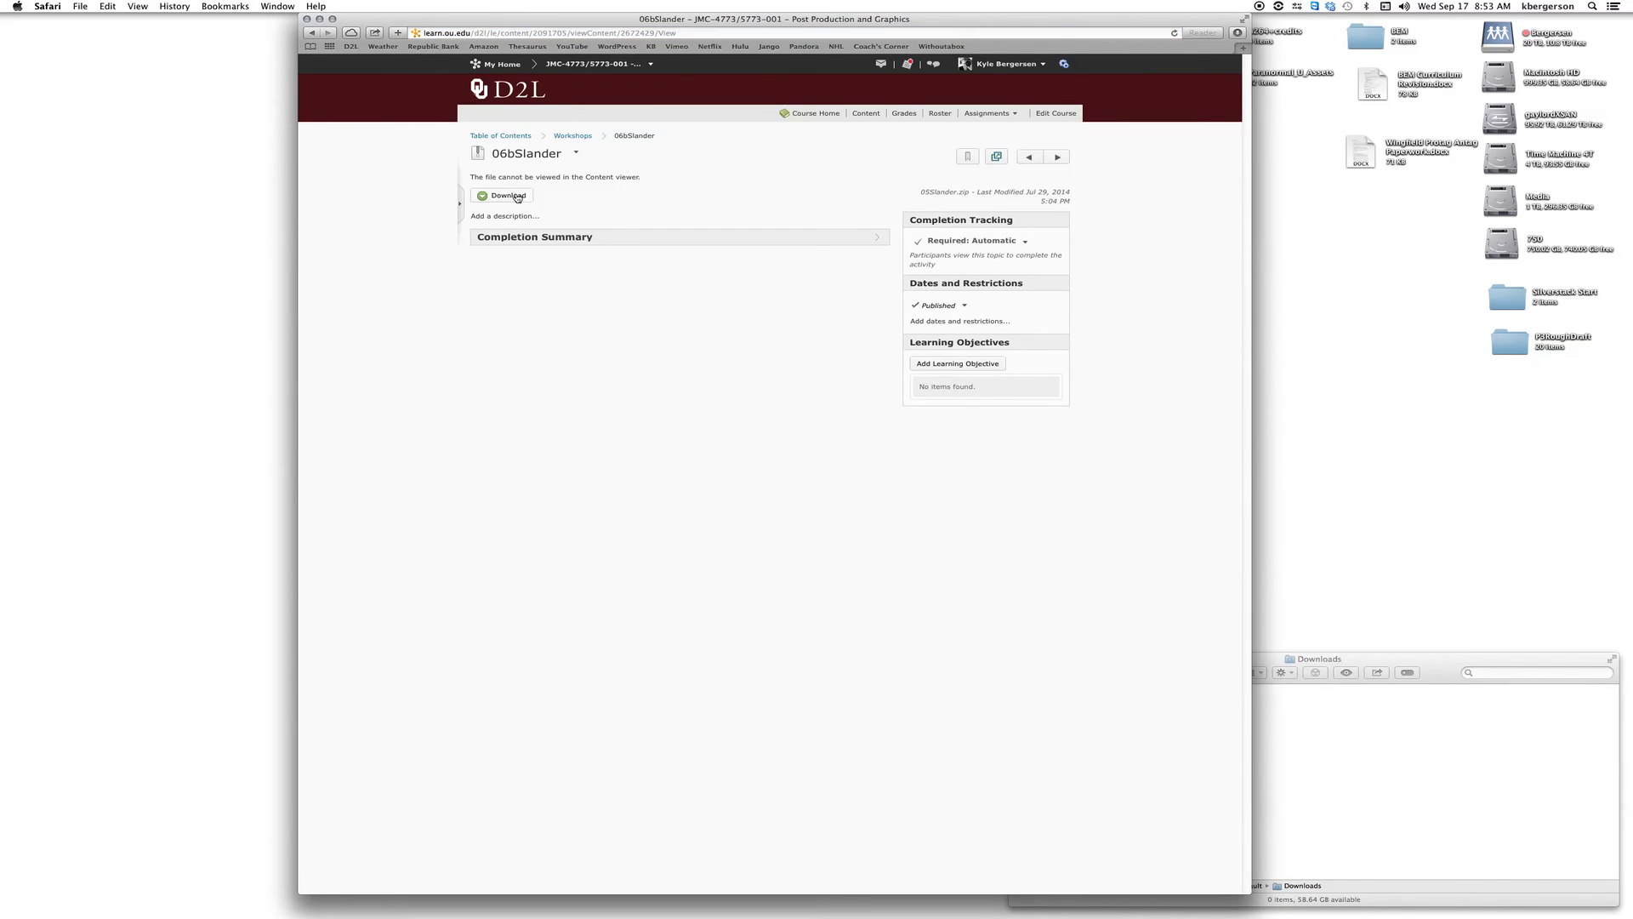
left_click(503, 196)
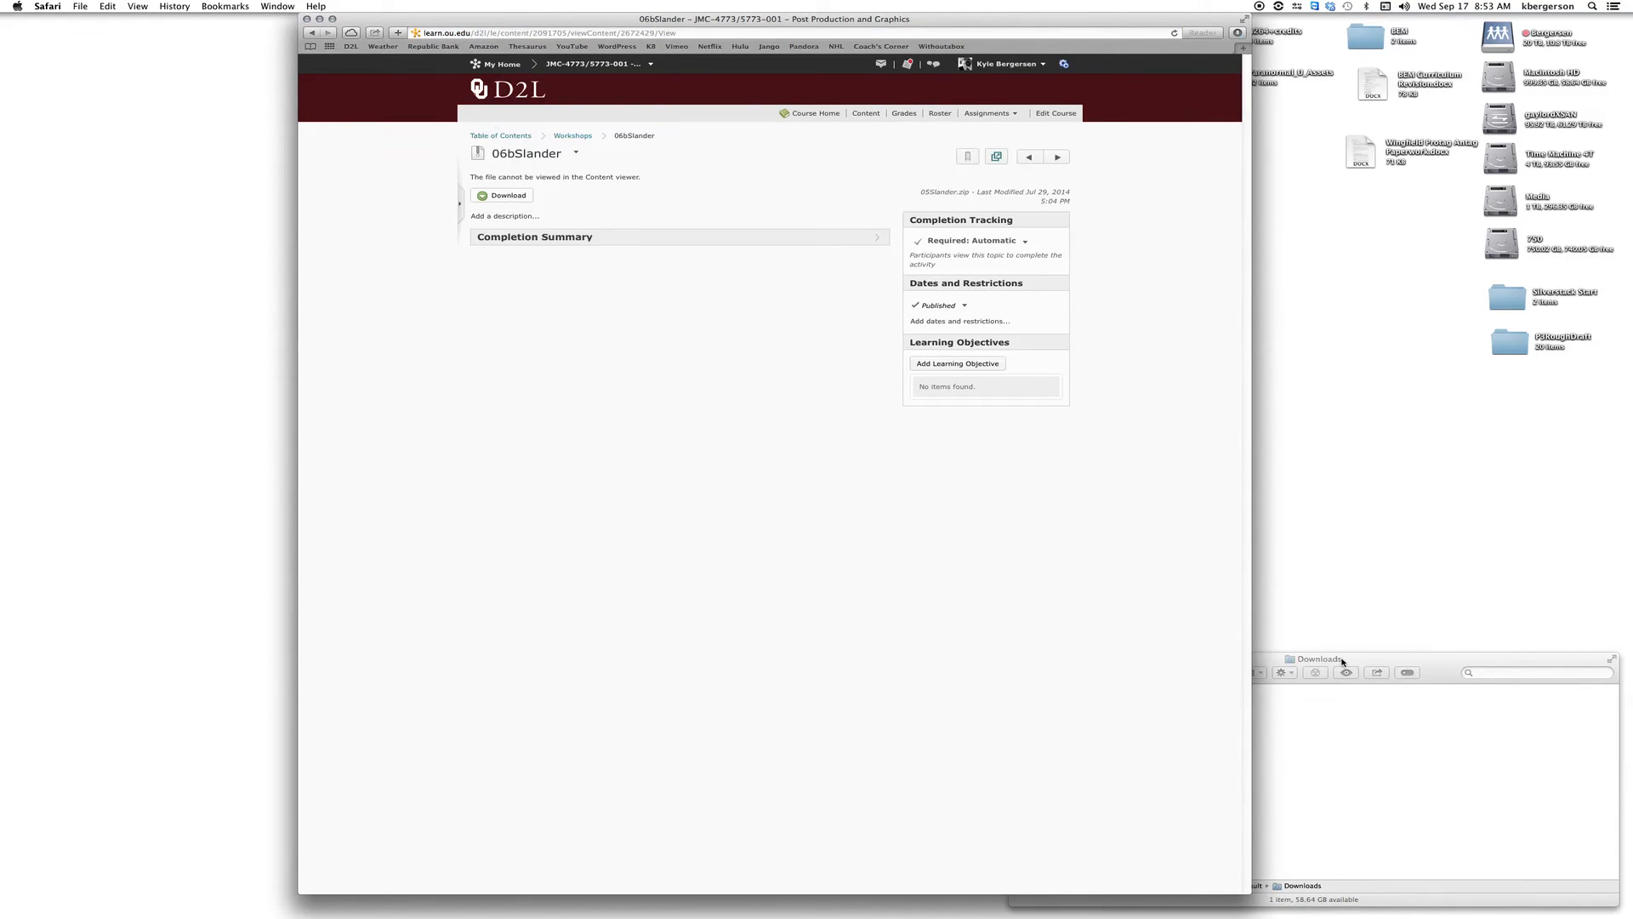
left_click(1317, 659)
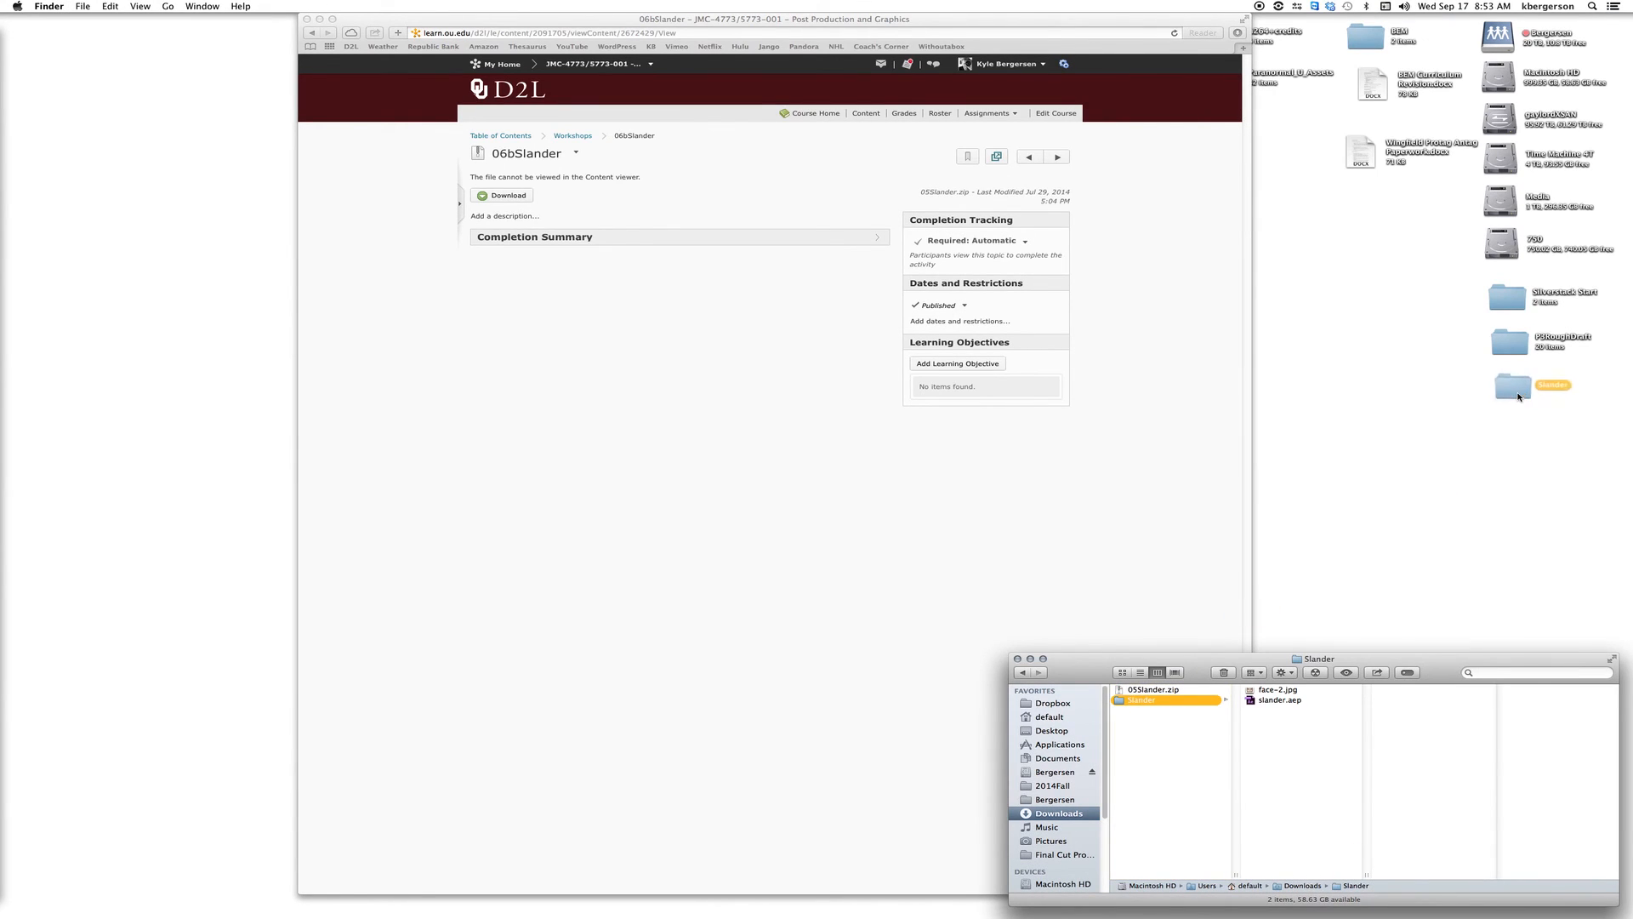
left_click(1023, 674)
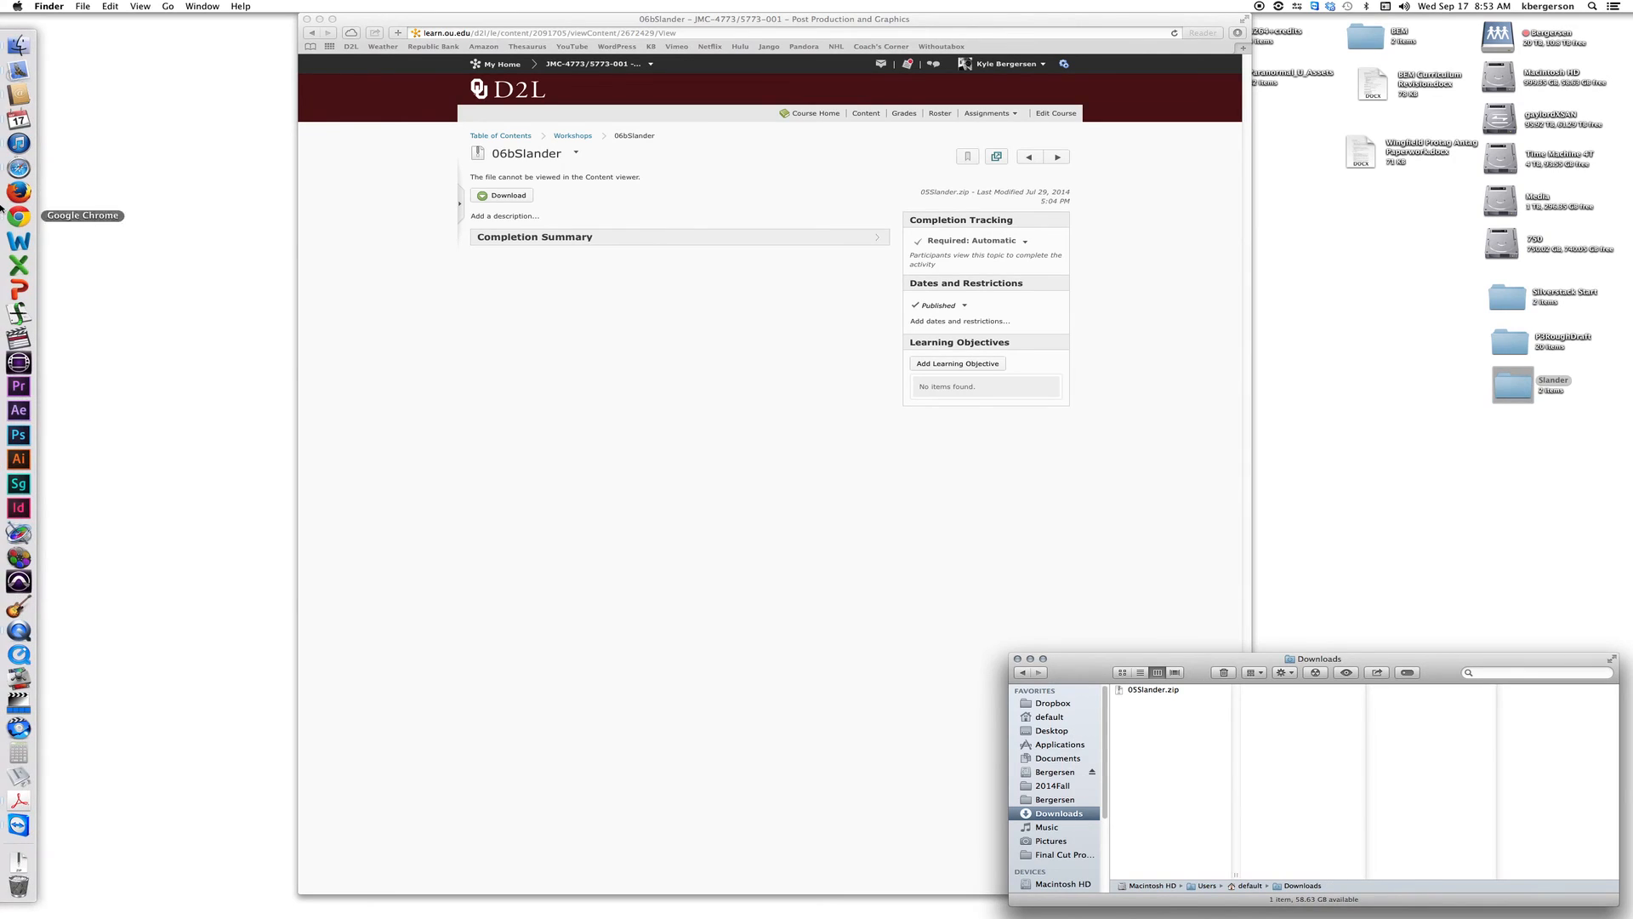
mouse_move(17, 410)
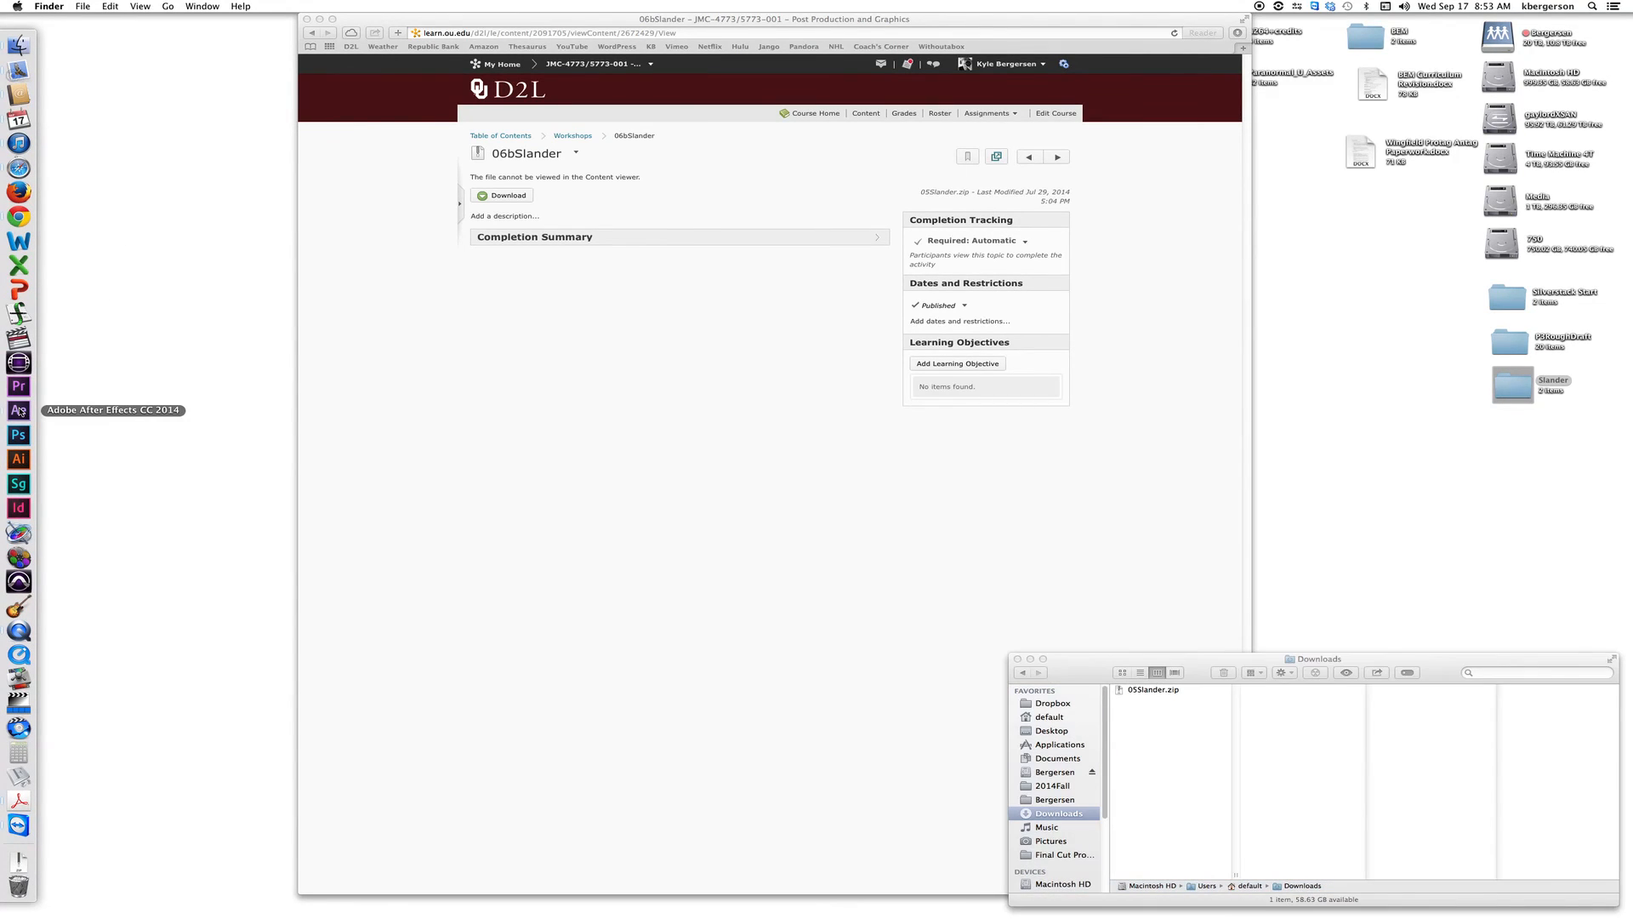
Launch After Effects and import face-2.jpg from the Slander folder into a new composition.
left_click(17, 387)
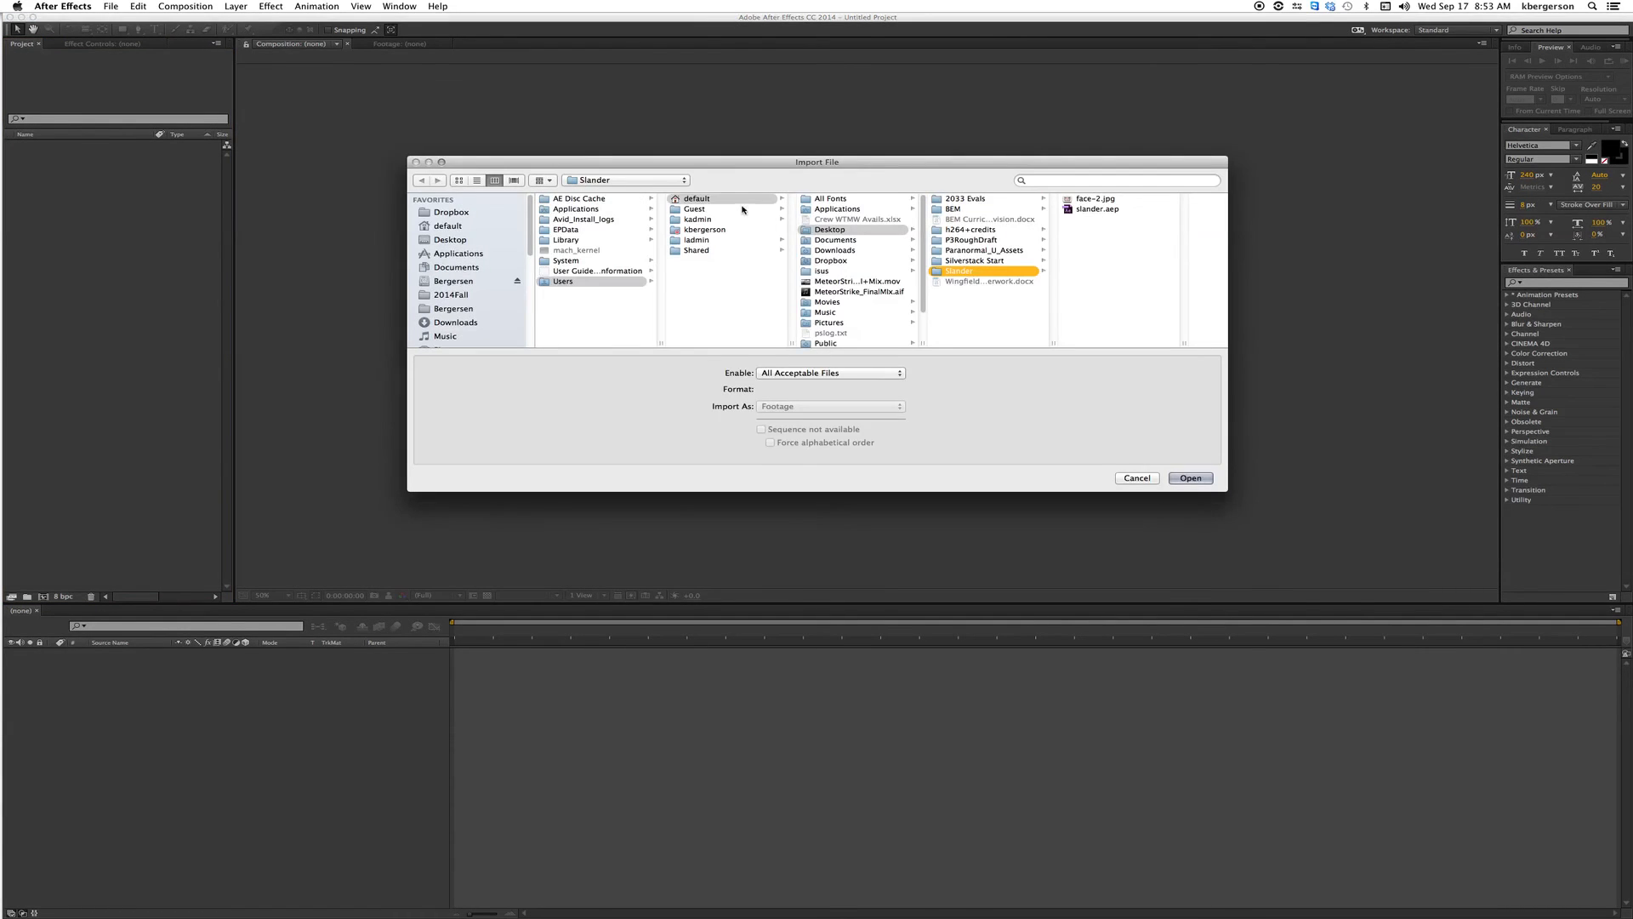
mouse_move(1055, 220)
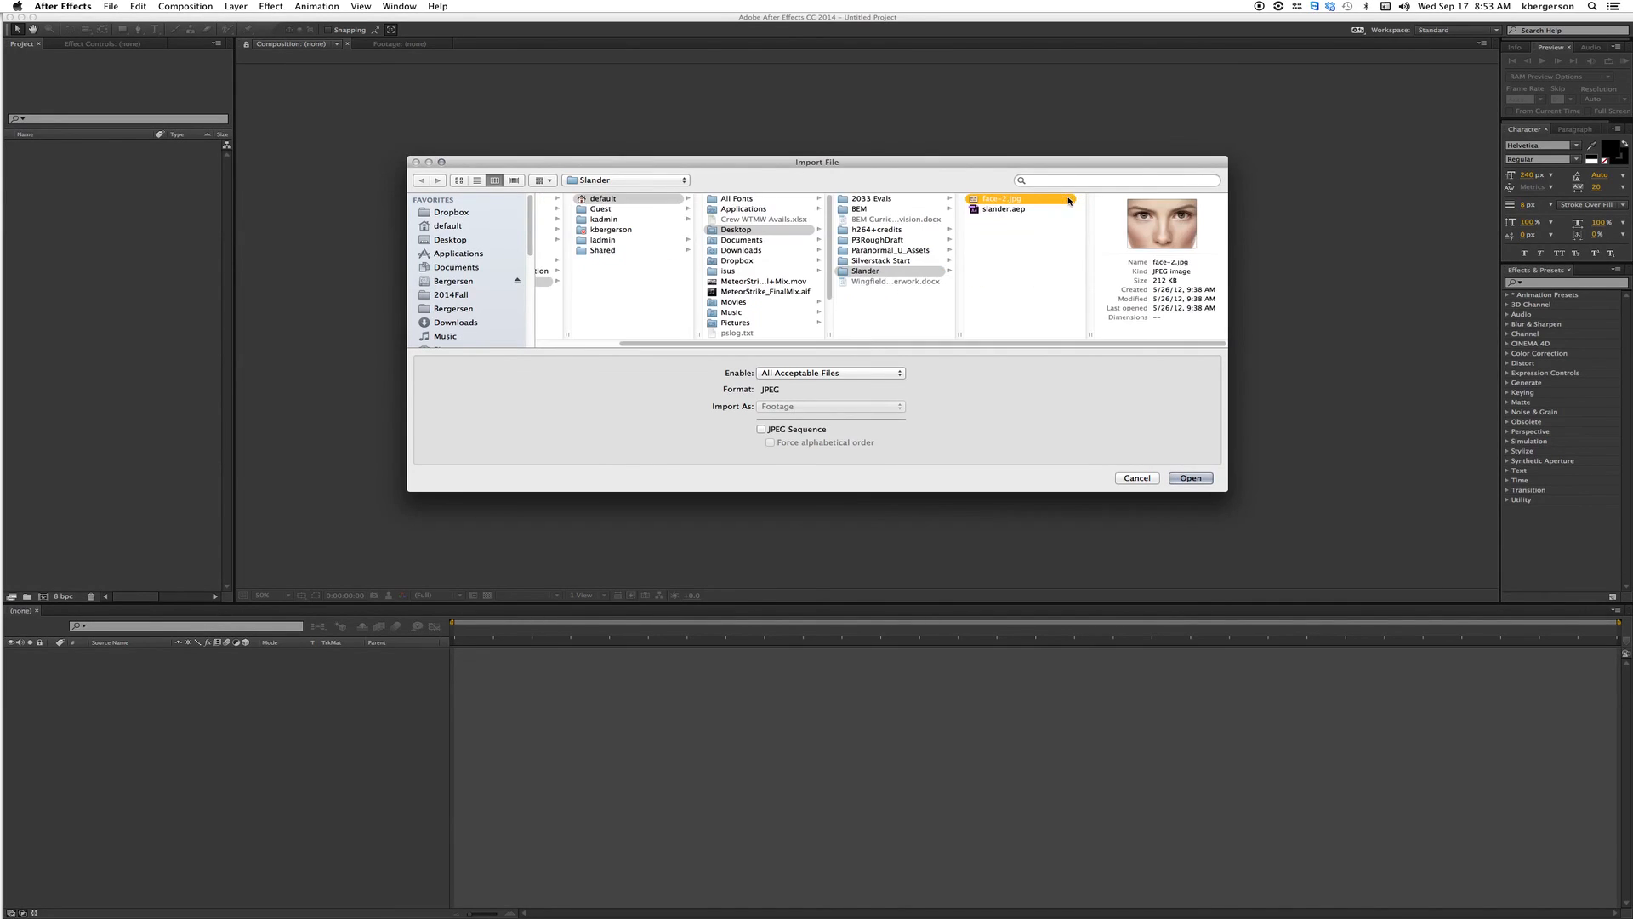
left_click(1189, 478)
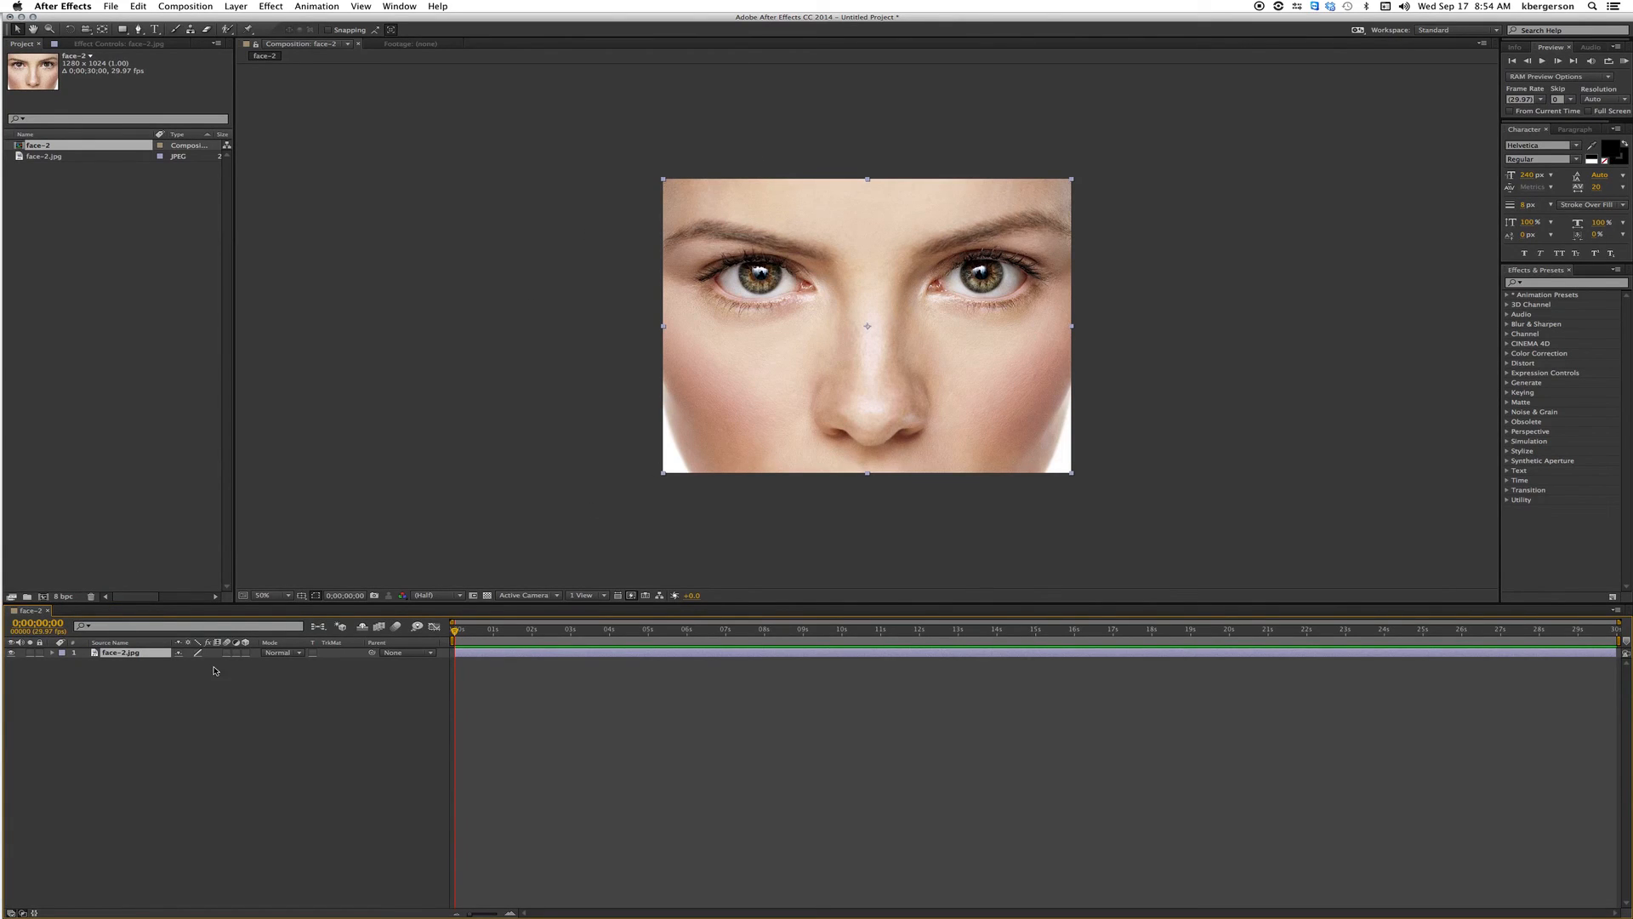
Save the project as Slander.aep in the Slander folder, replacing the existing file.
left_click(111, 7)
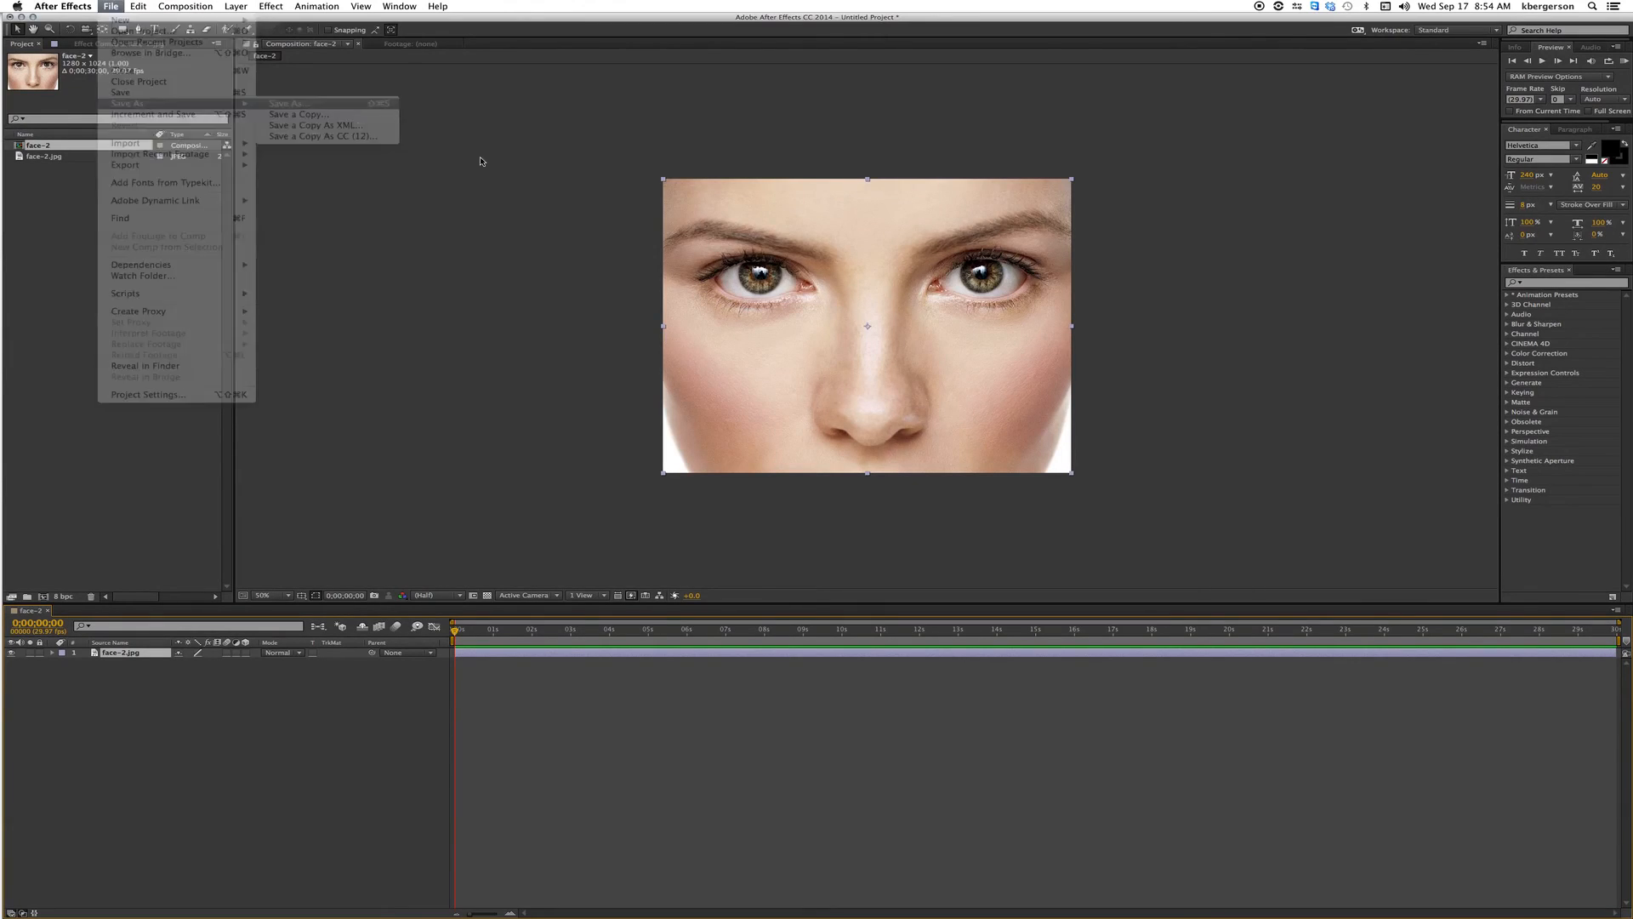
left_click(287, 102)
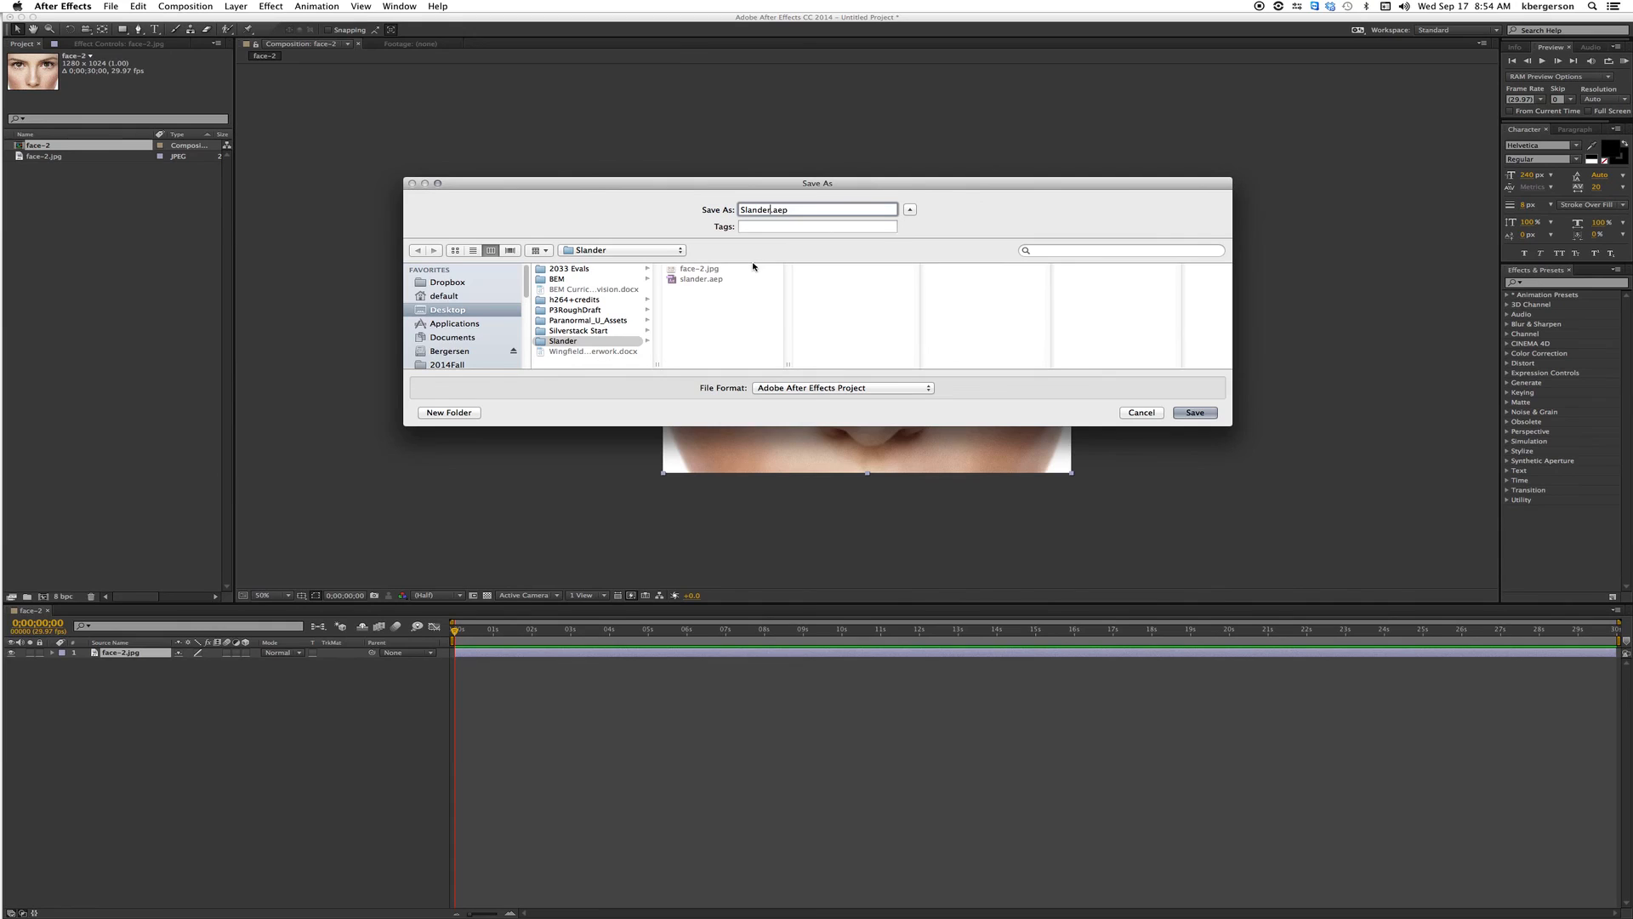
left_click(563, 340)
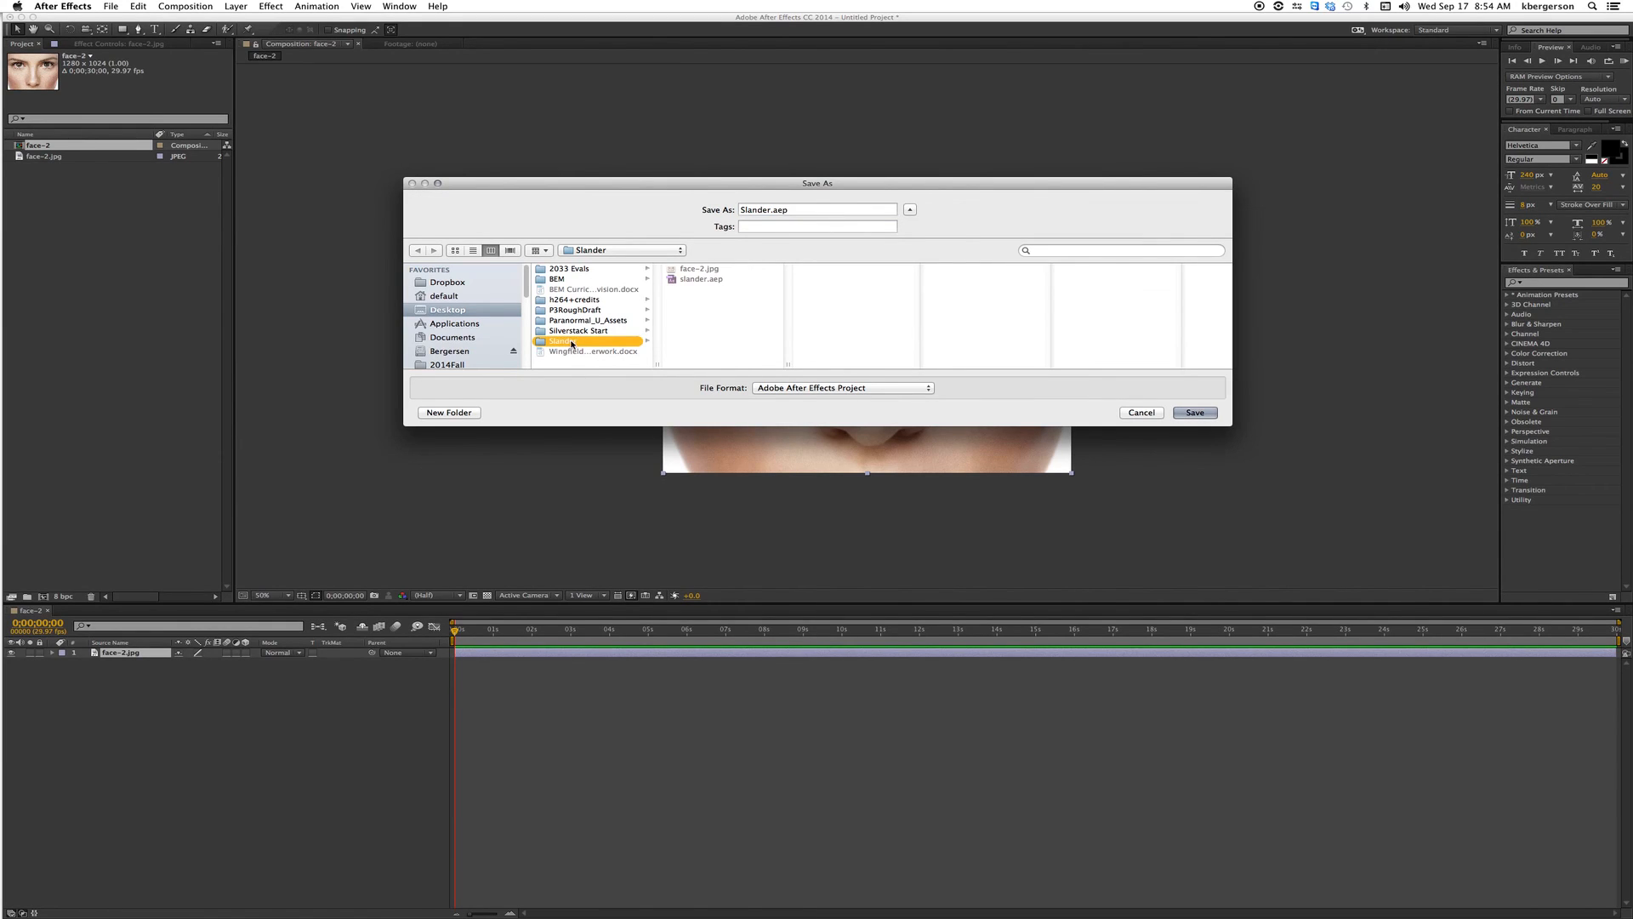
left_click(1195, 411)
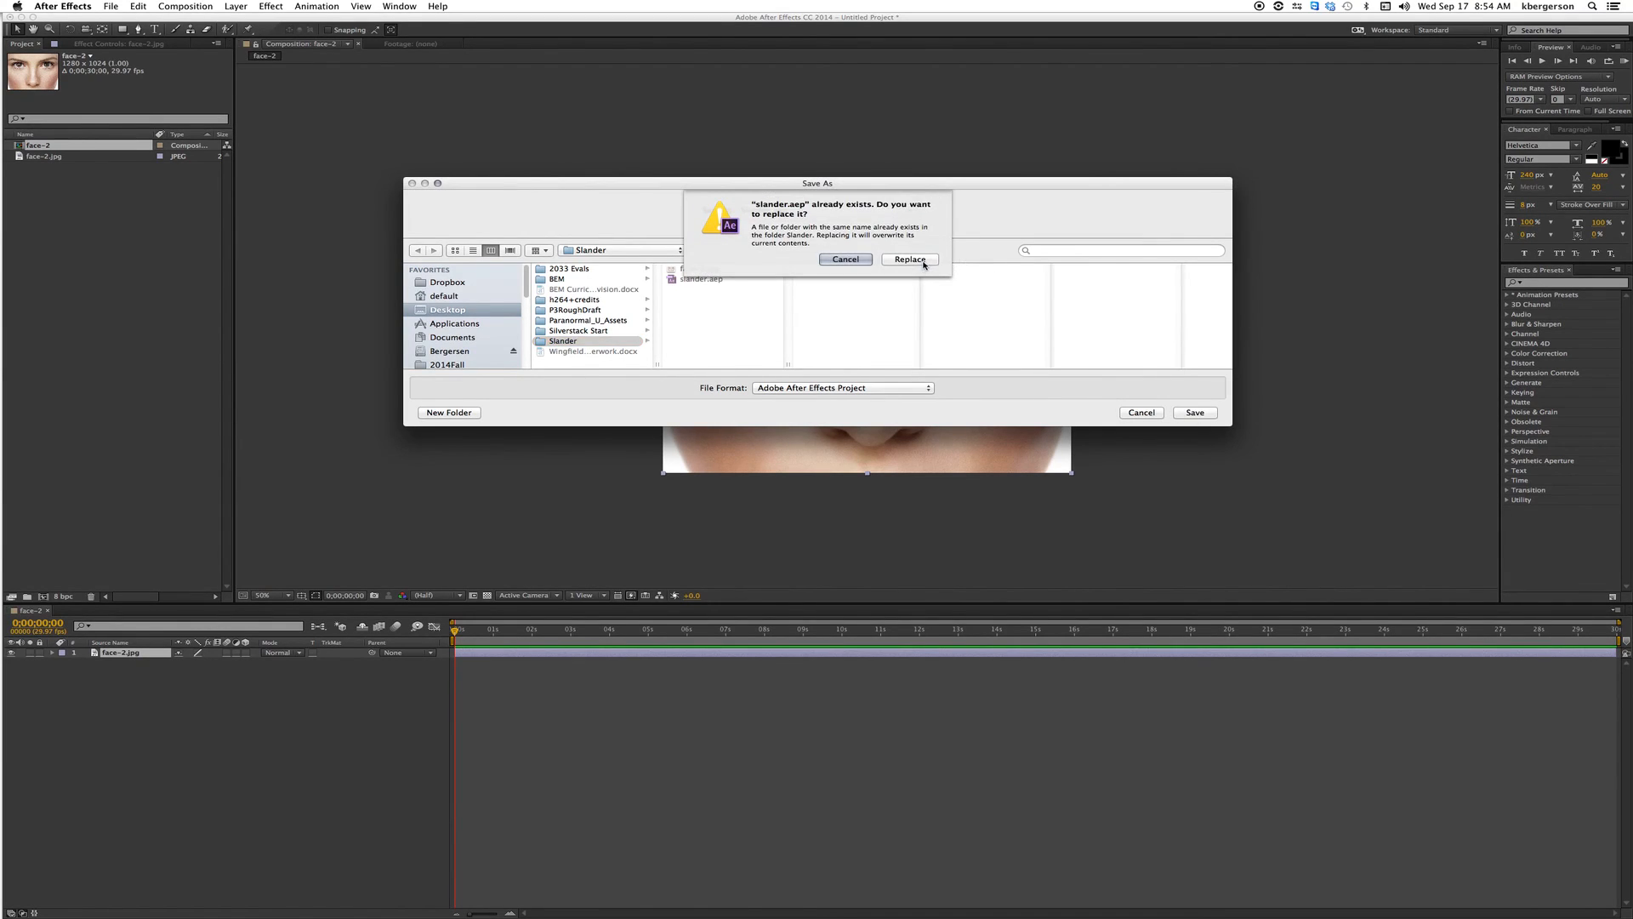
left_click(907, 259)
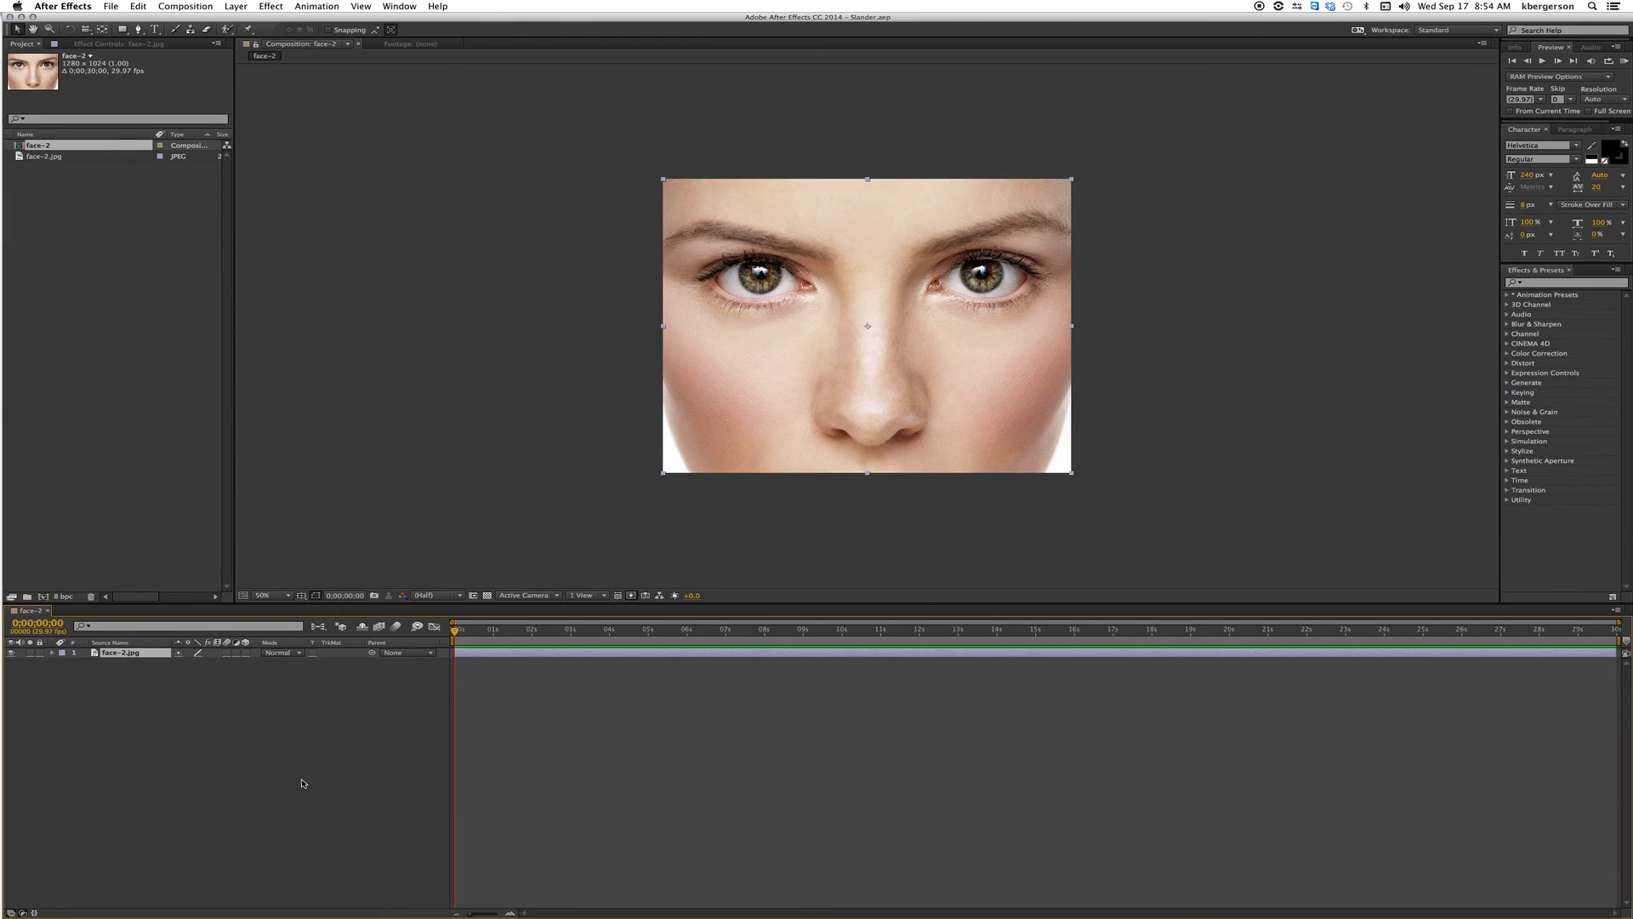
mouse_move(174, 723)
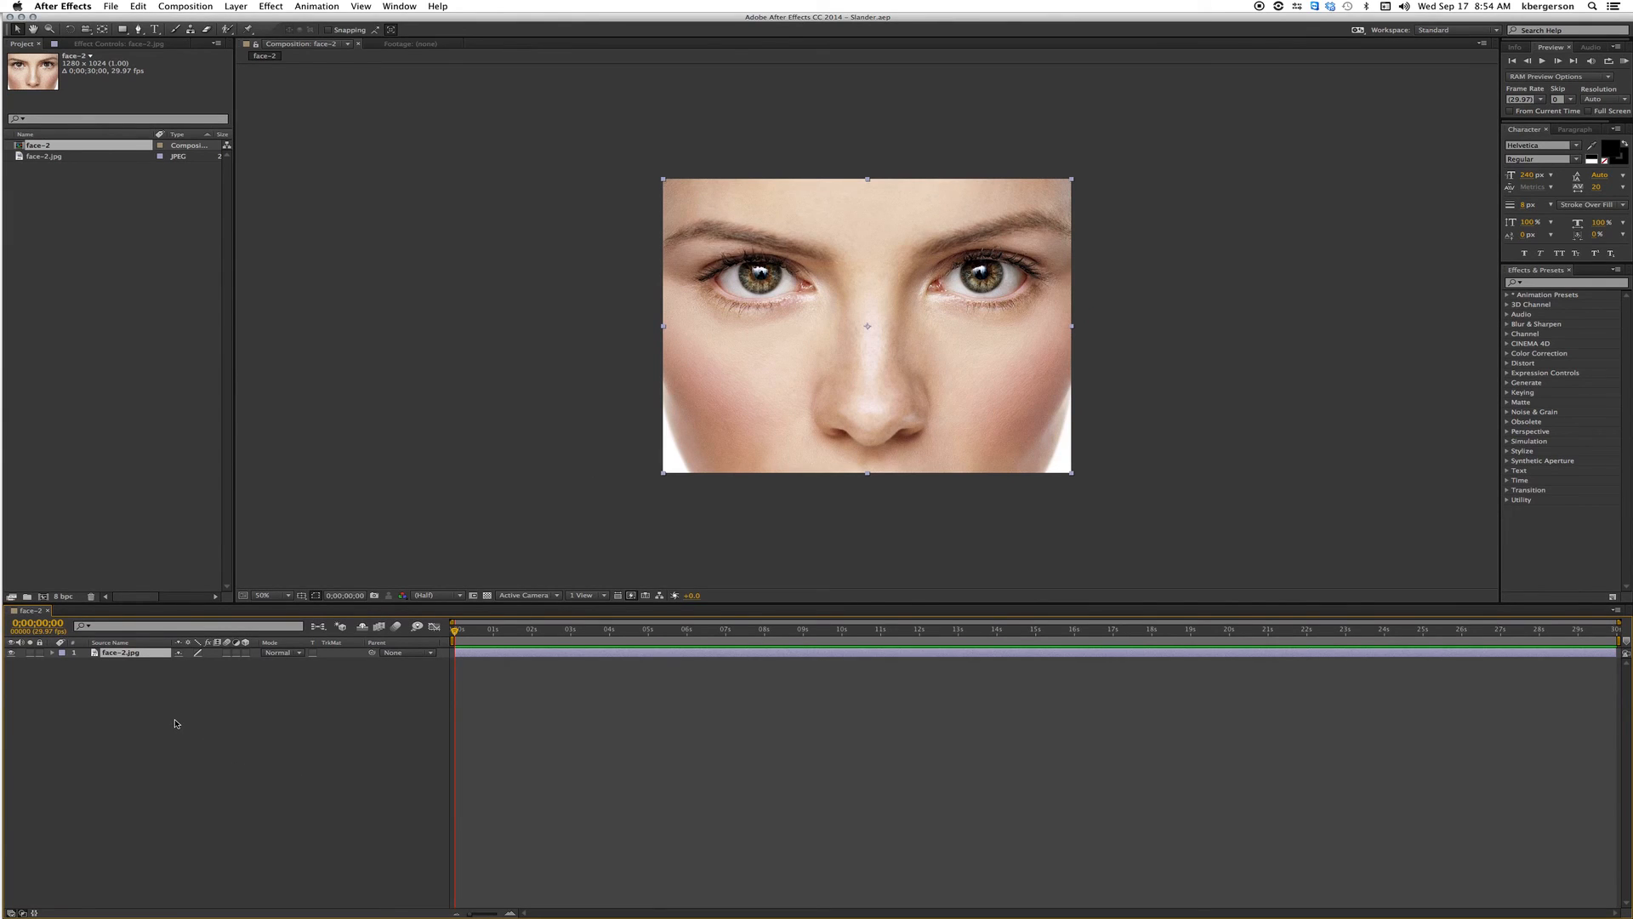
mouse_move(238, 11)
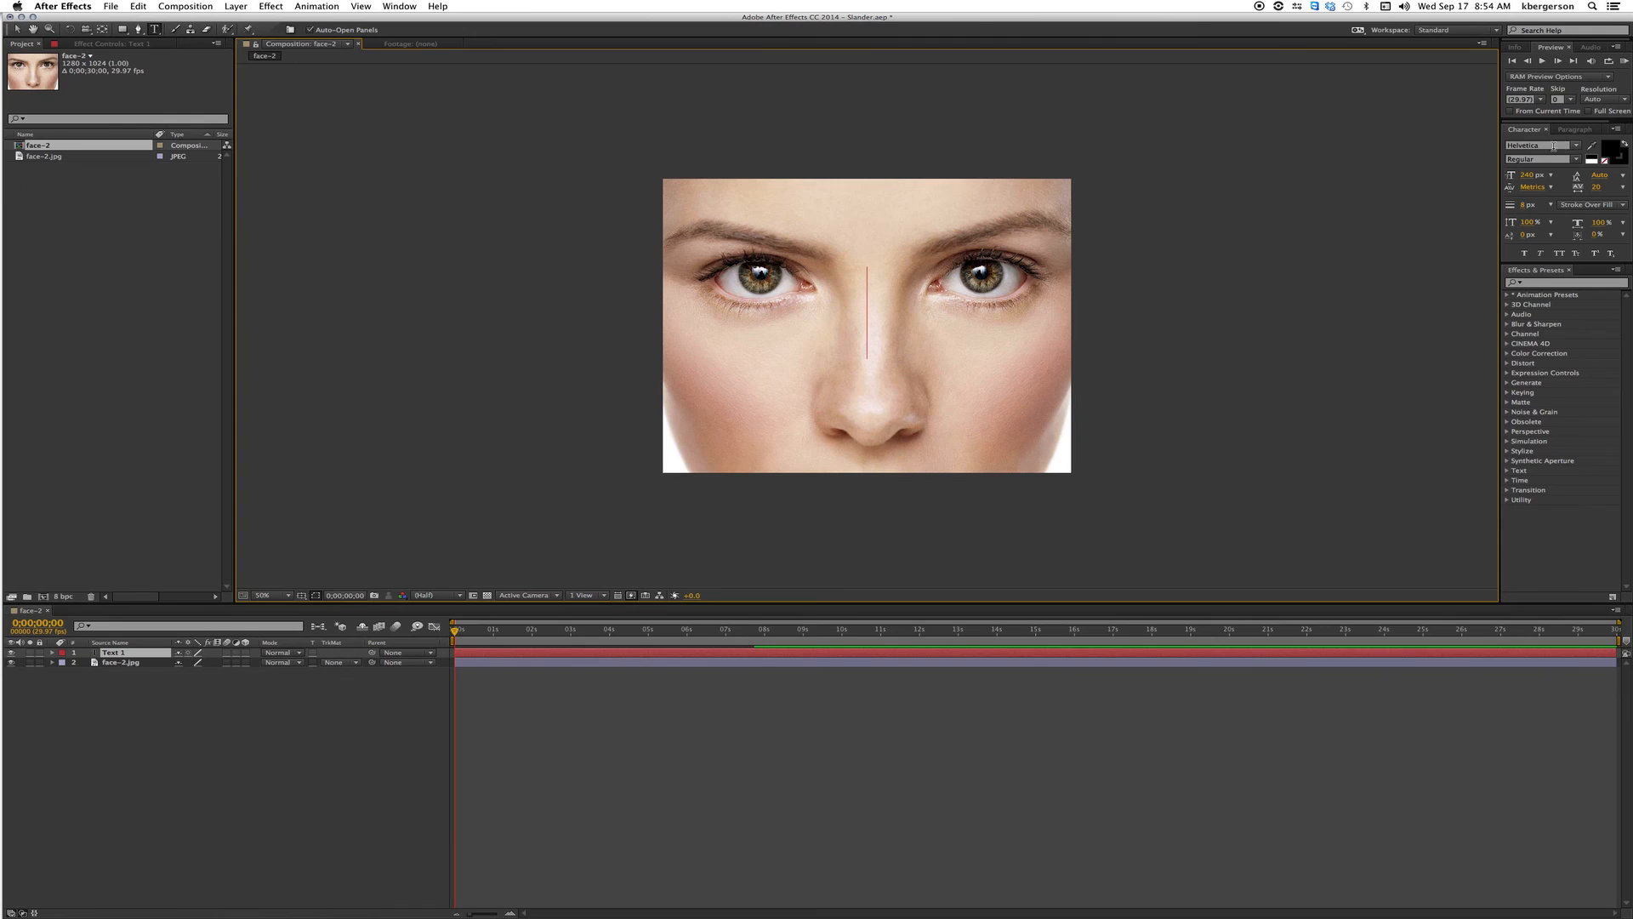
mouse_move(1547, 144)
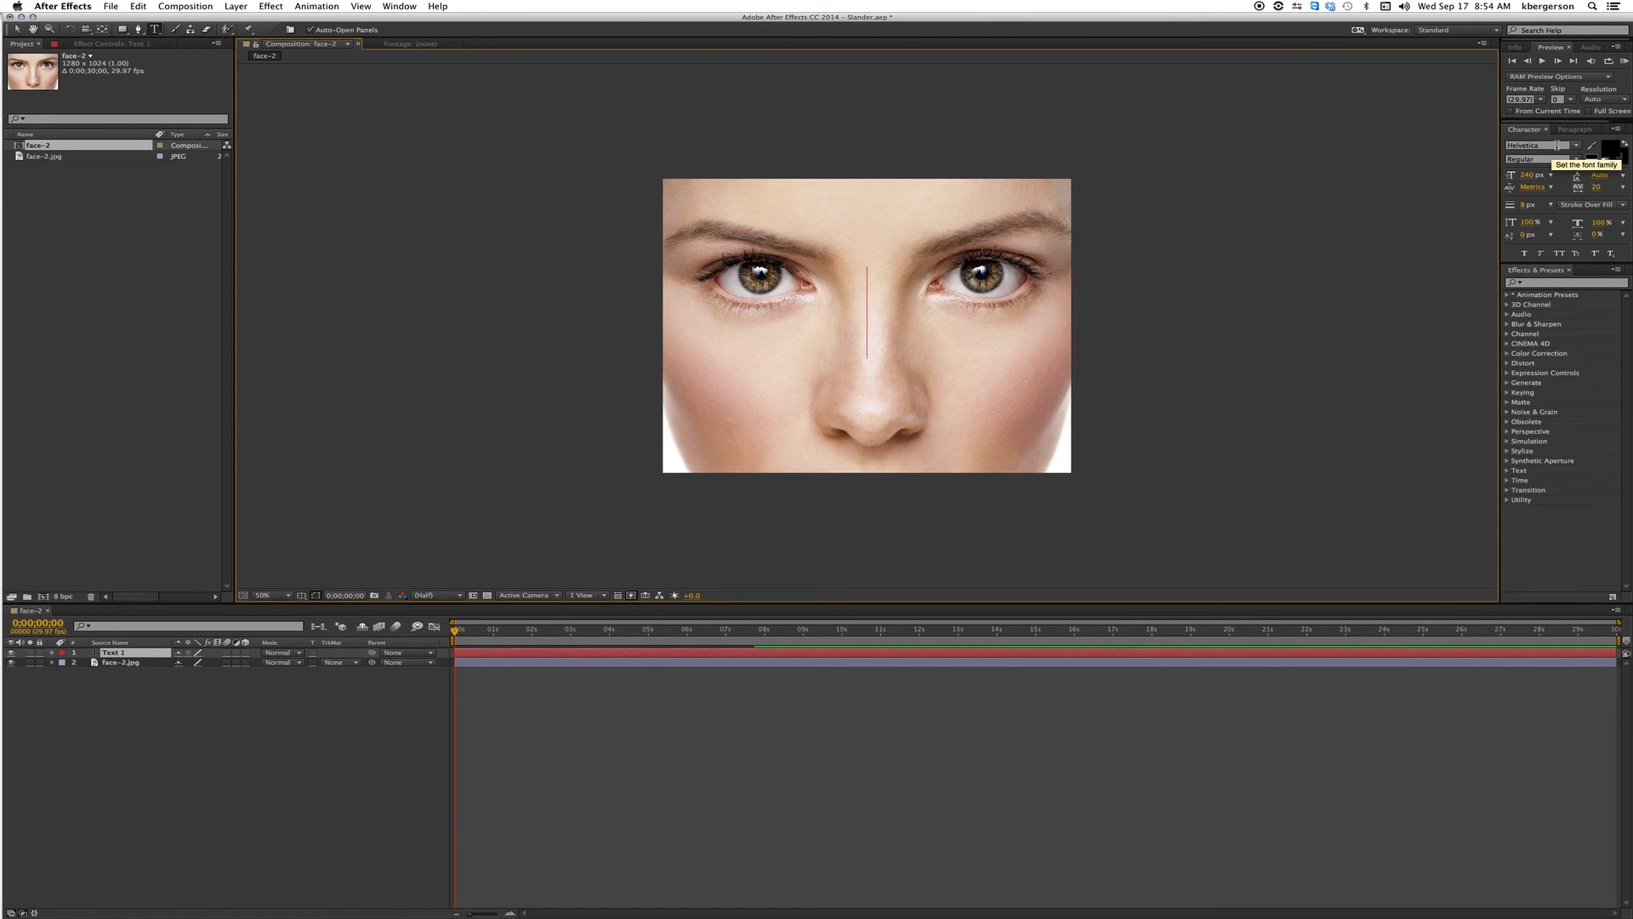
Choose the text layer's font family and set its fill colour to black (000000).
left_click(1576, 144)
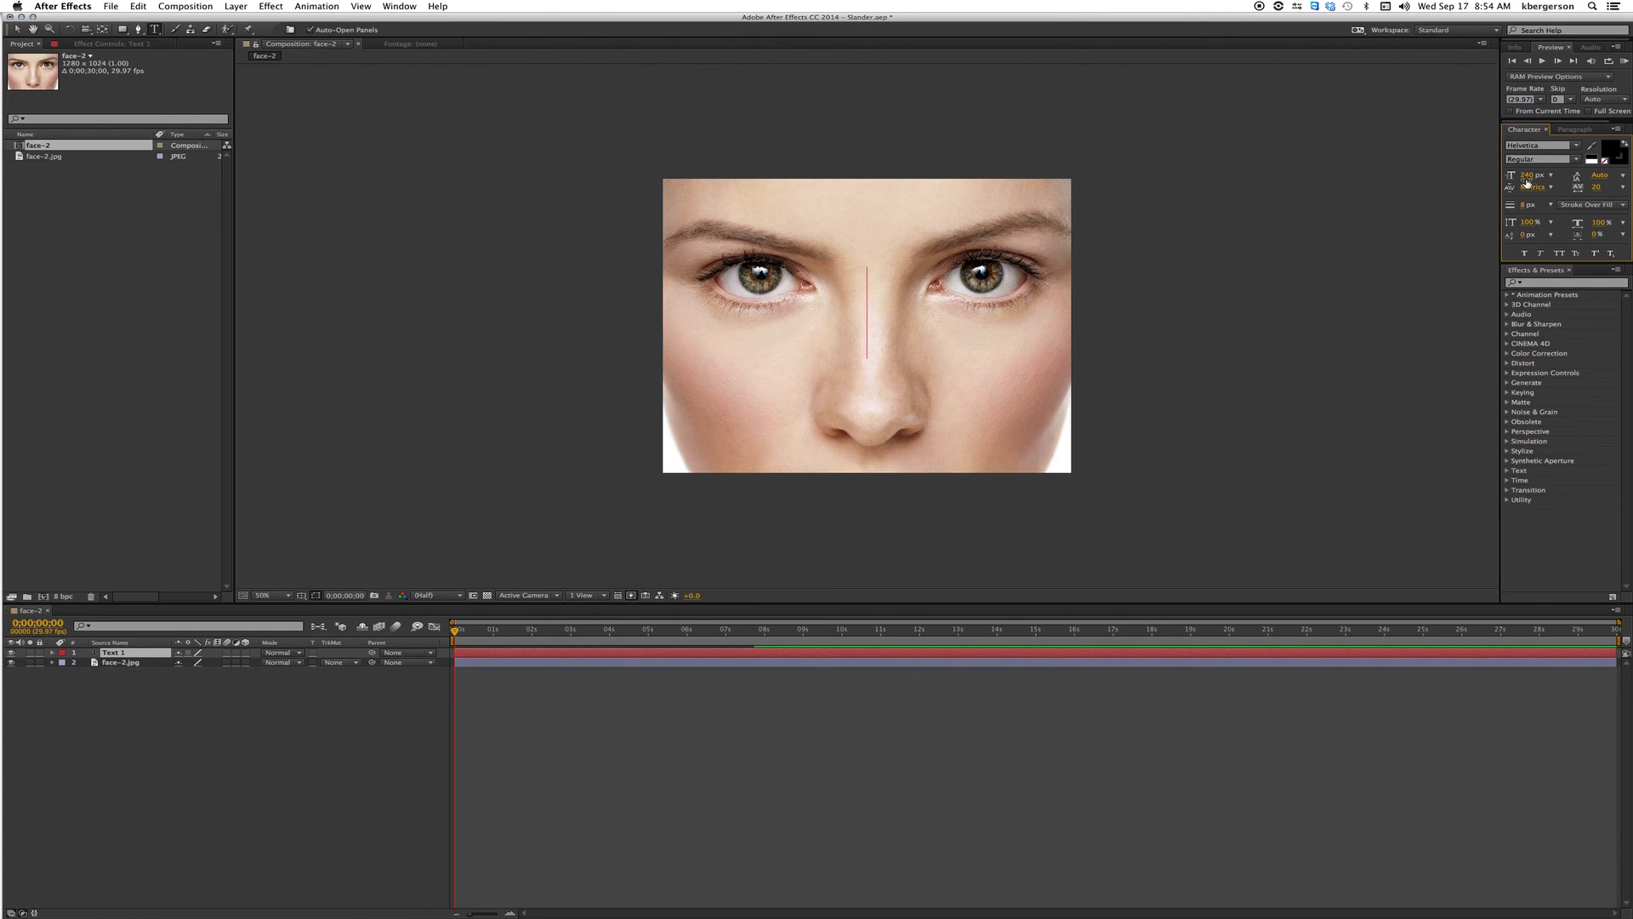
mouse_move(1579, 187)
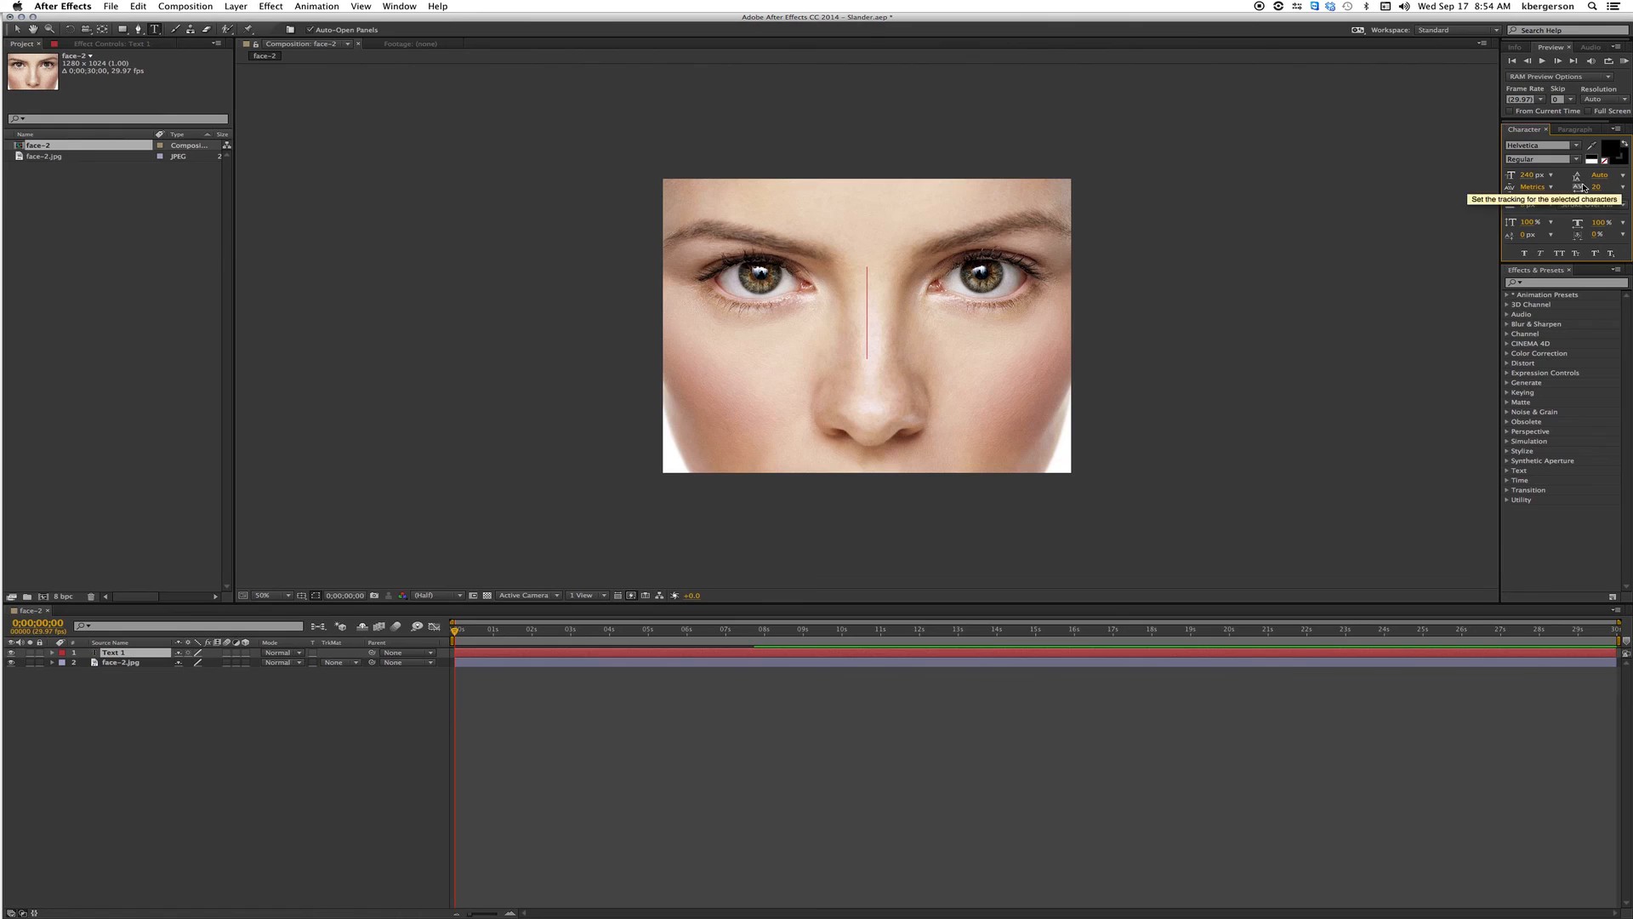
mouse_move(1596, 189)
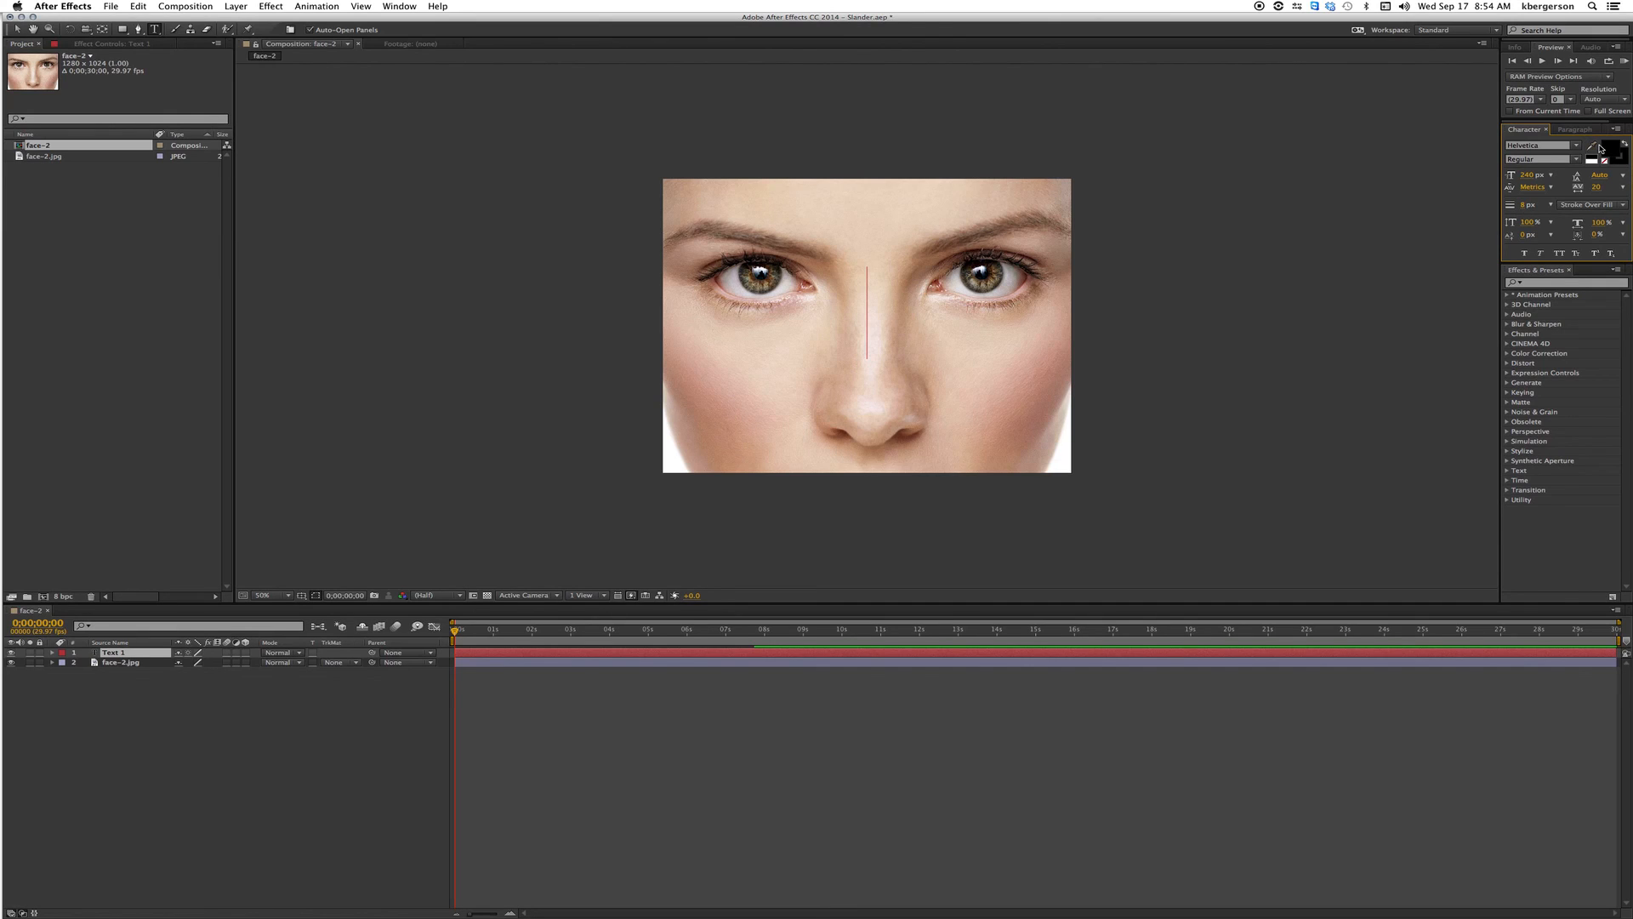
left_click(1589, 146)
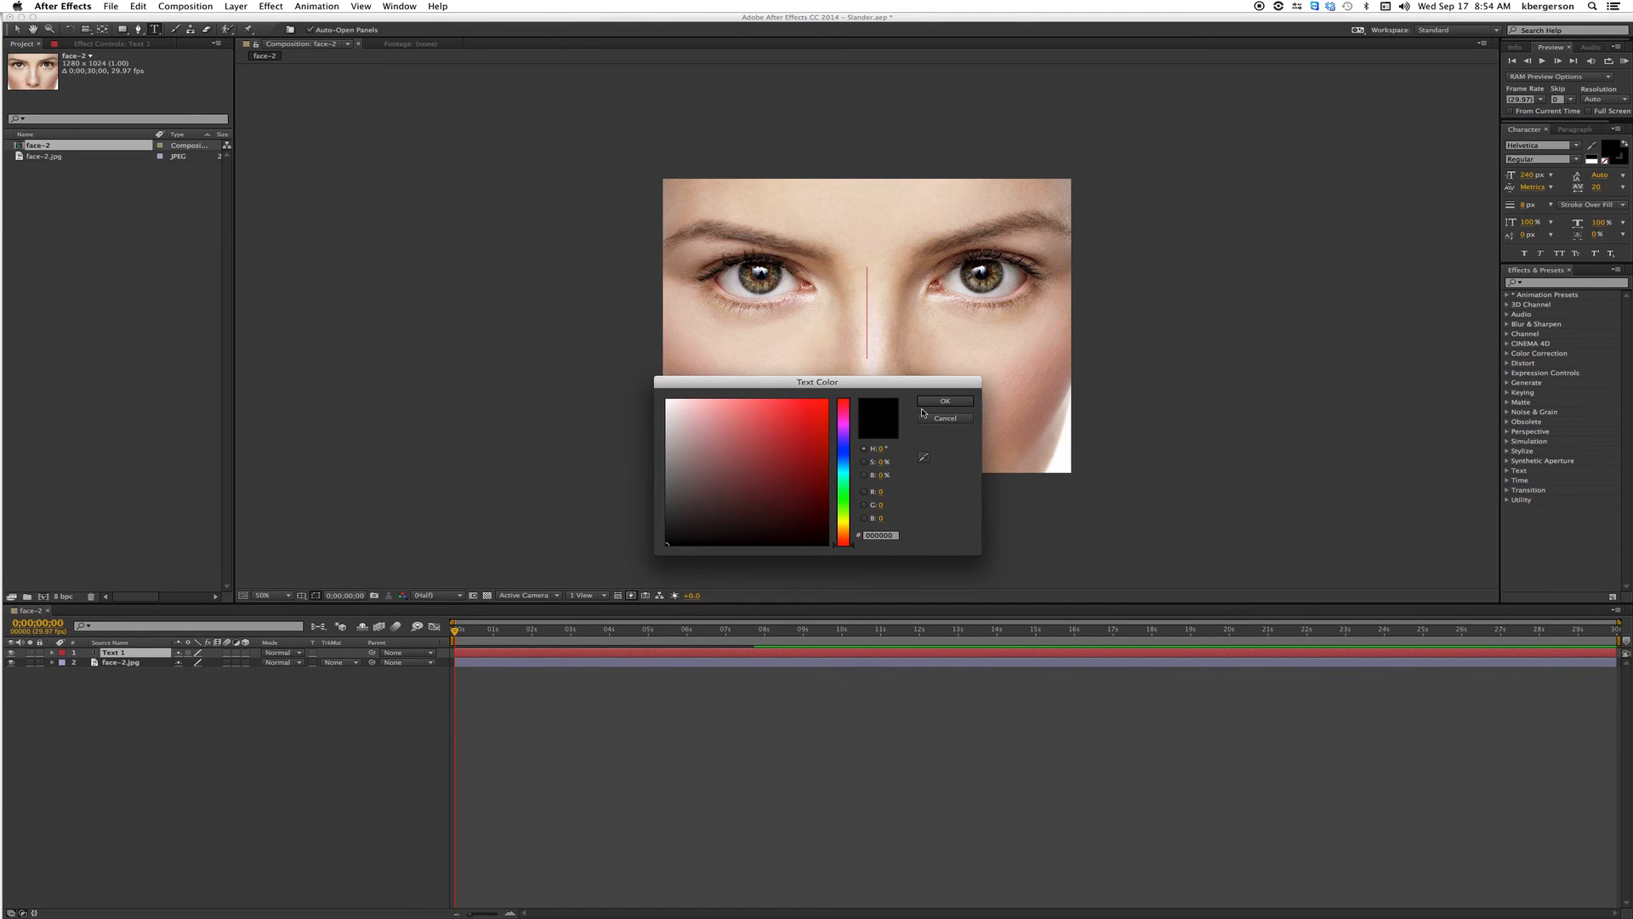
left_click(945, 401)
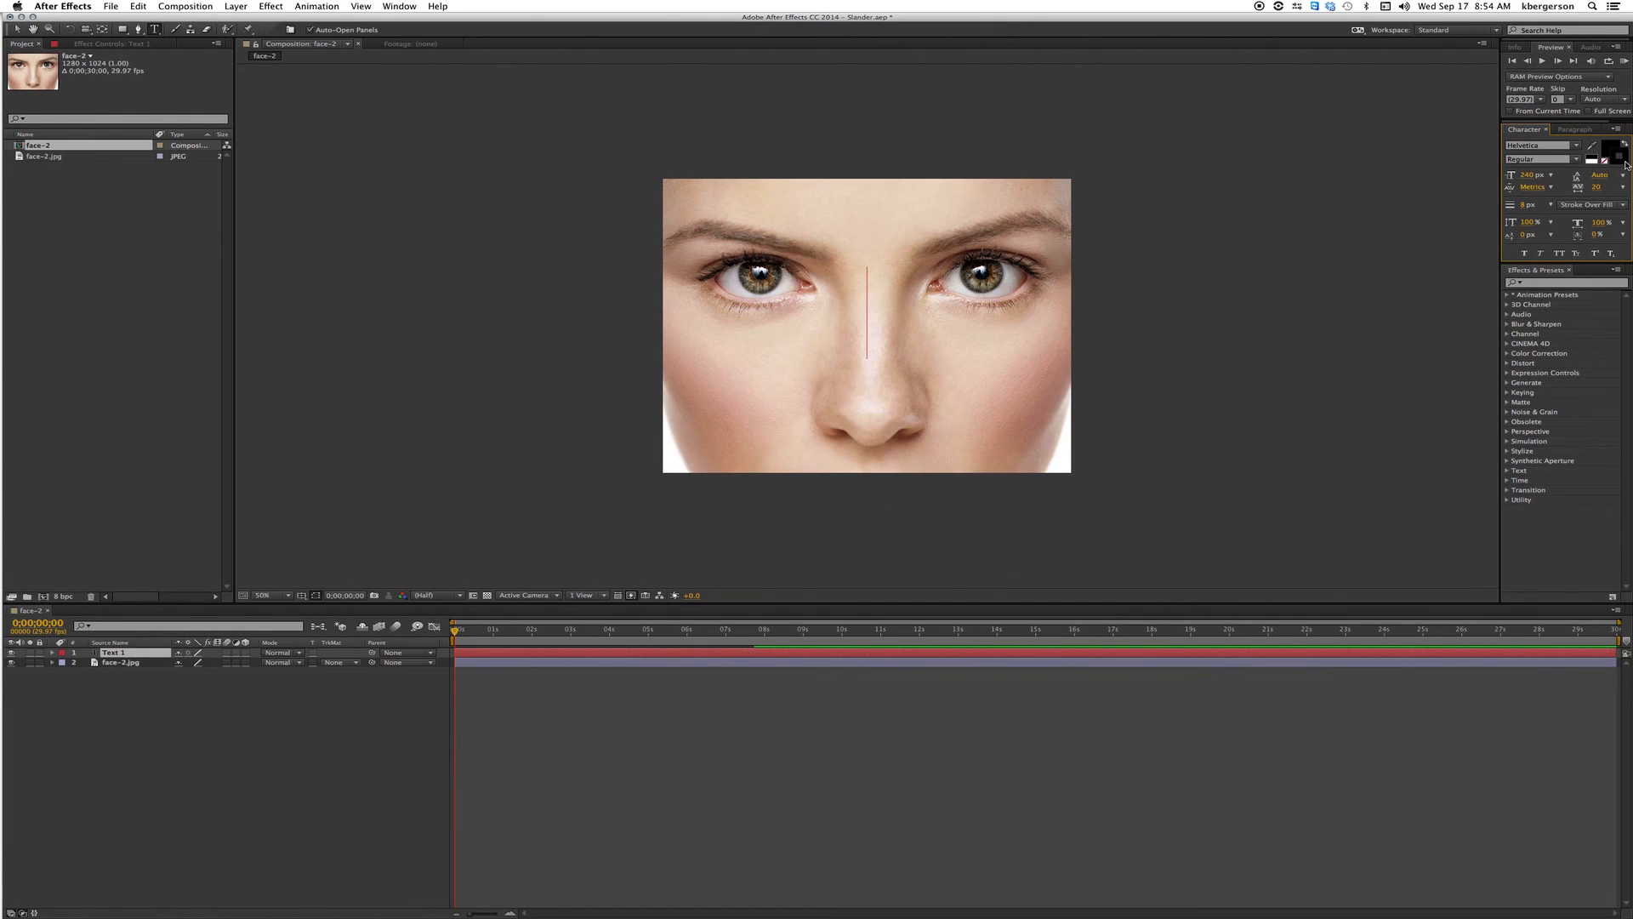
left_click(1622, 151)
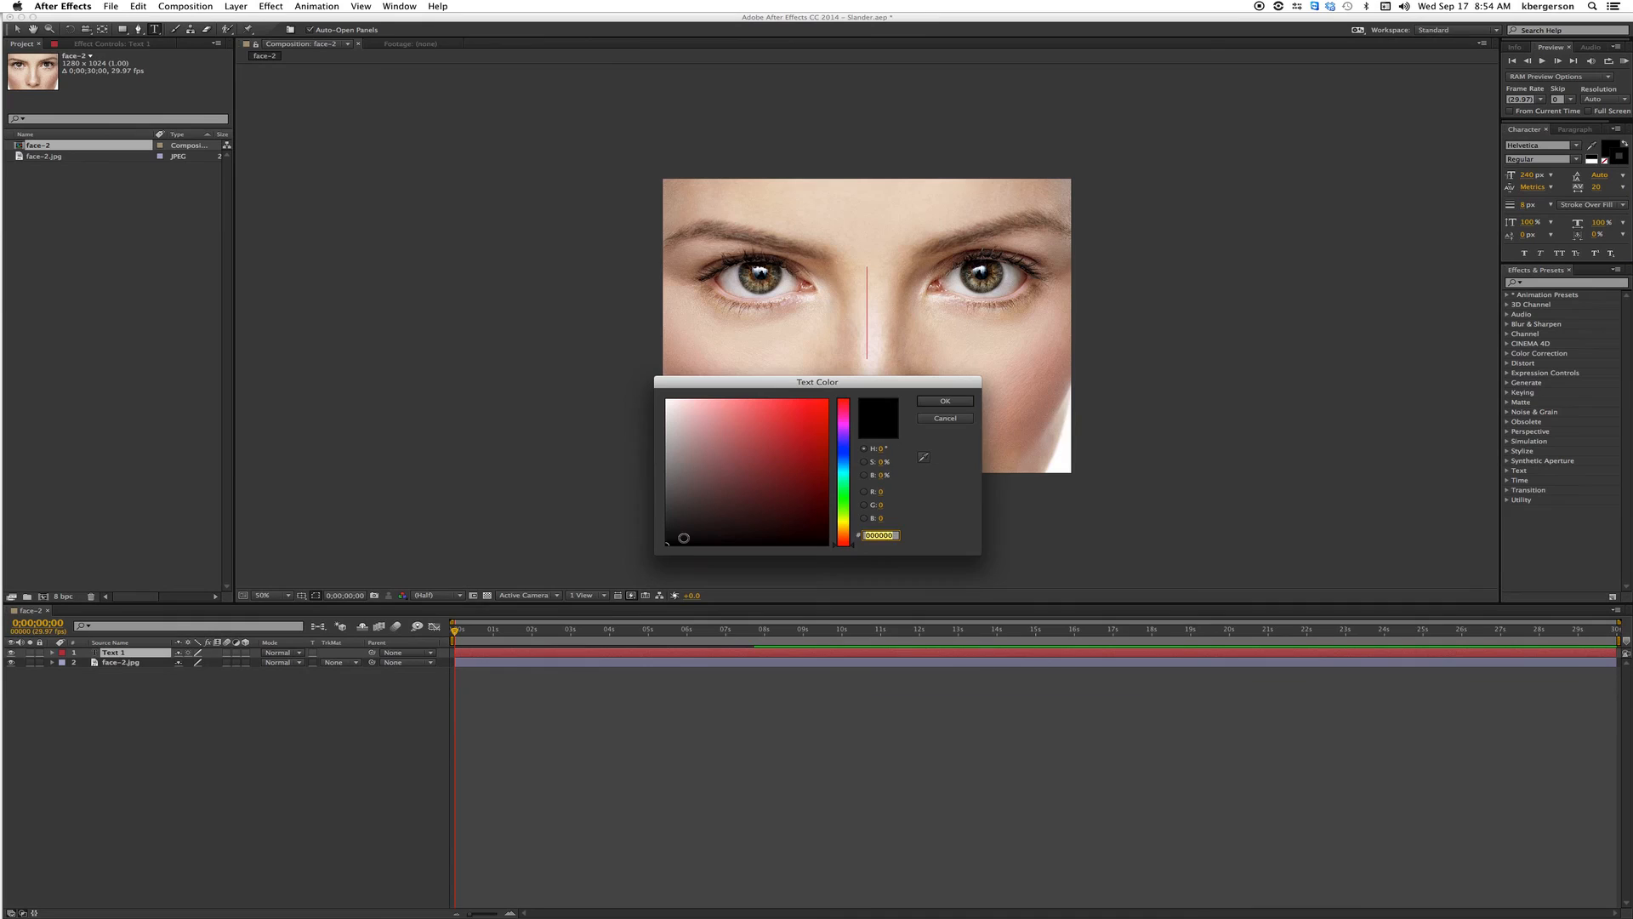
left_click(944, 401)
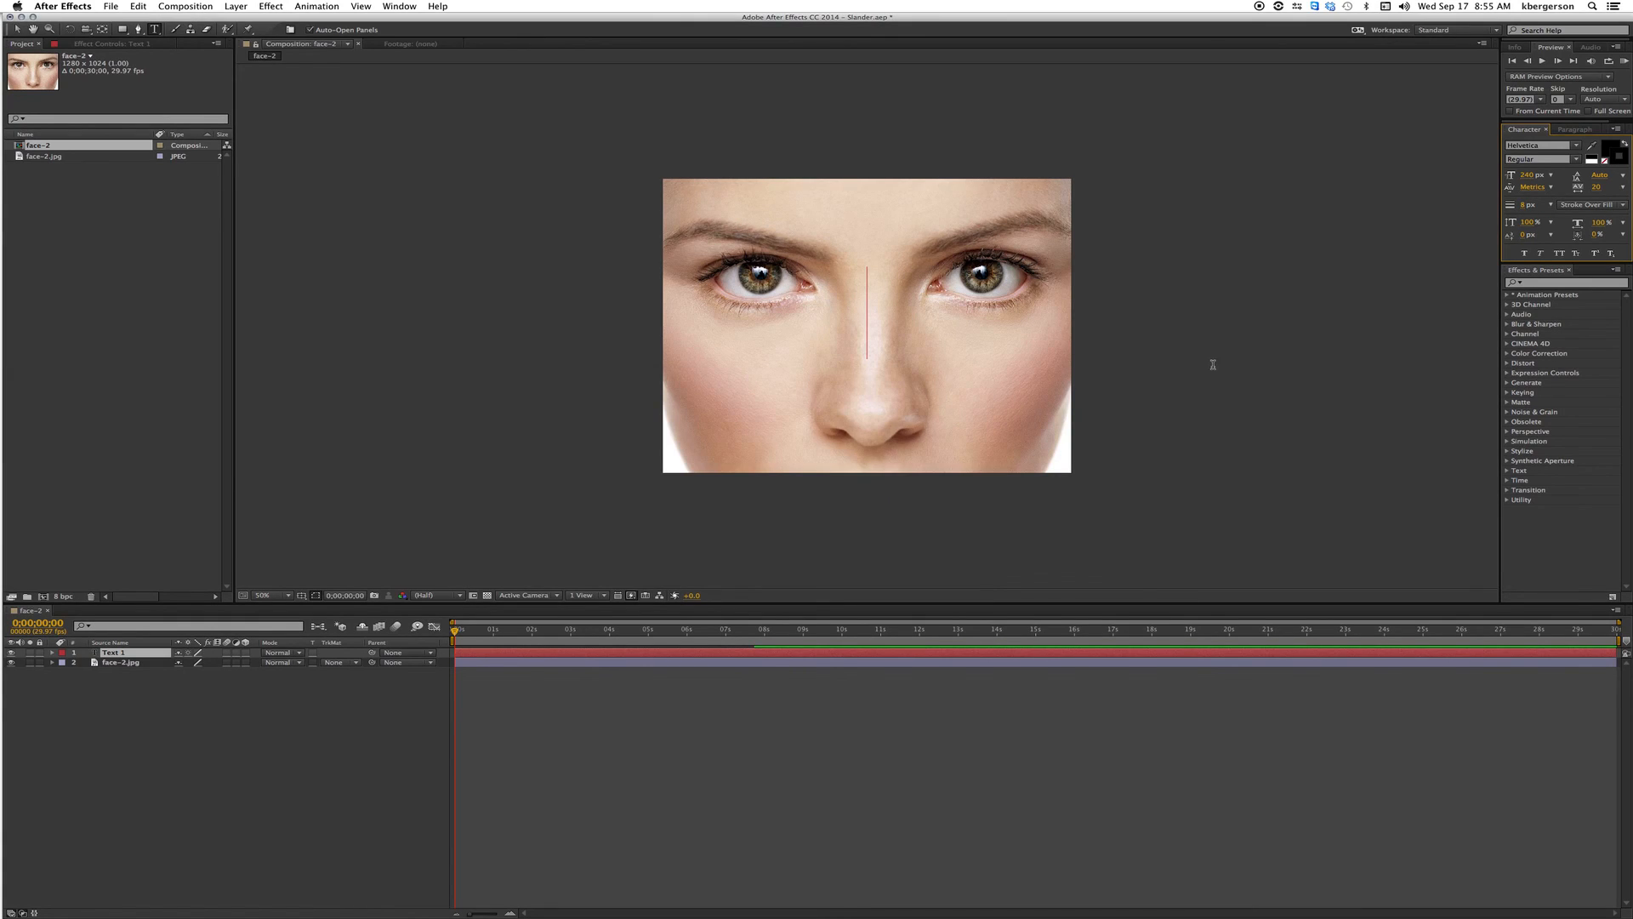
mouse_move(765, 316)
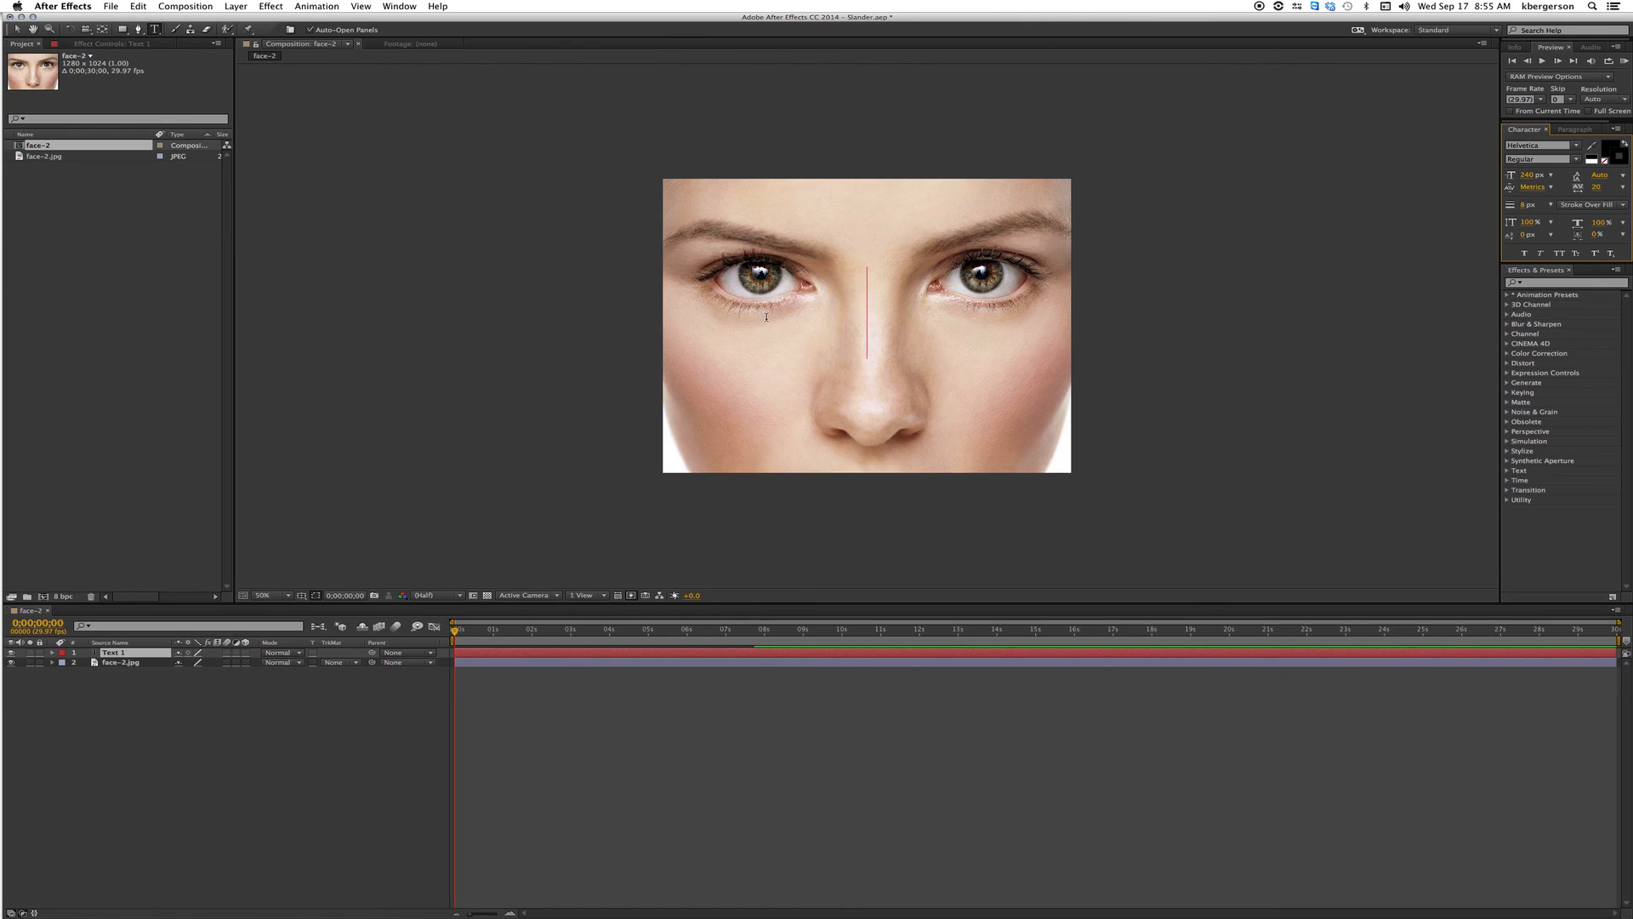
Type the word SLANDER into the text layer over the face.
type("L")
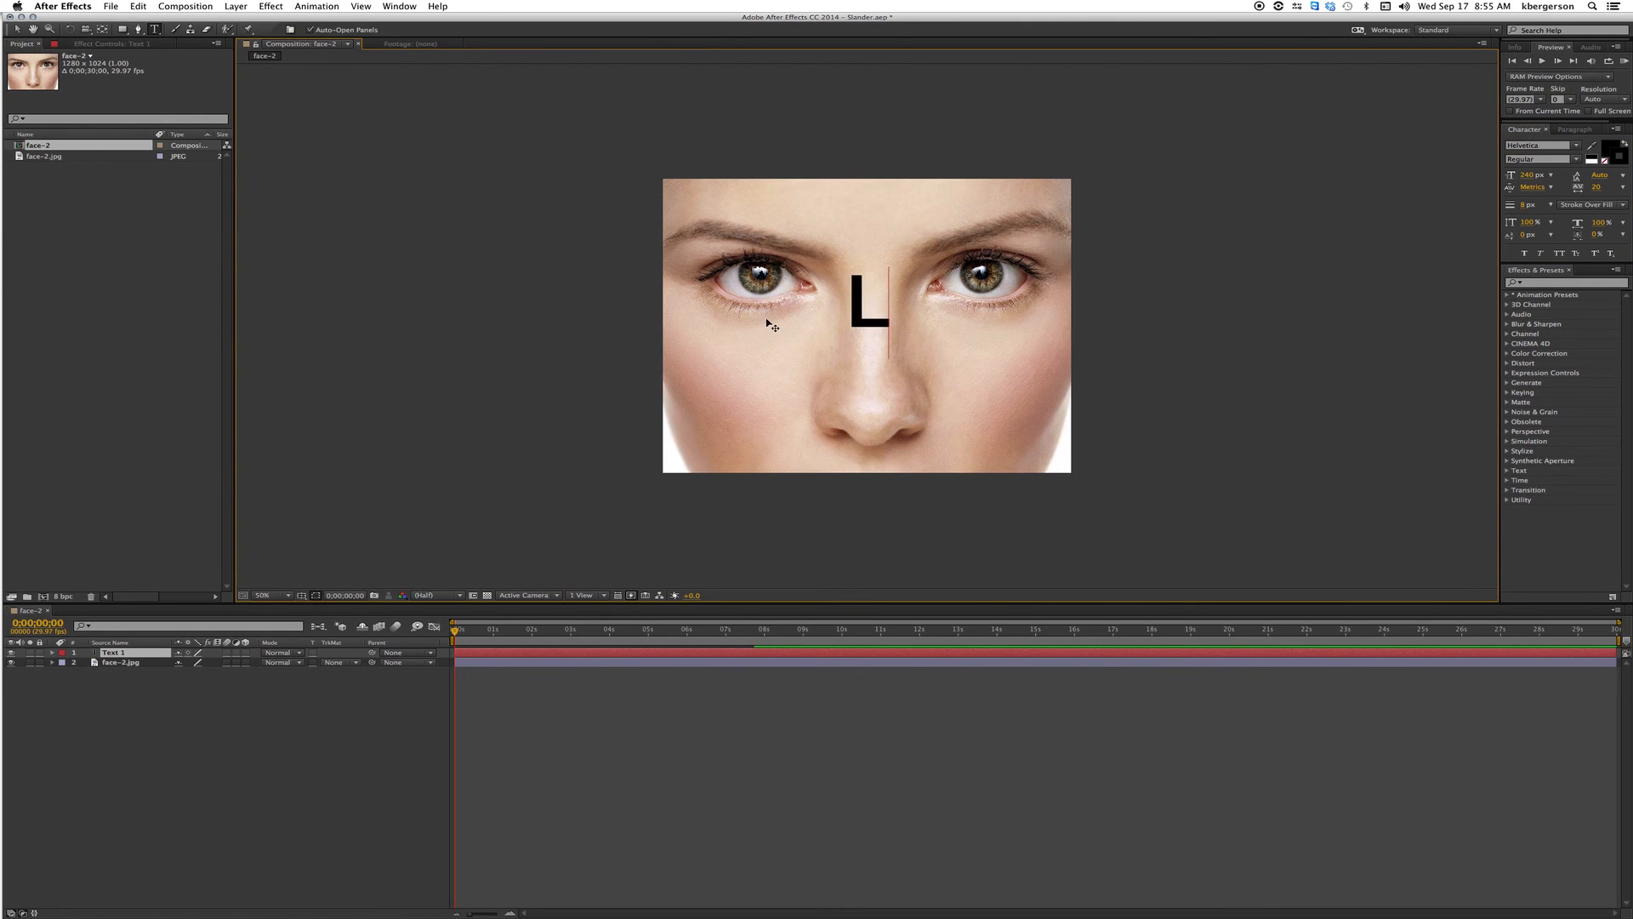
type("SLANDER")
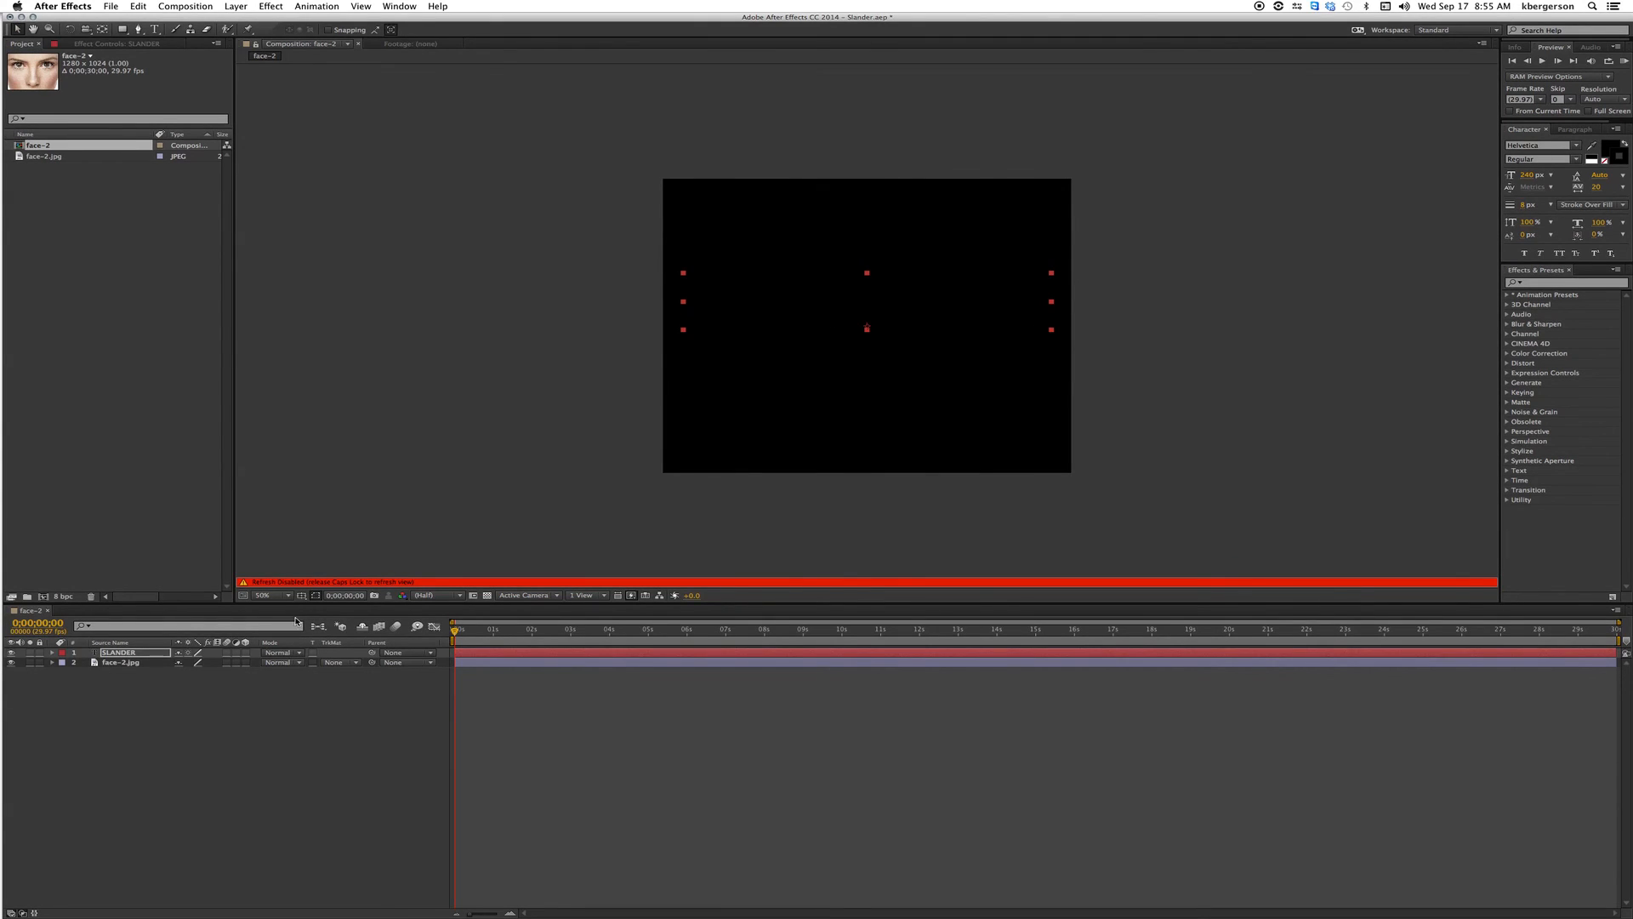
mouse_move(351, 583)
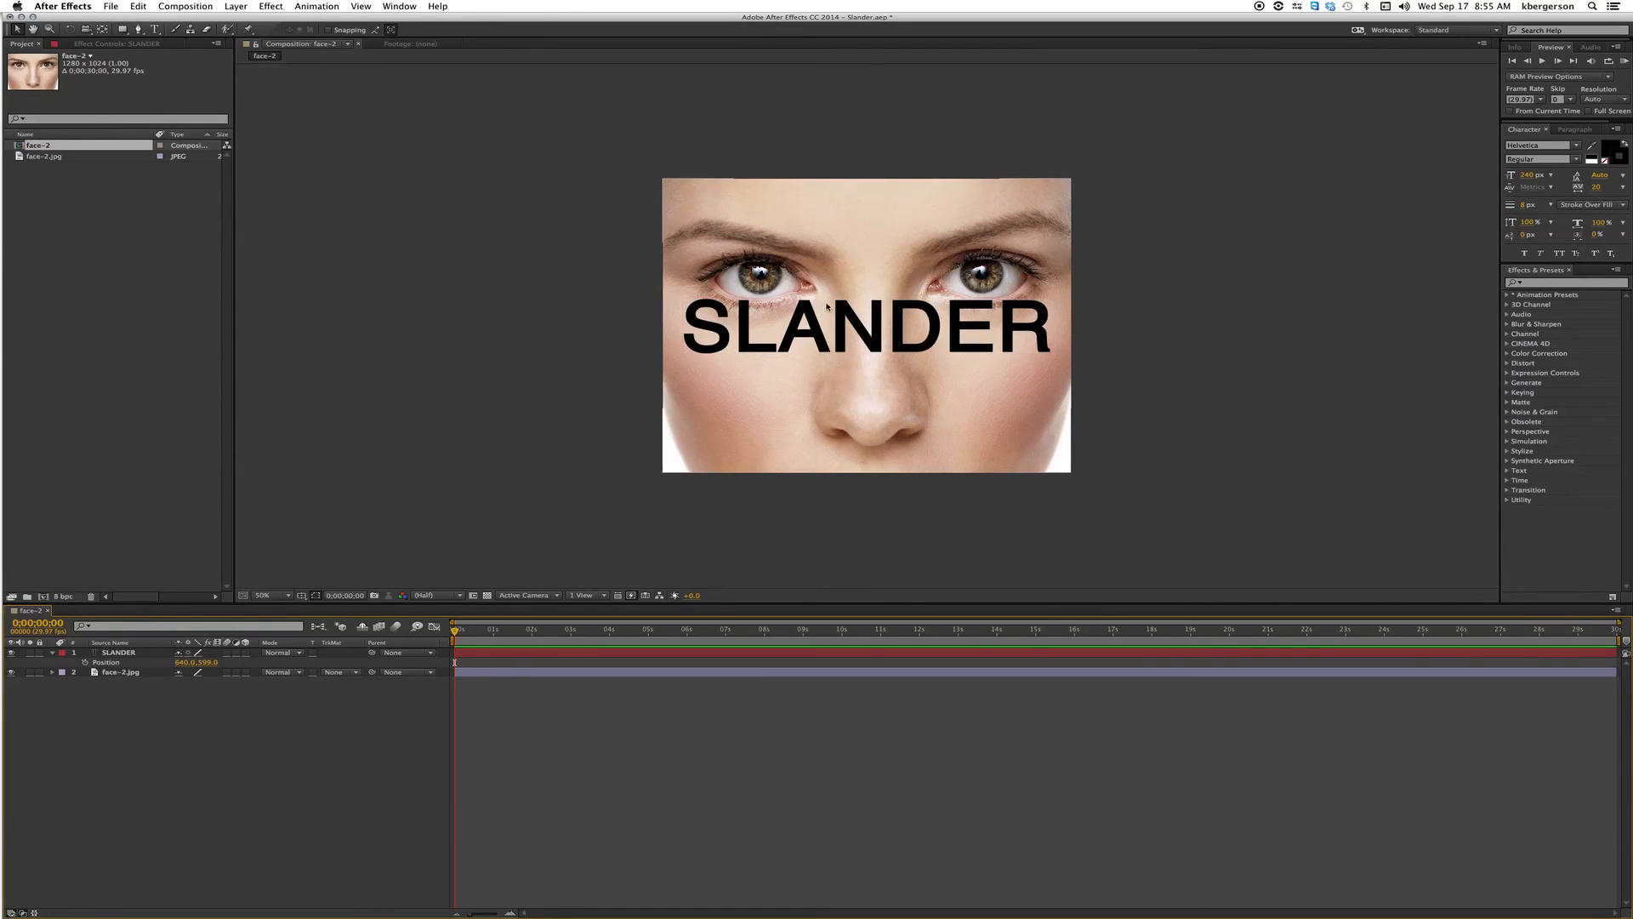
mouse_move(713, 257)
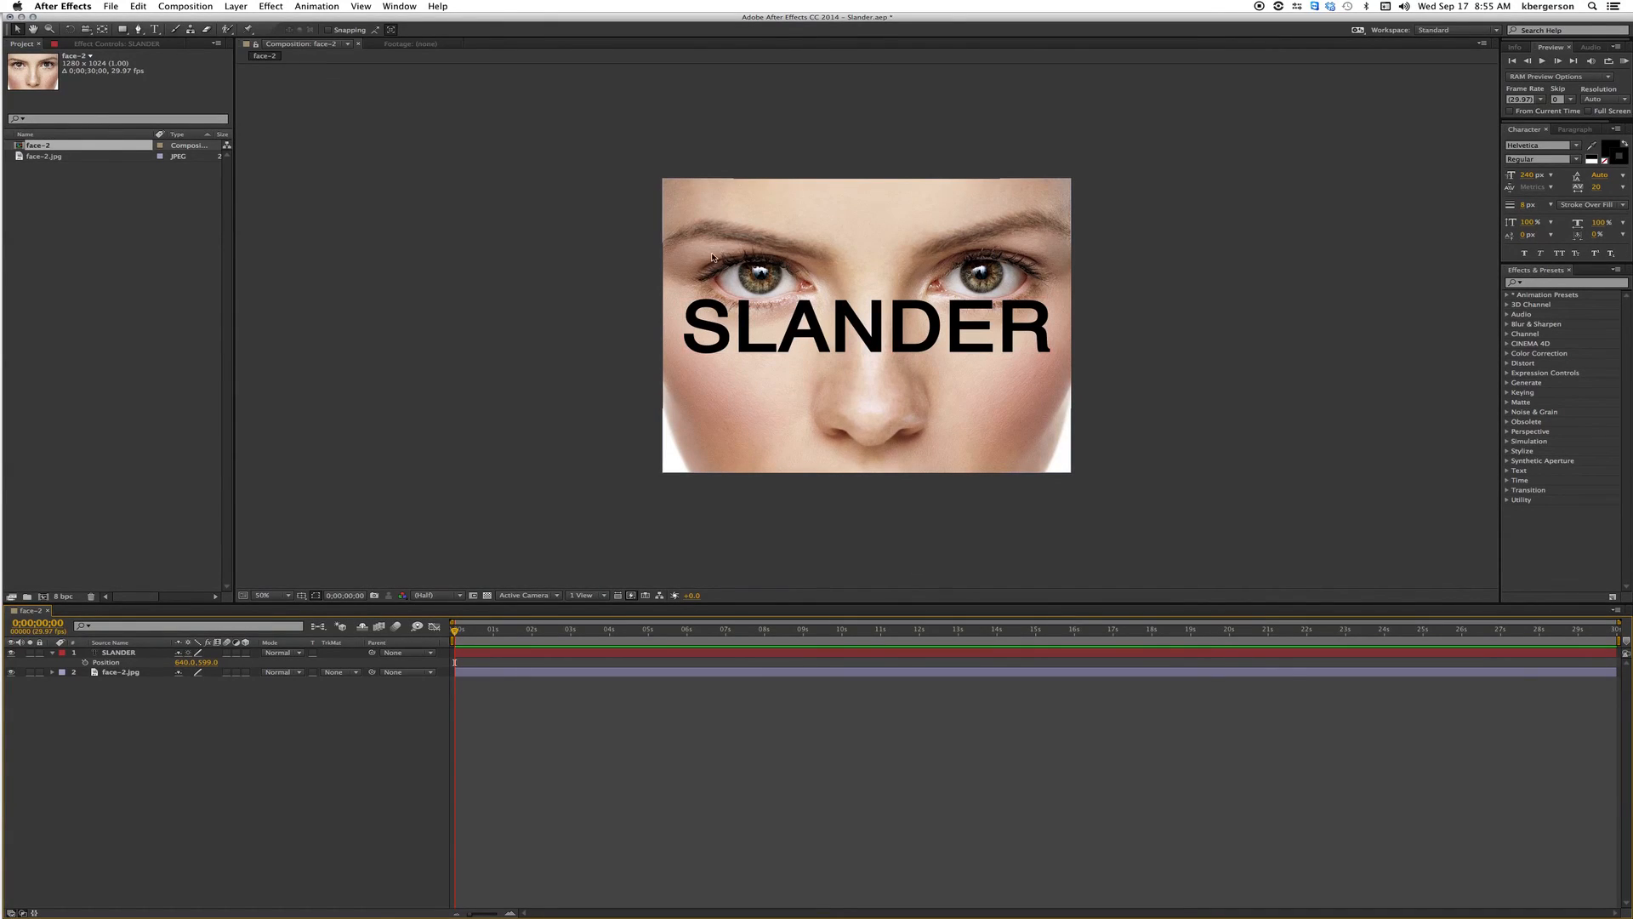
Apply Mesh Warp to the SLANDER layer via the 'mesh' effects search and set its grid cell count.
left_click(864, 328)
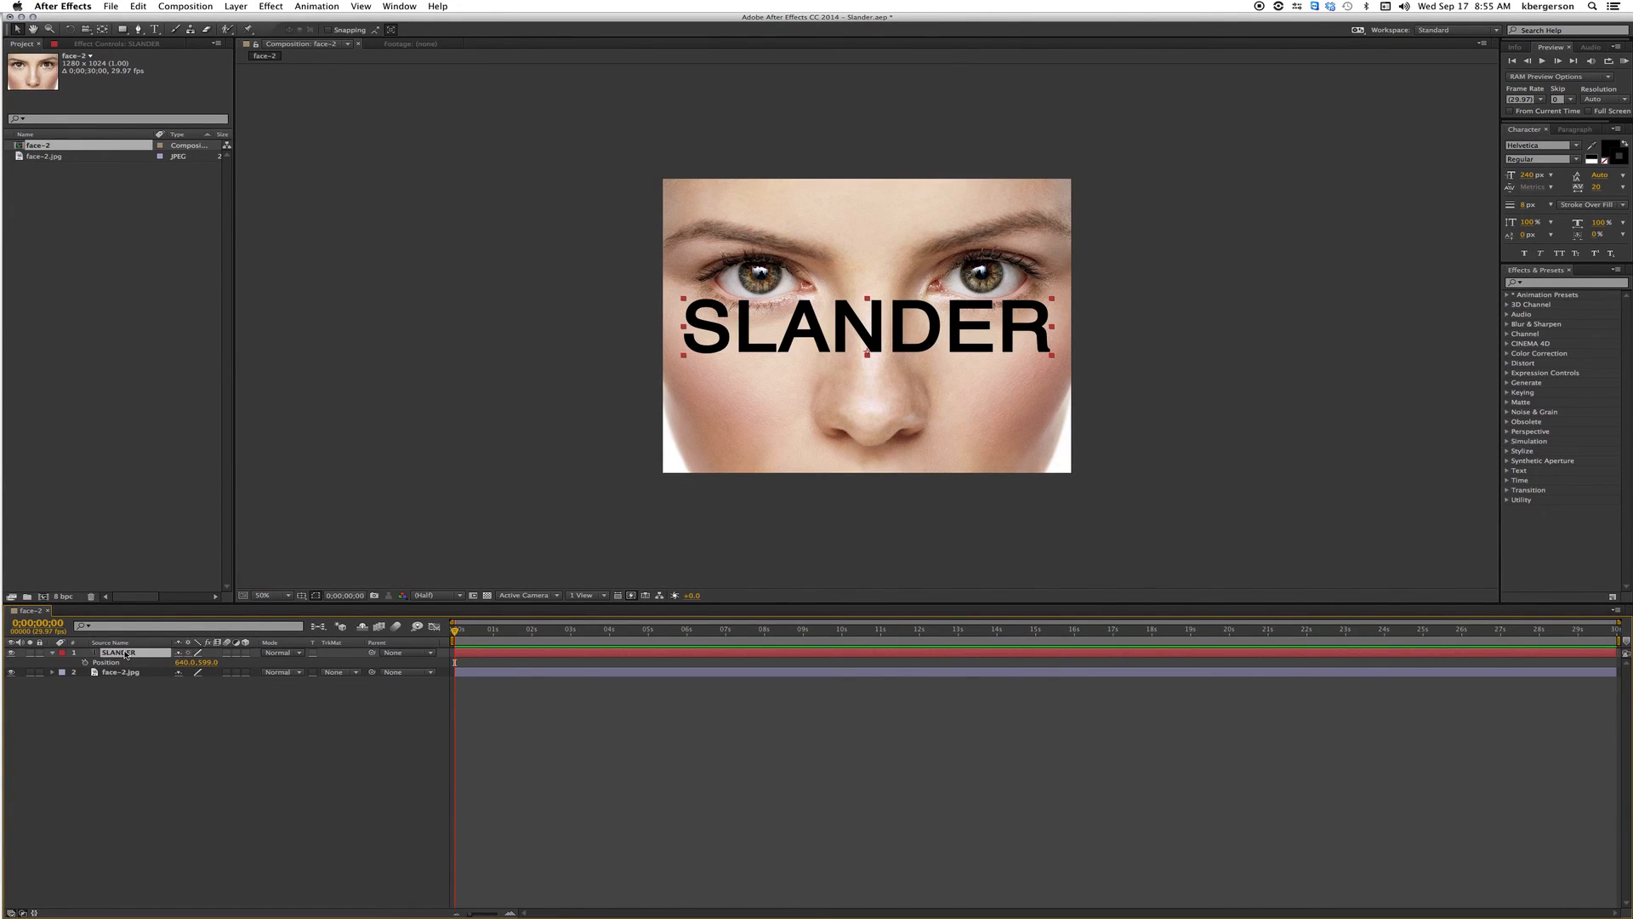
left_click(1552, 289)
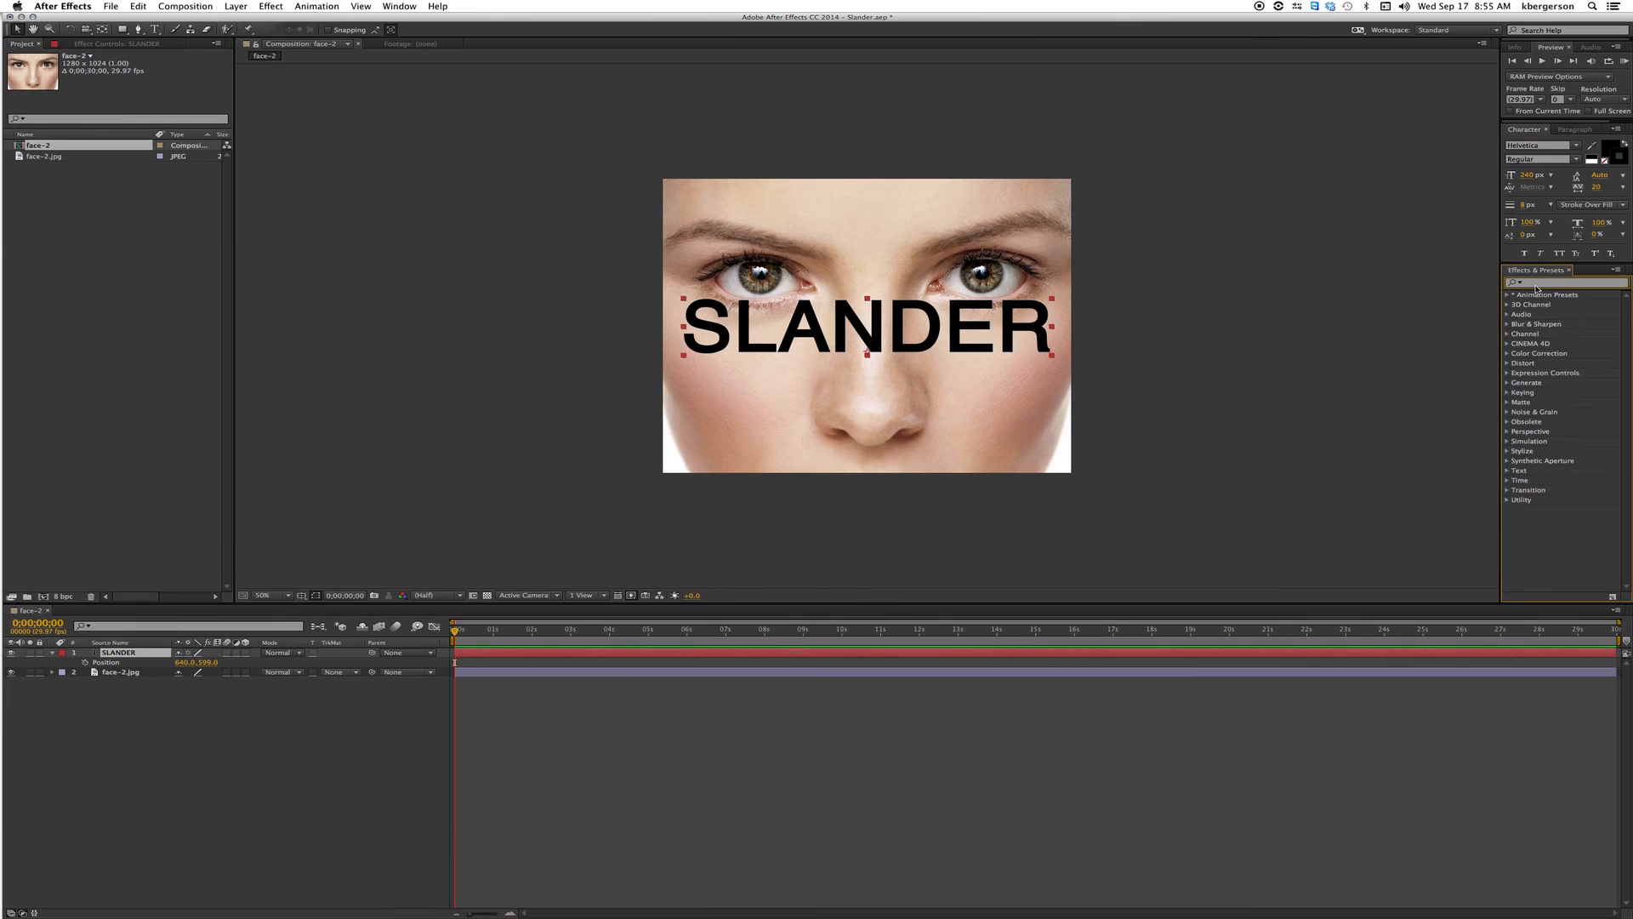
type("mesh")
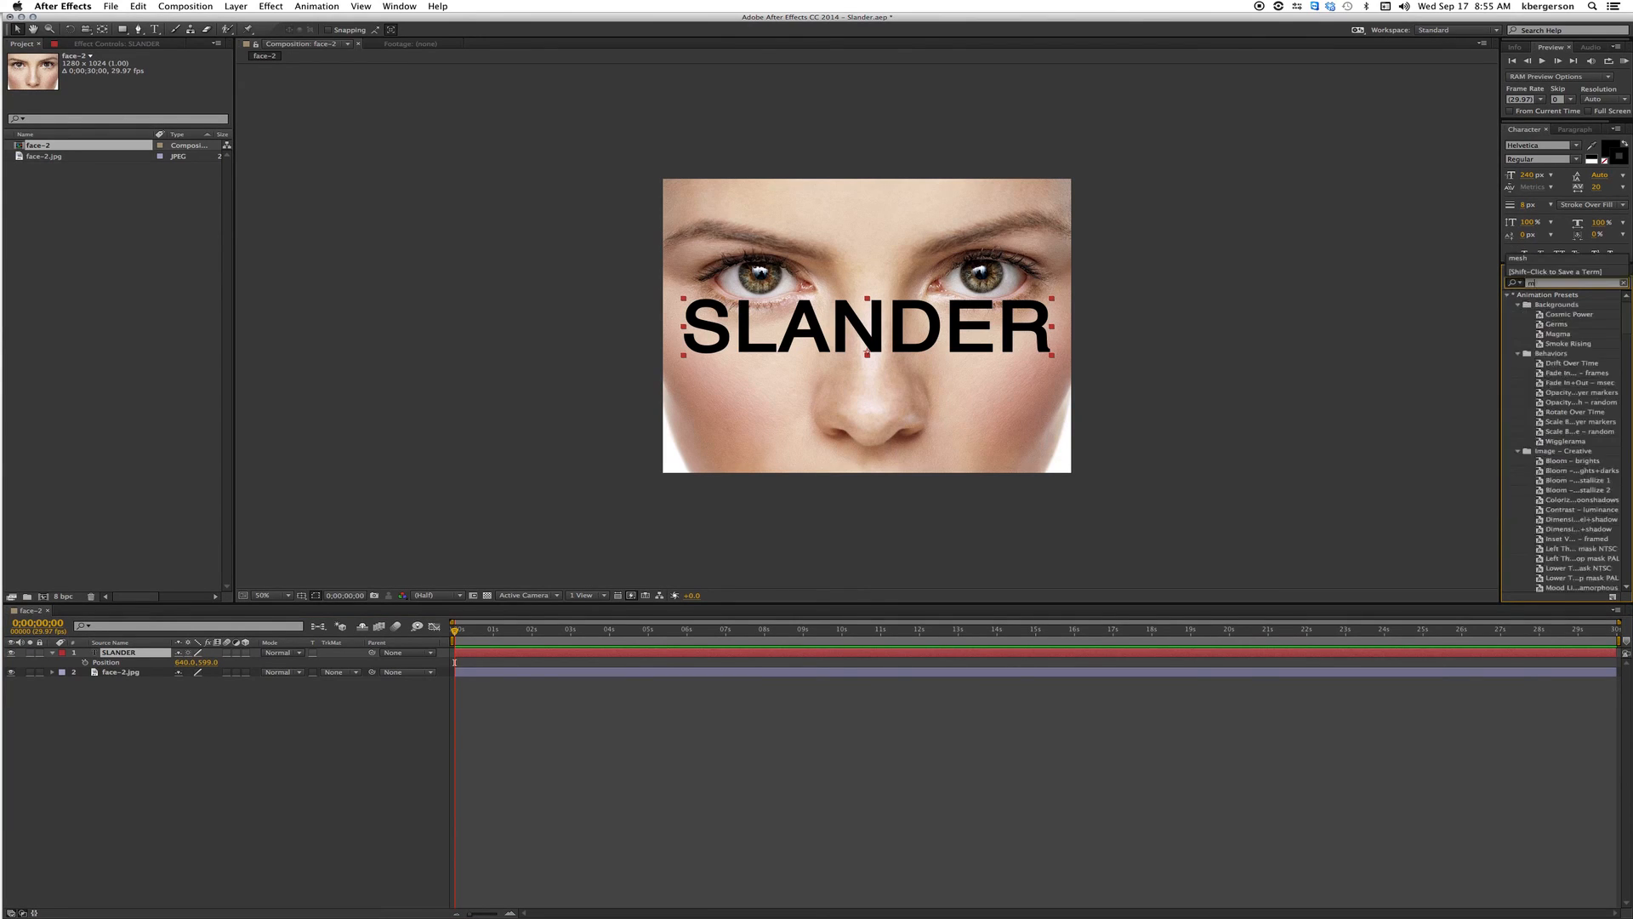
type("mesh")
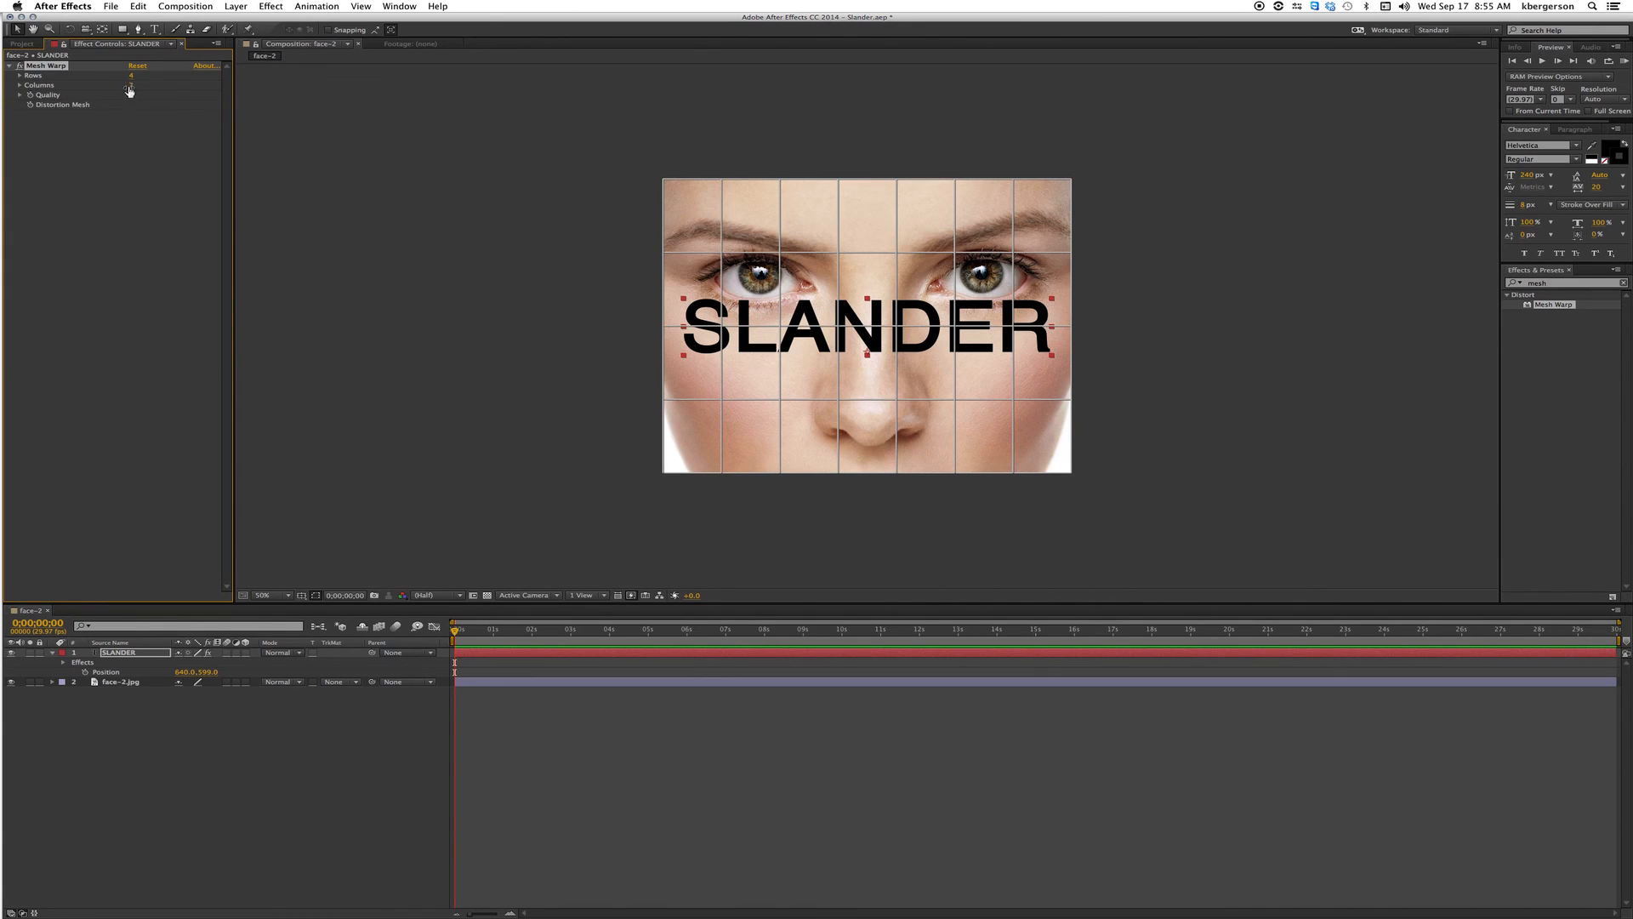
double_click(131, 93)
type("10")
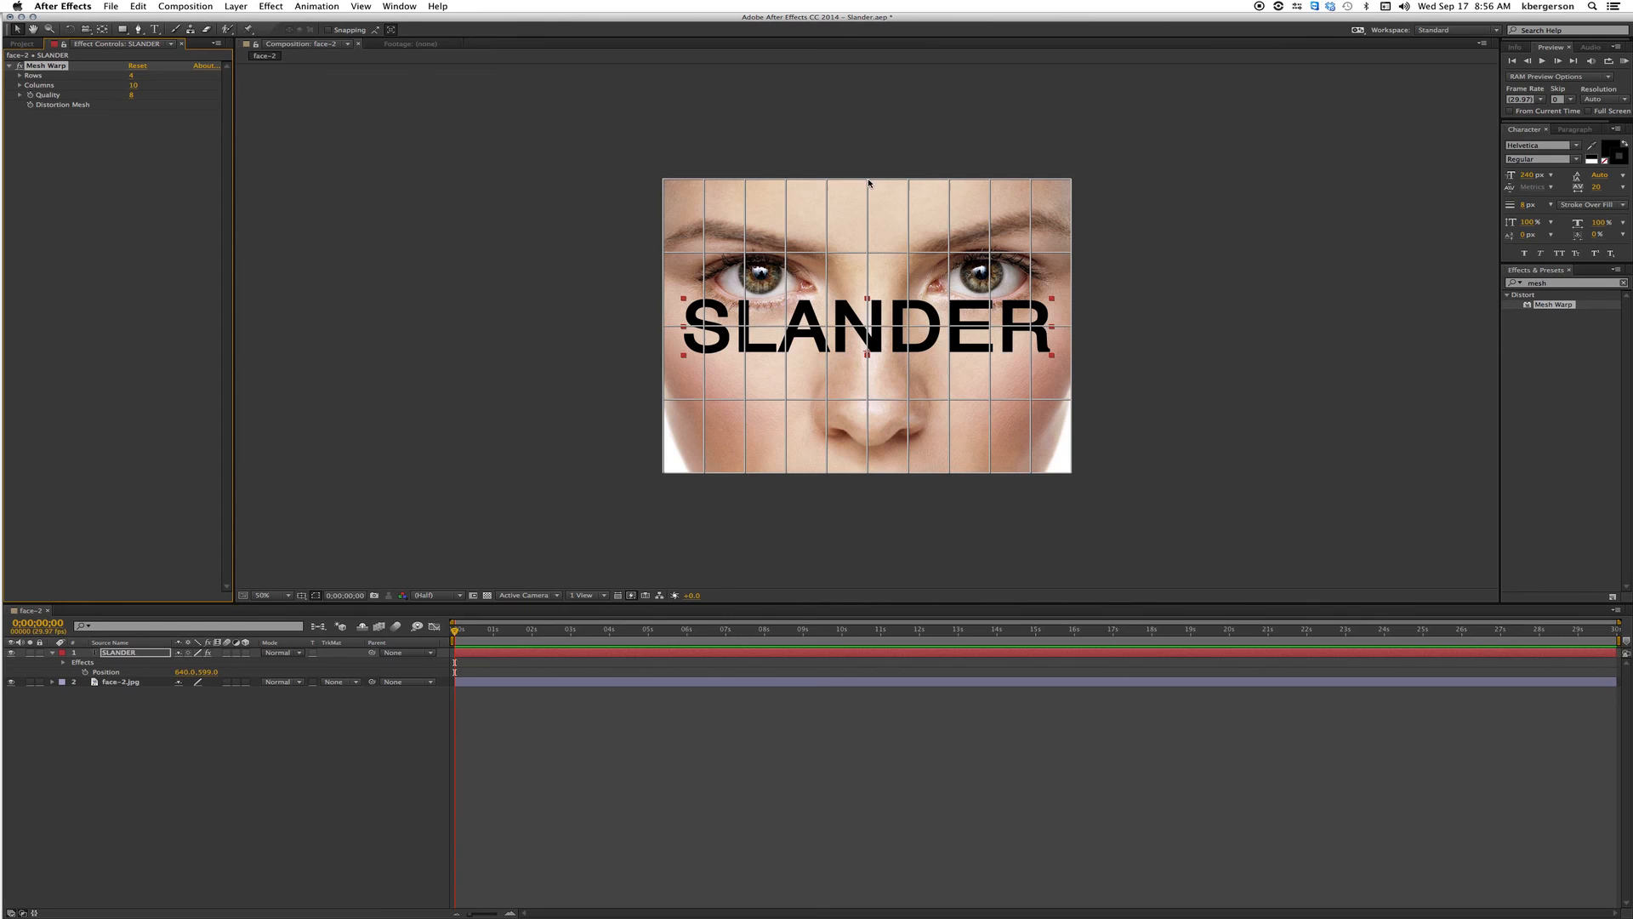
mouse_move(873, 458)
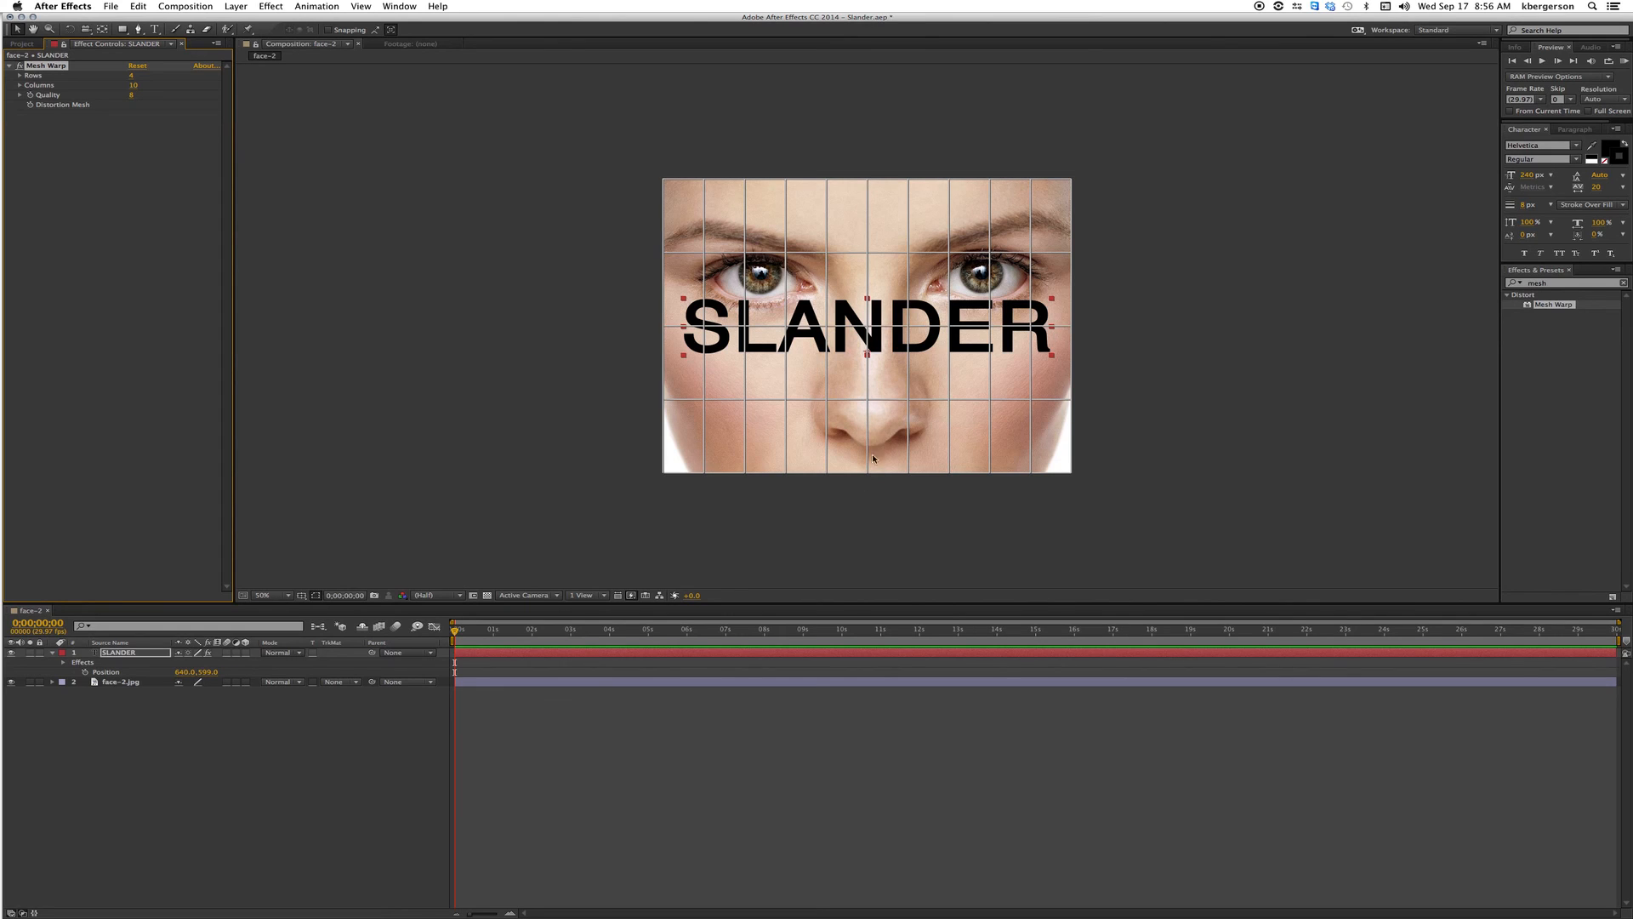
mouse_move(834, 243)
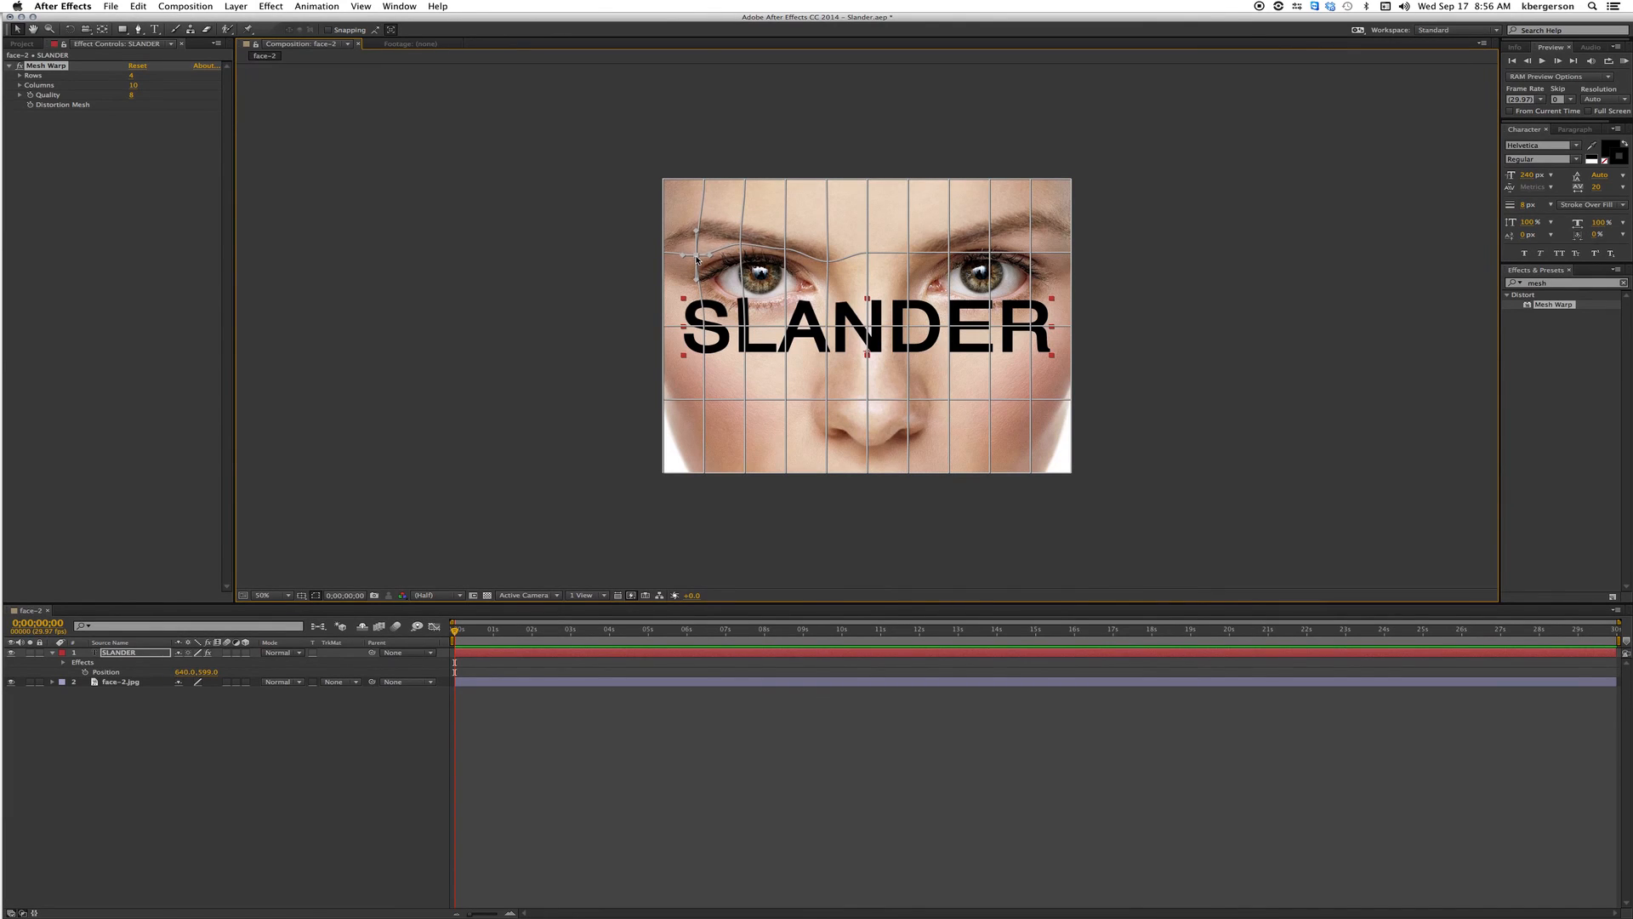
left_click(119, 680)
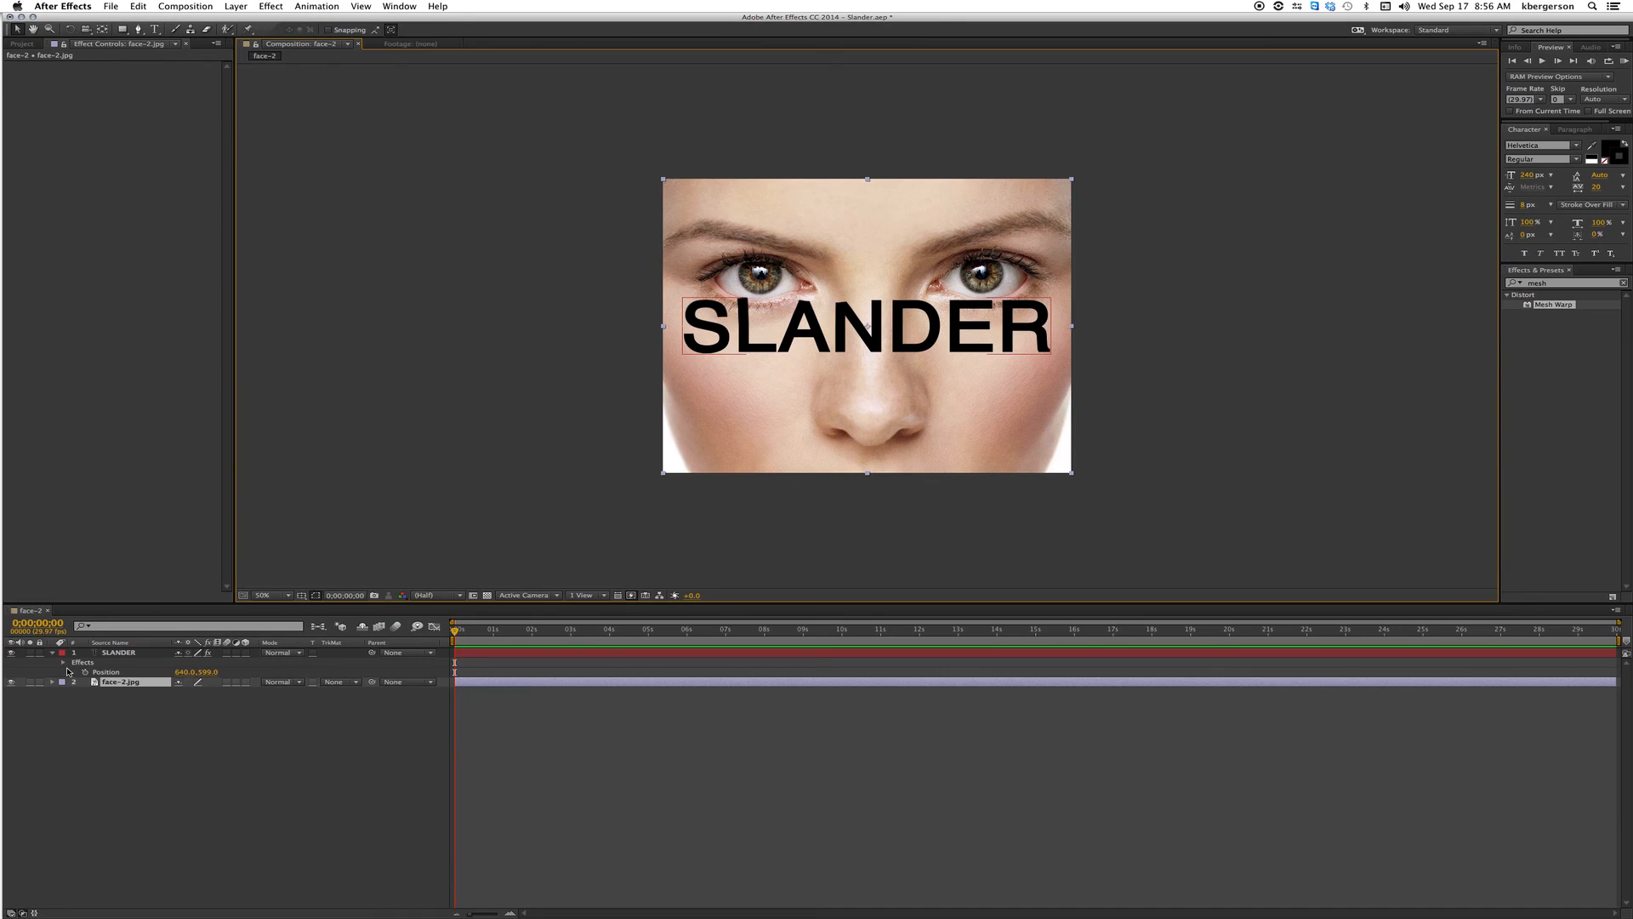
Drag the Mesh Warp grid points so the SLANDER letters curve along the nose and cheeks.
double_click(117, 652)
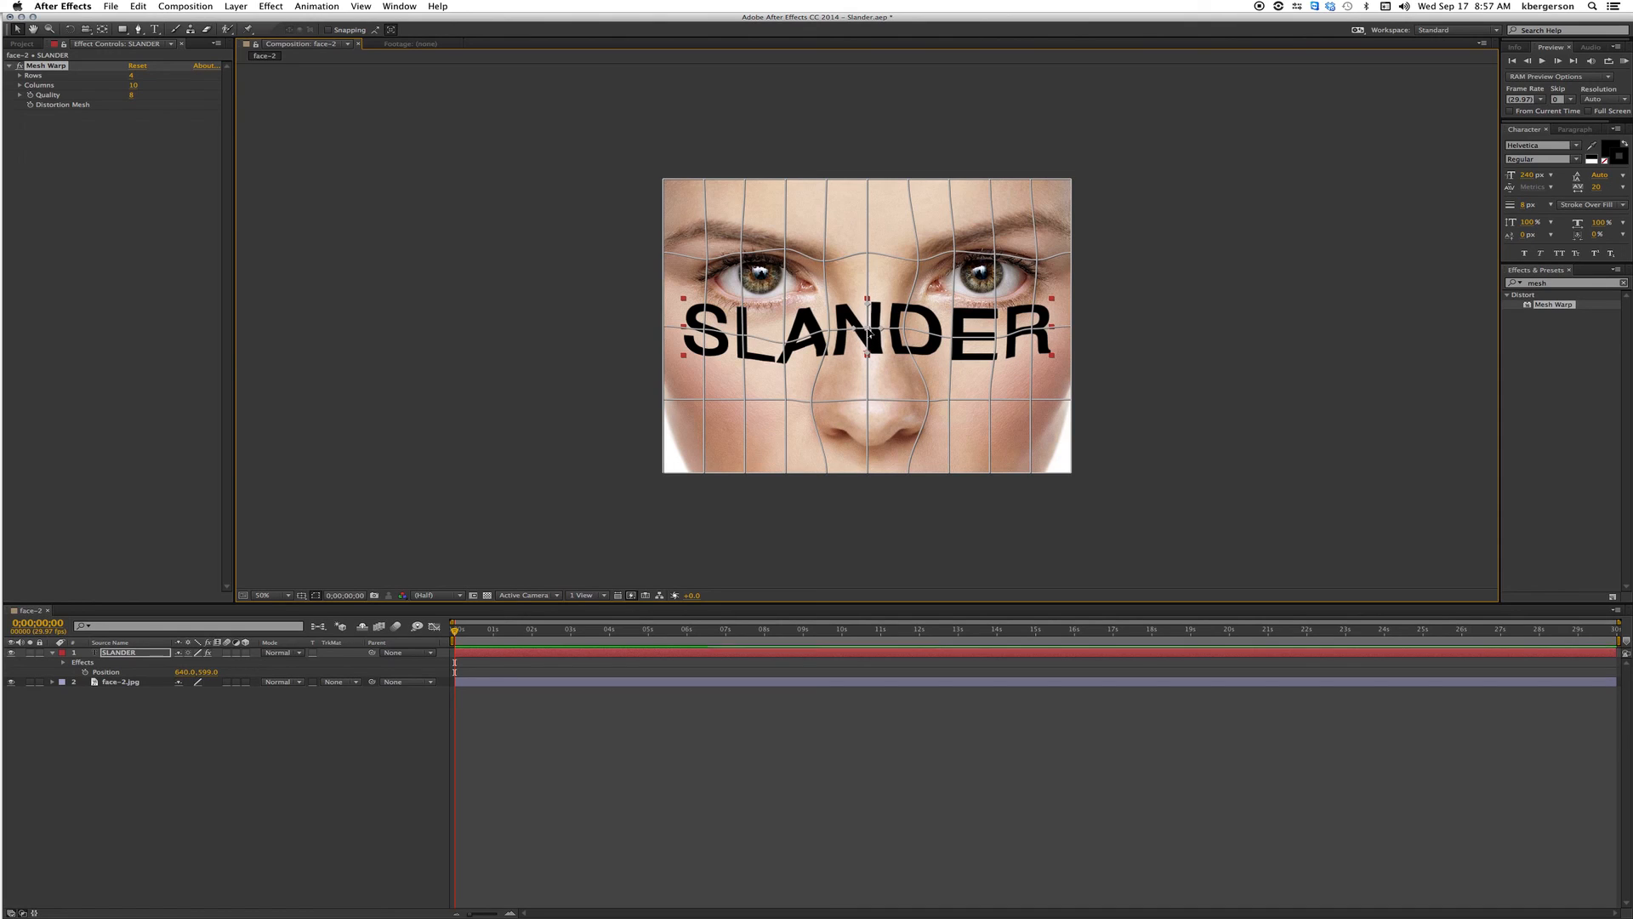
mouse_move(968, 252)
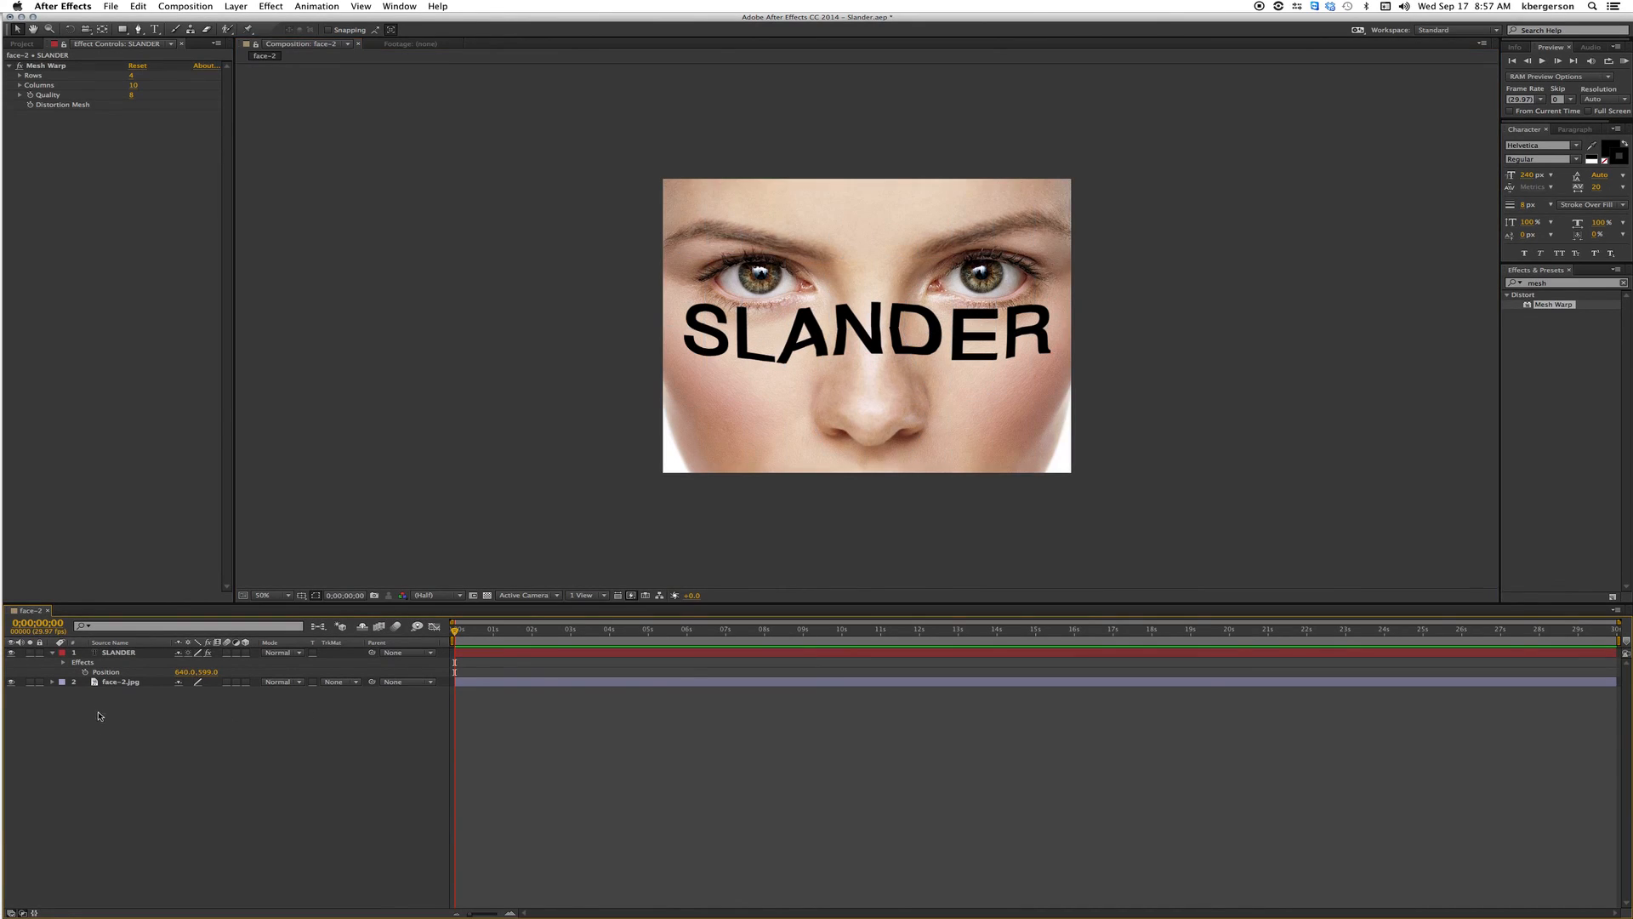
Set the top face-2.jpg copy's Track Matte to Alpha Matte "SLANDER" and keep the lower photo visible.
left_click(122, 681)
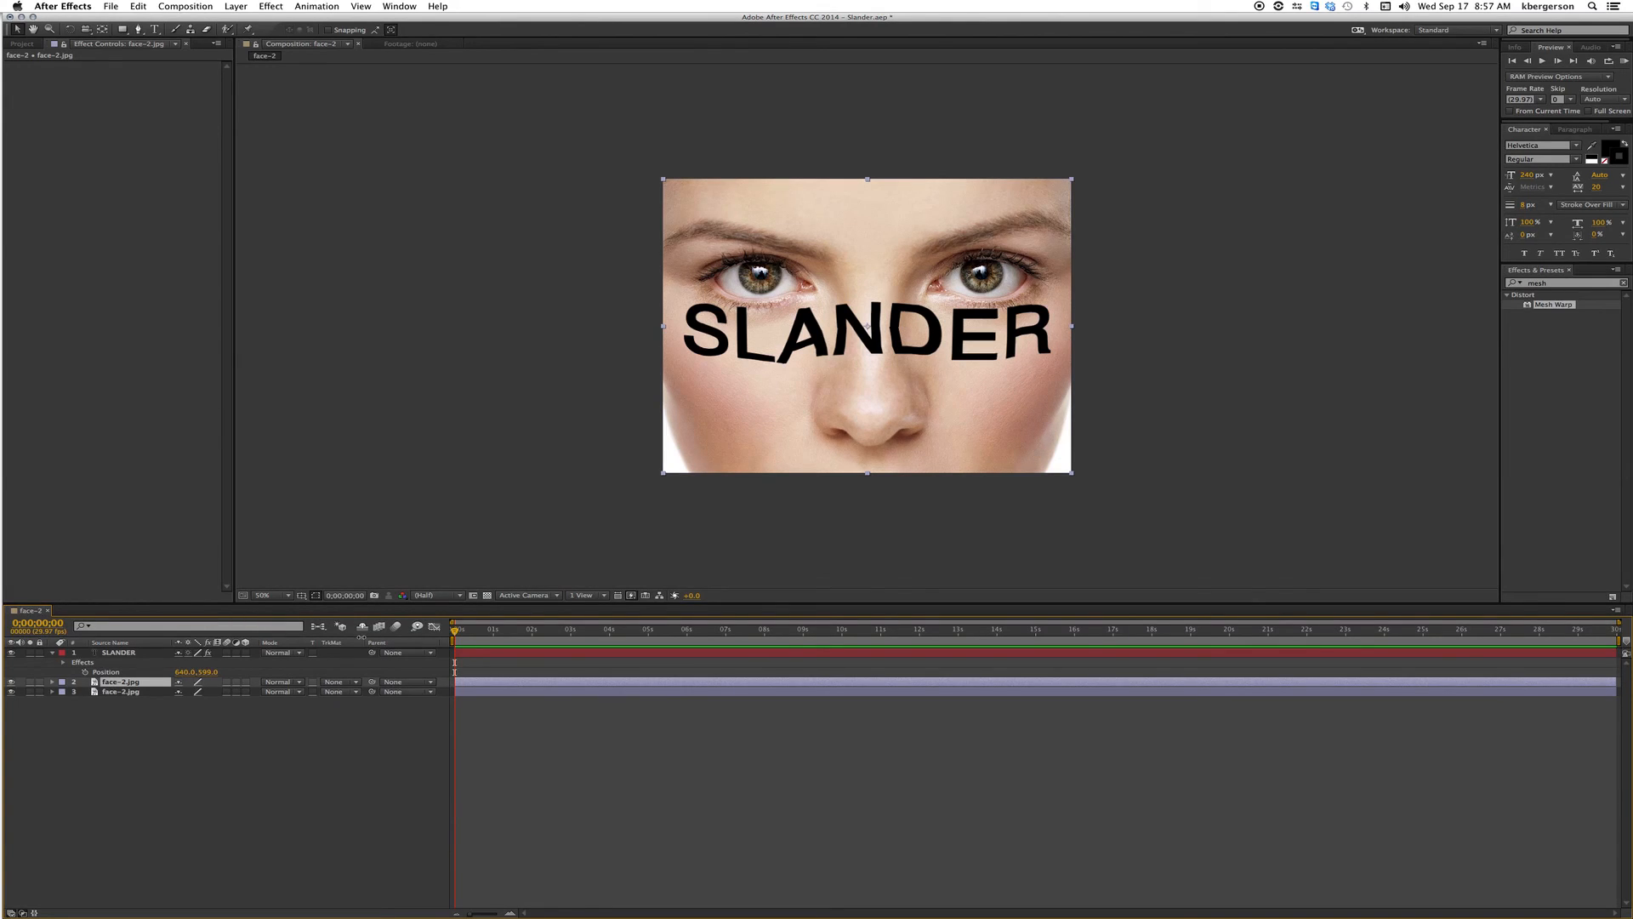
left_click(337, 682)
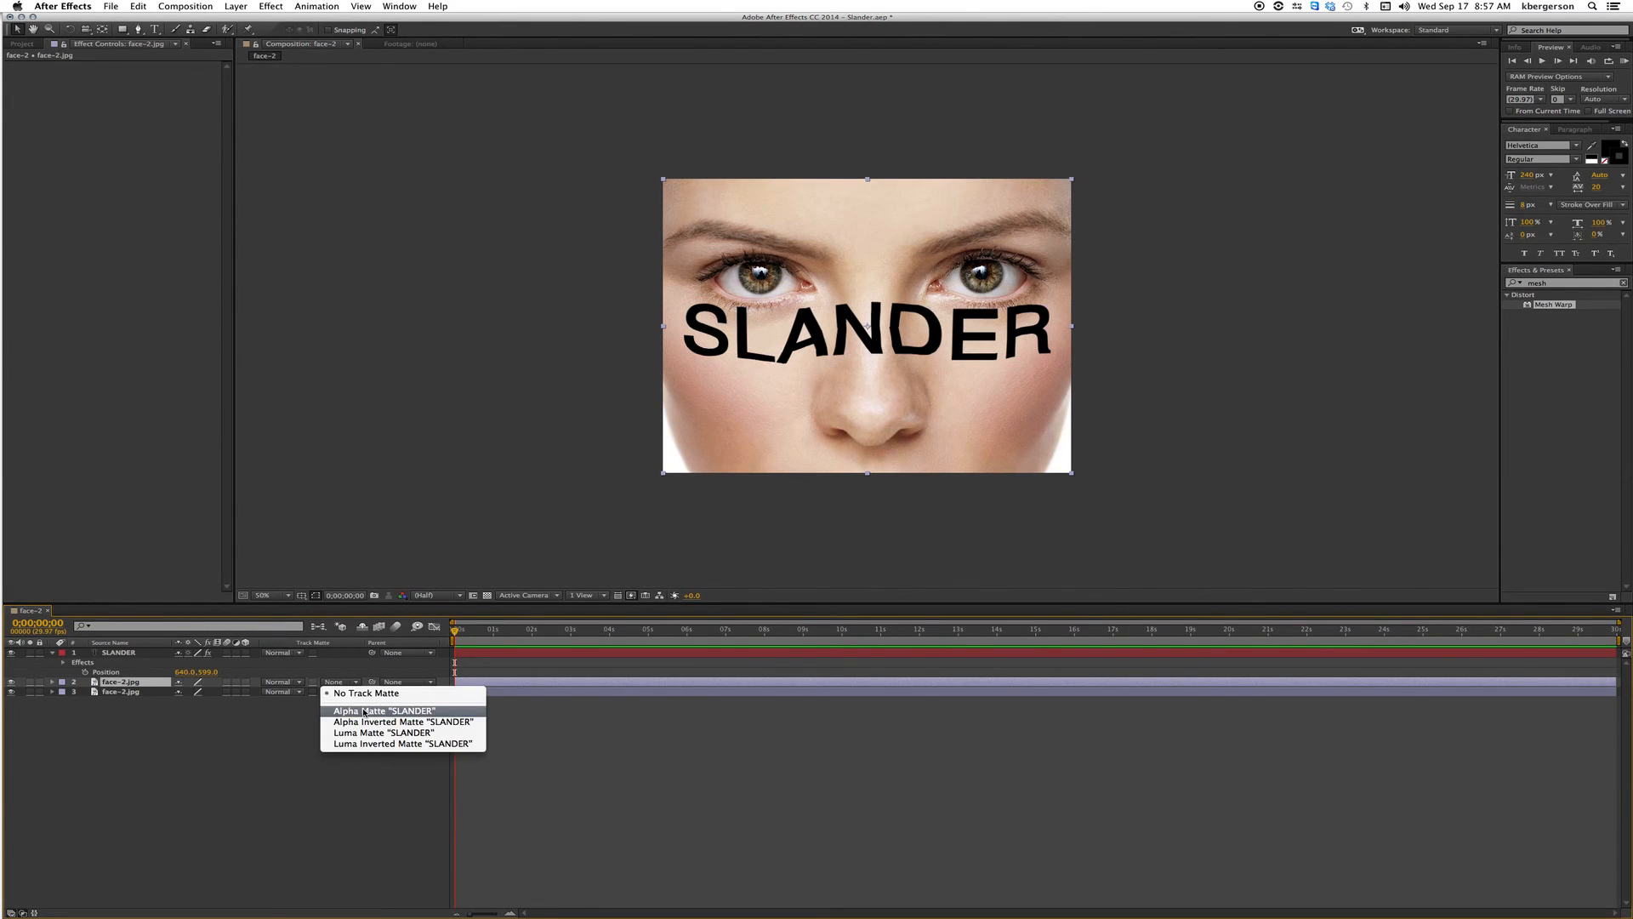
left_click(368, 692)
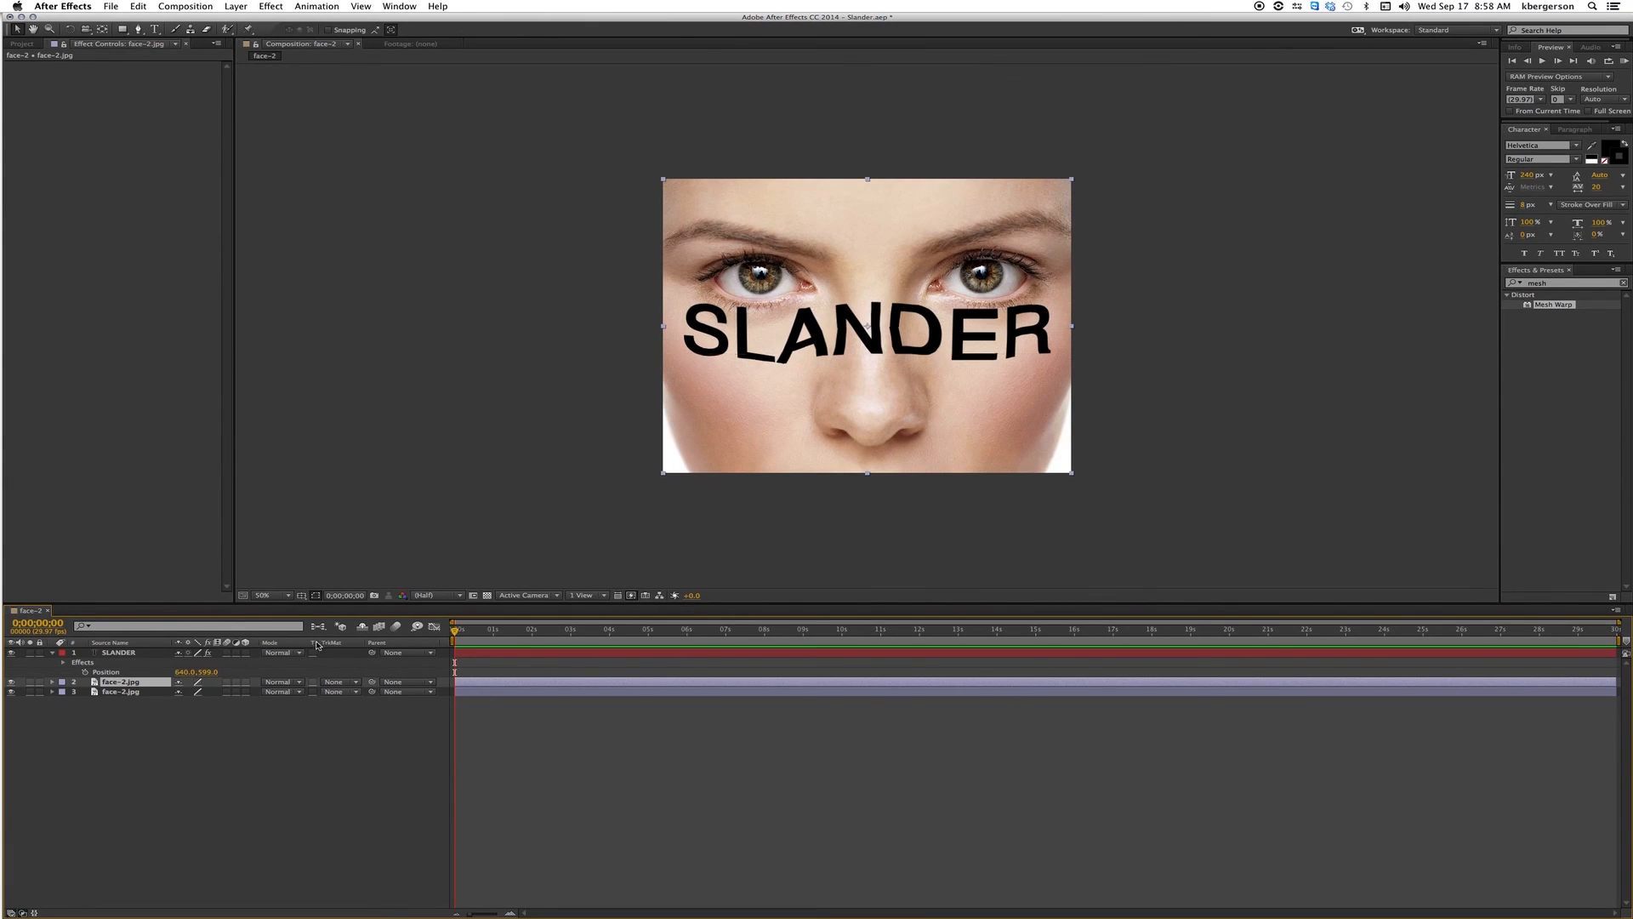
mouse_move(289, 647)
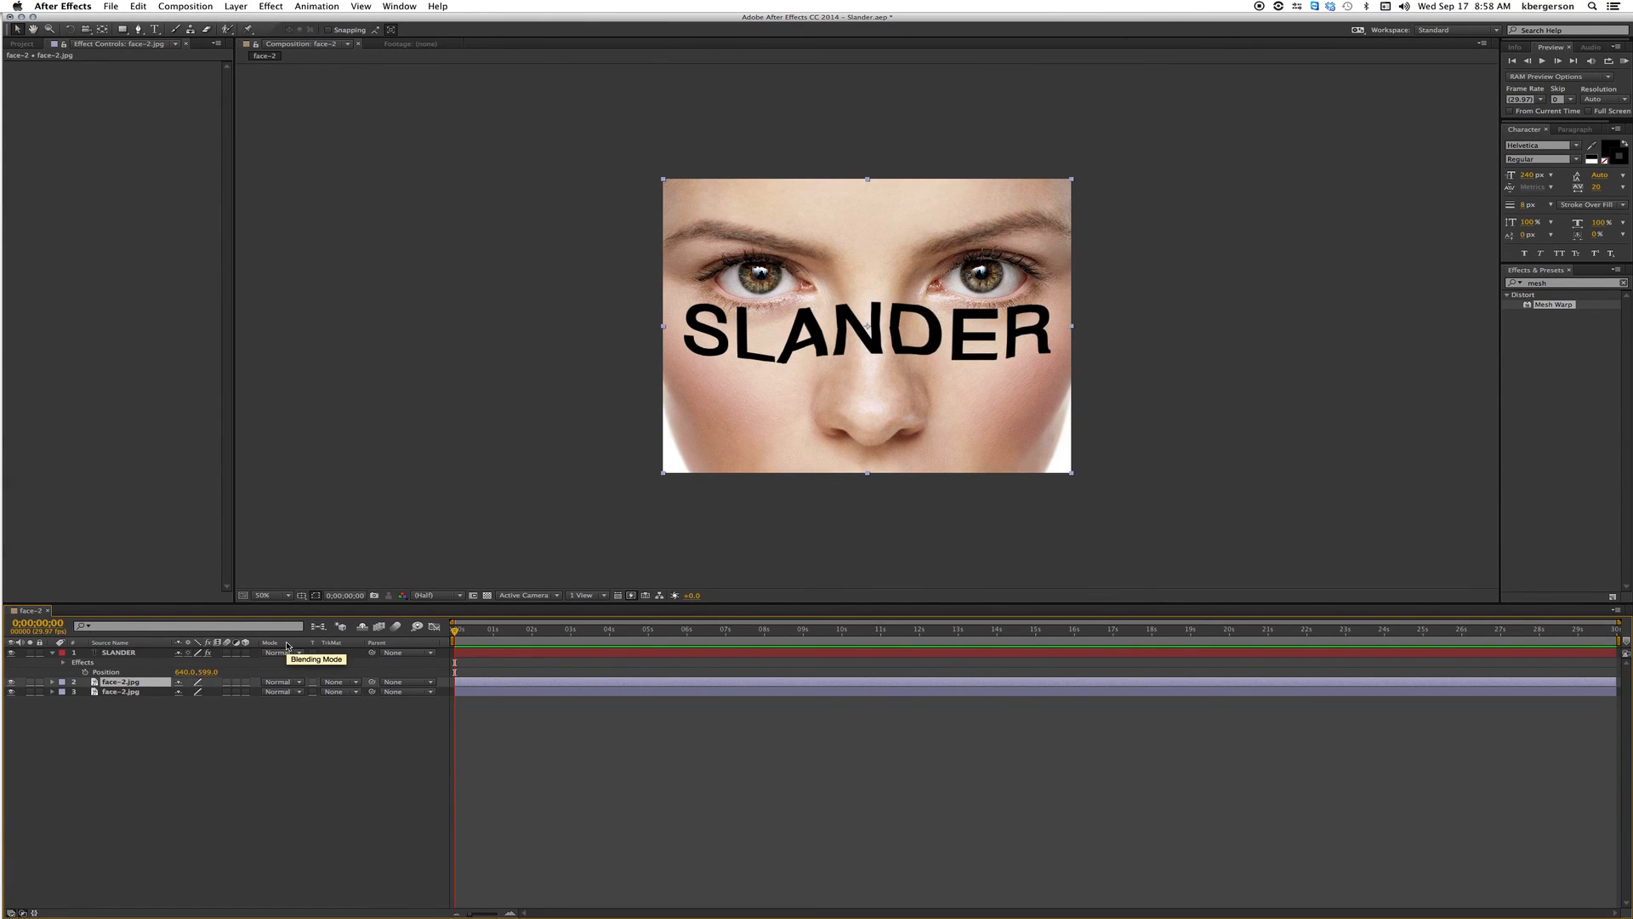
right_click(268, 643)
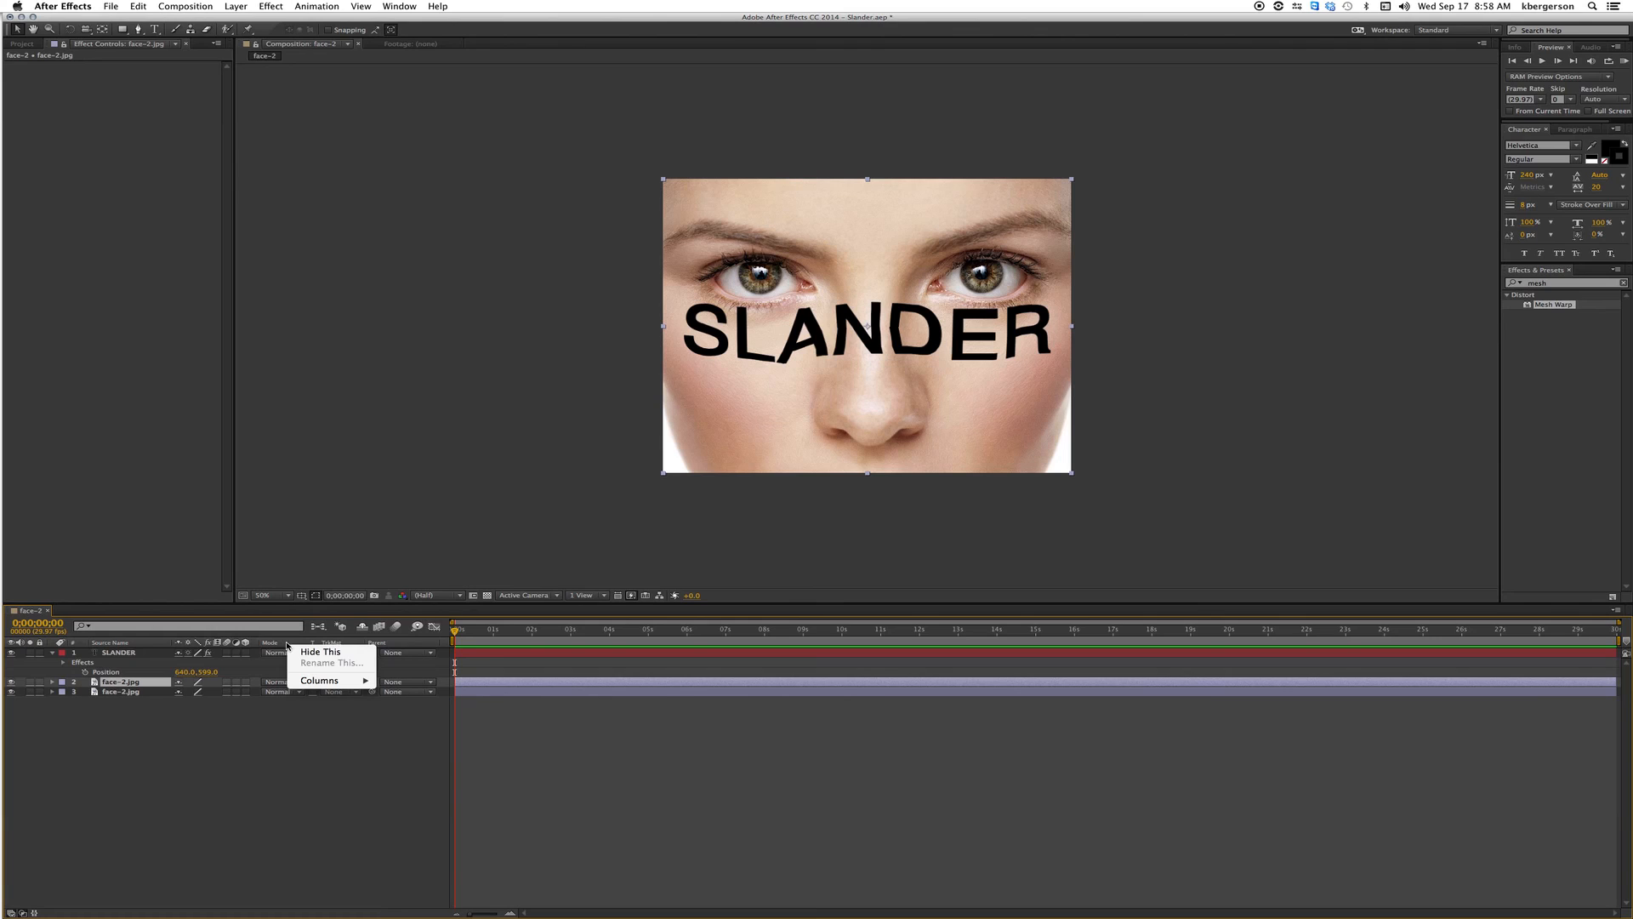
left_click(320, 681)
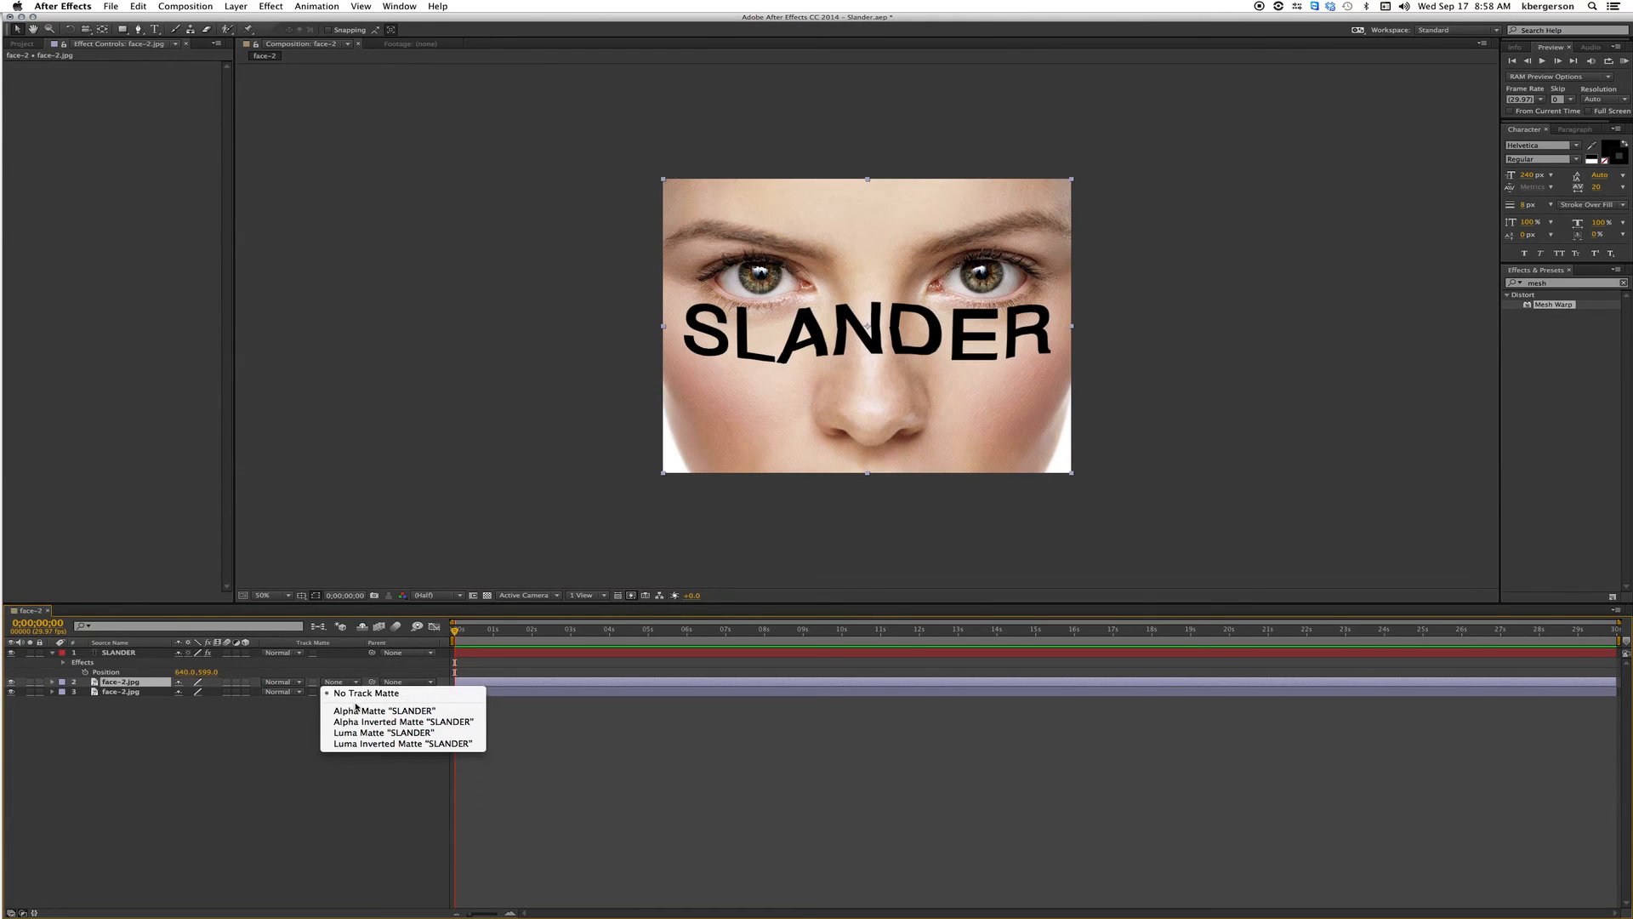
left_click(384, 711)
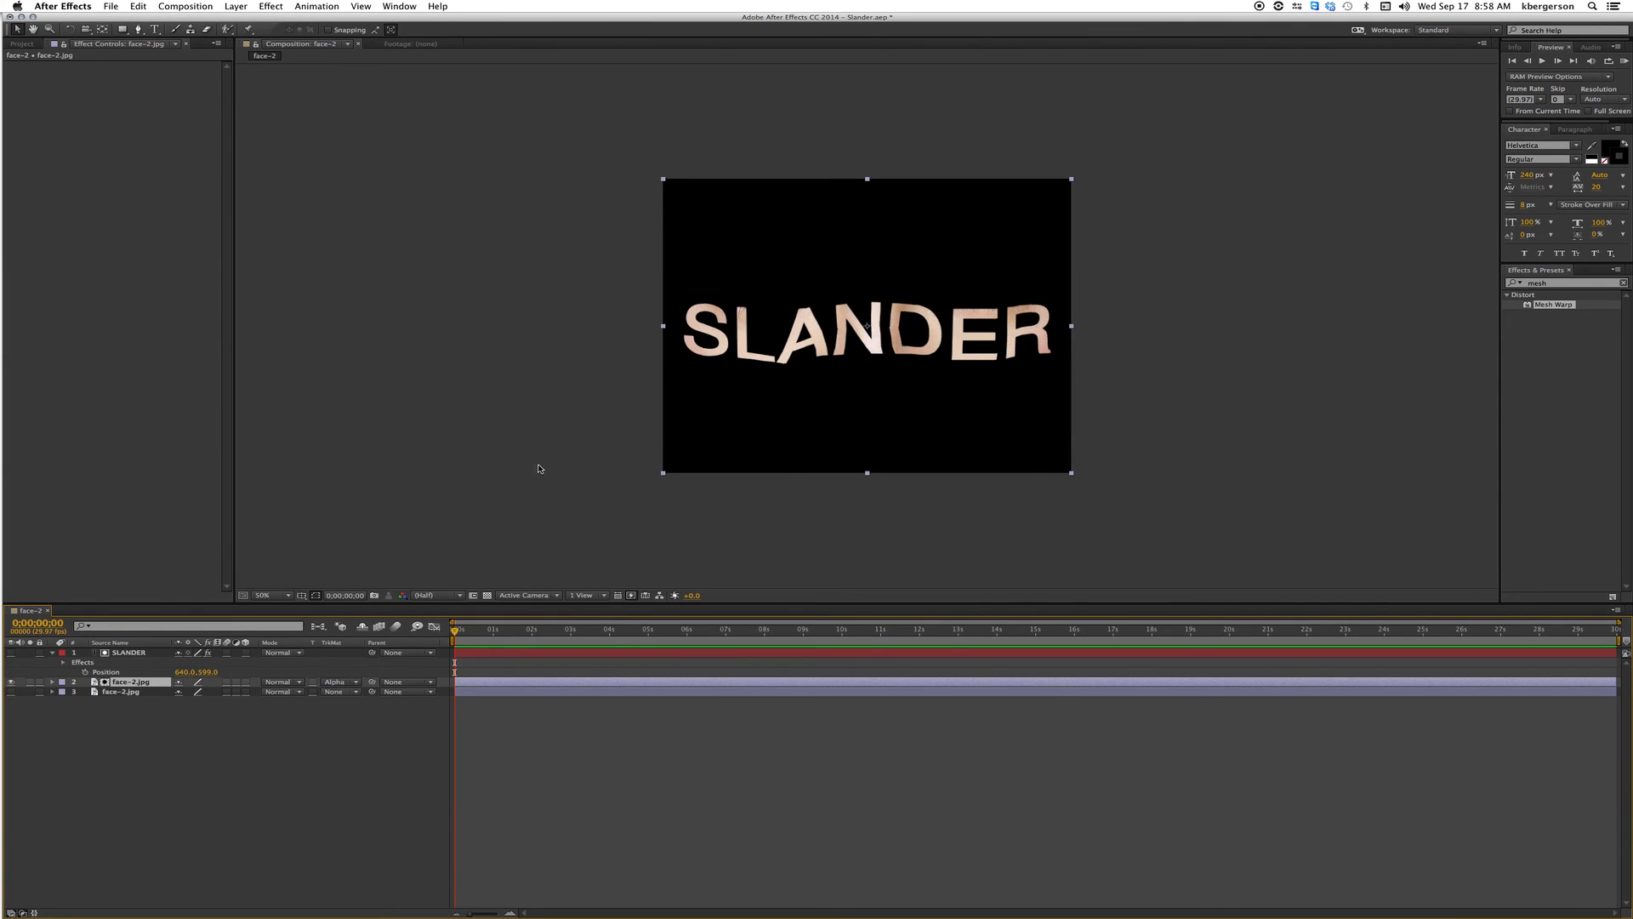
left_click(129, 652)
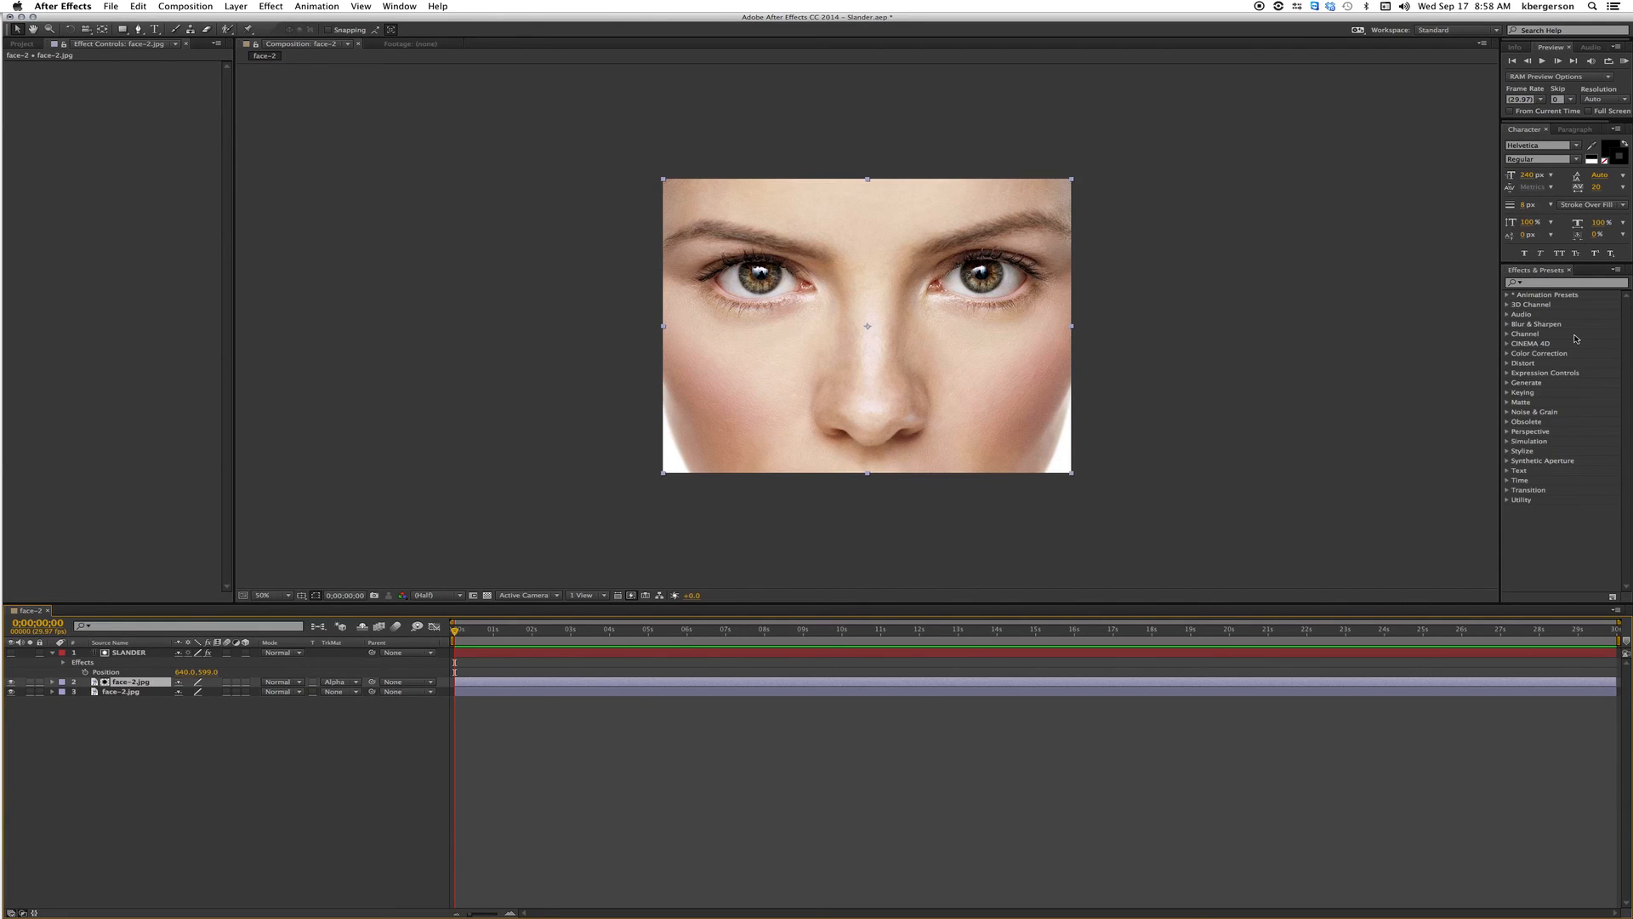
Apply Levels to the matted face copy and drag gamma left so the lettering reads as dark skin.
left_click(1507, 354)
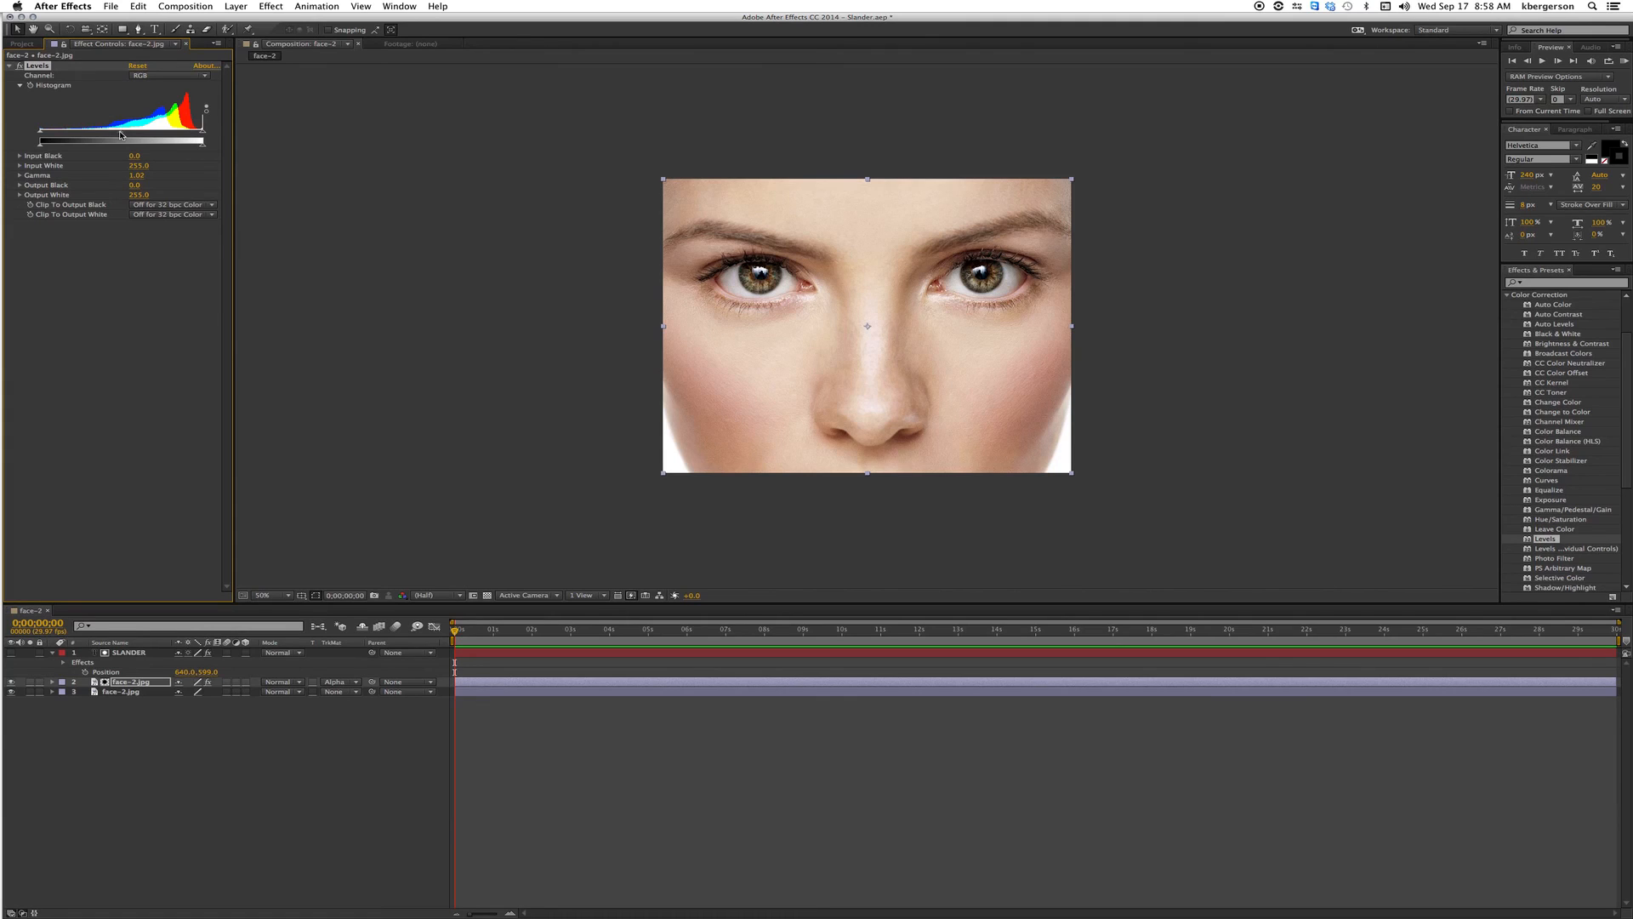
left_click_drag(119, 136, 139, 139)
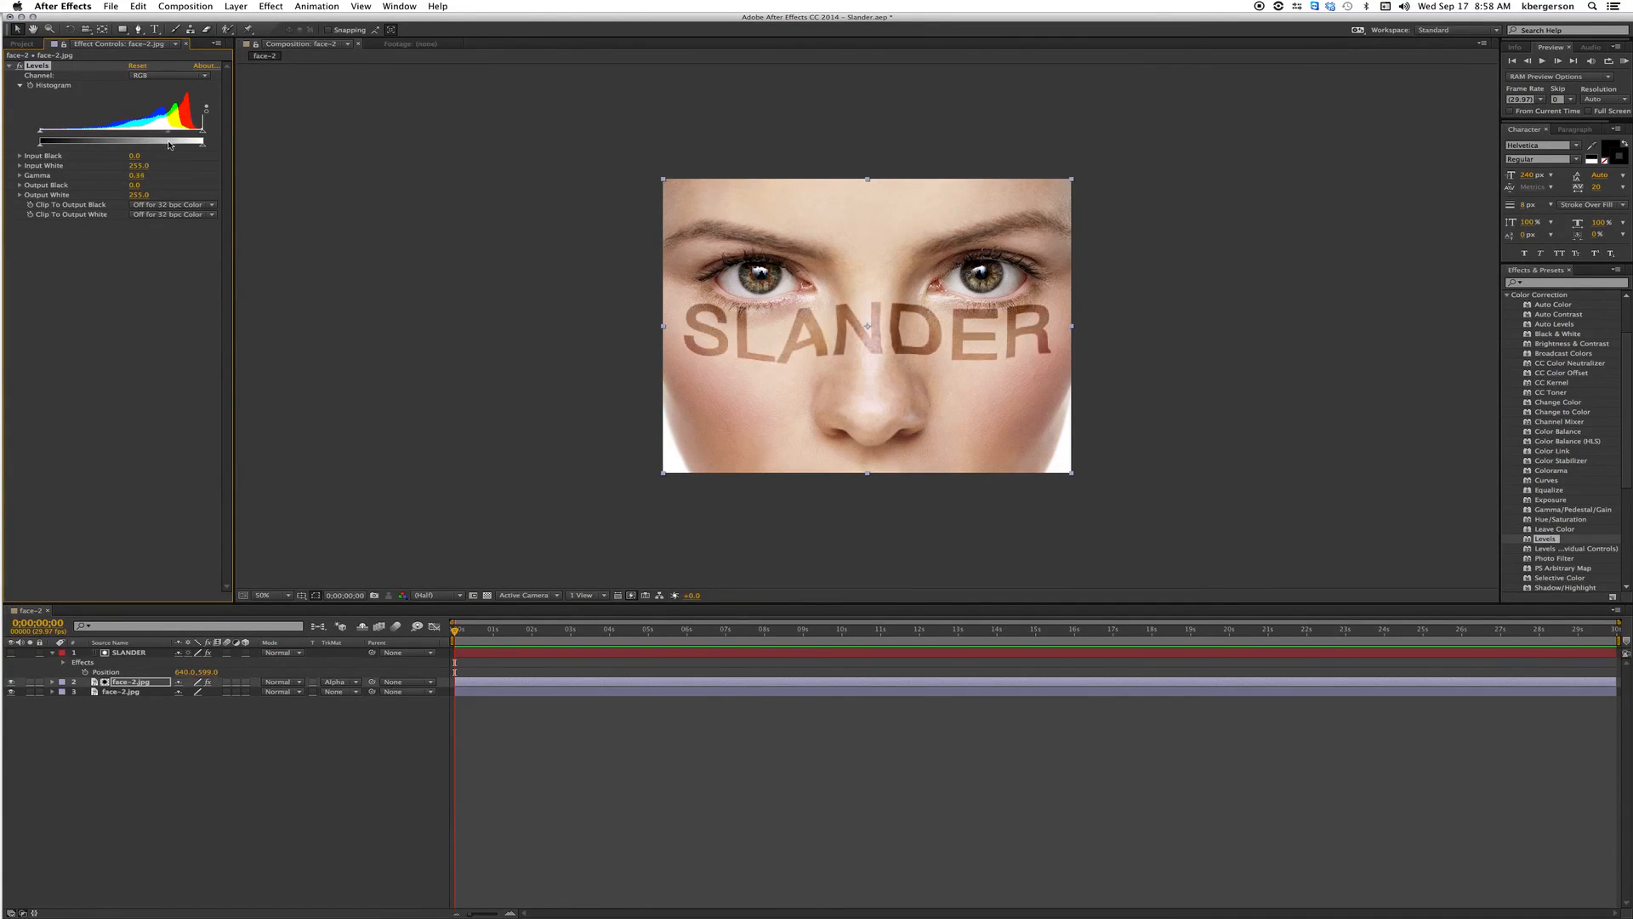
left_click_drag(172, 143, 178, 148)
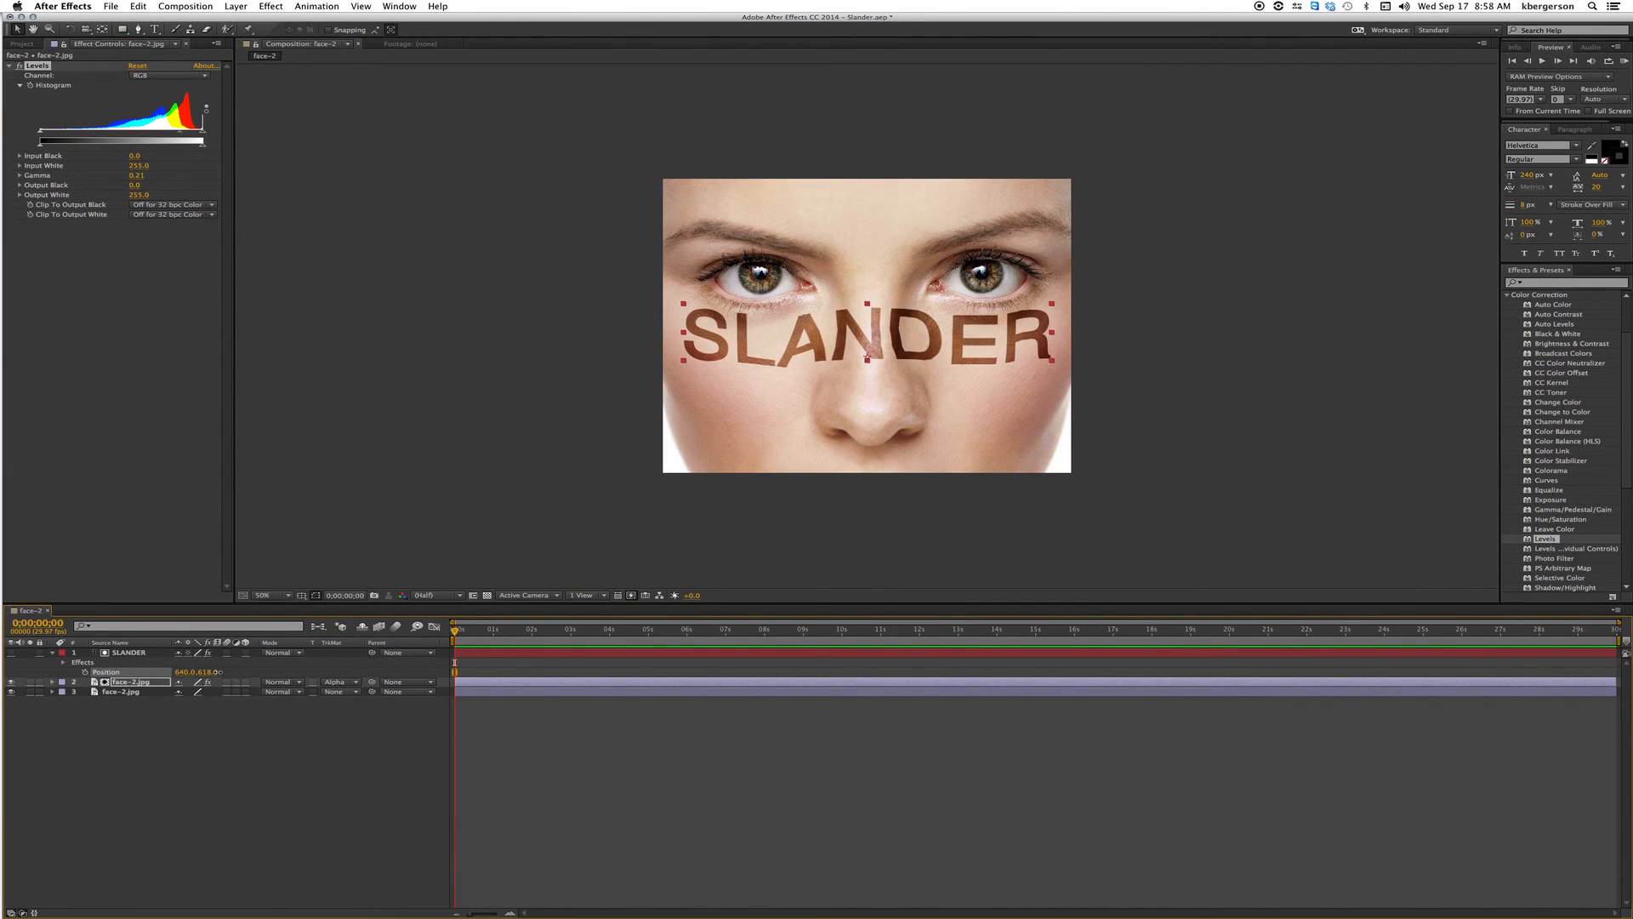
left_click(128, 651)
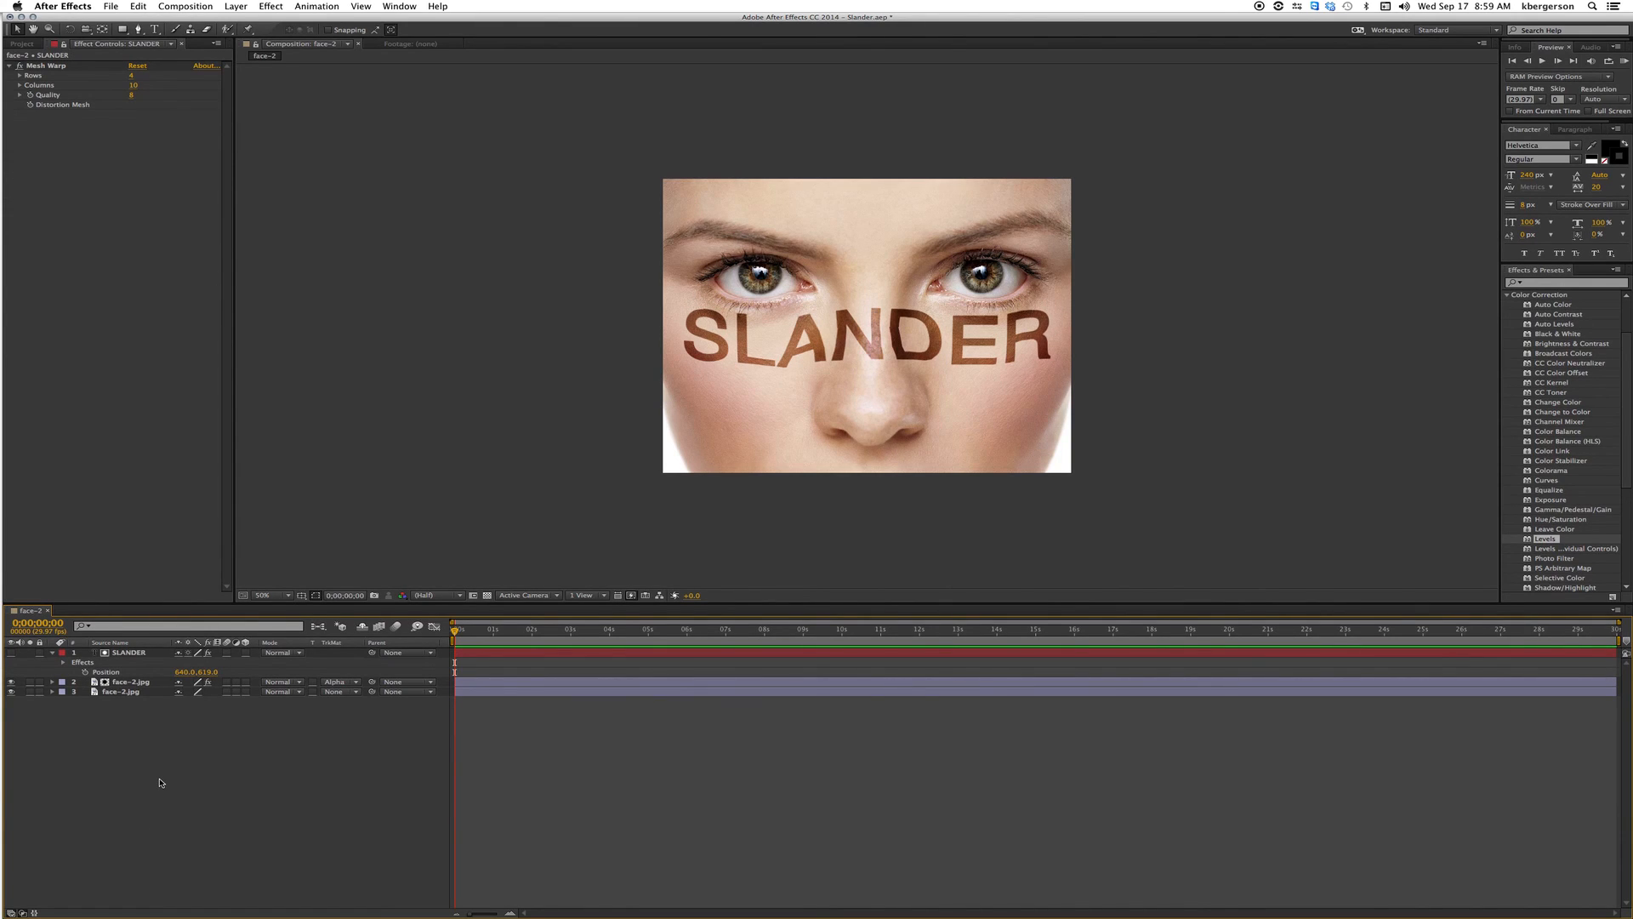
mouse_move(1520, 210)
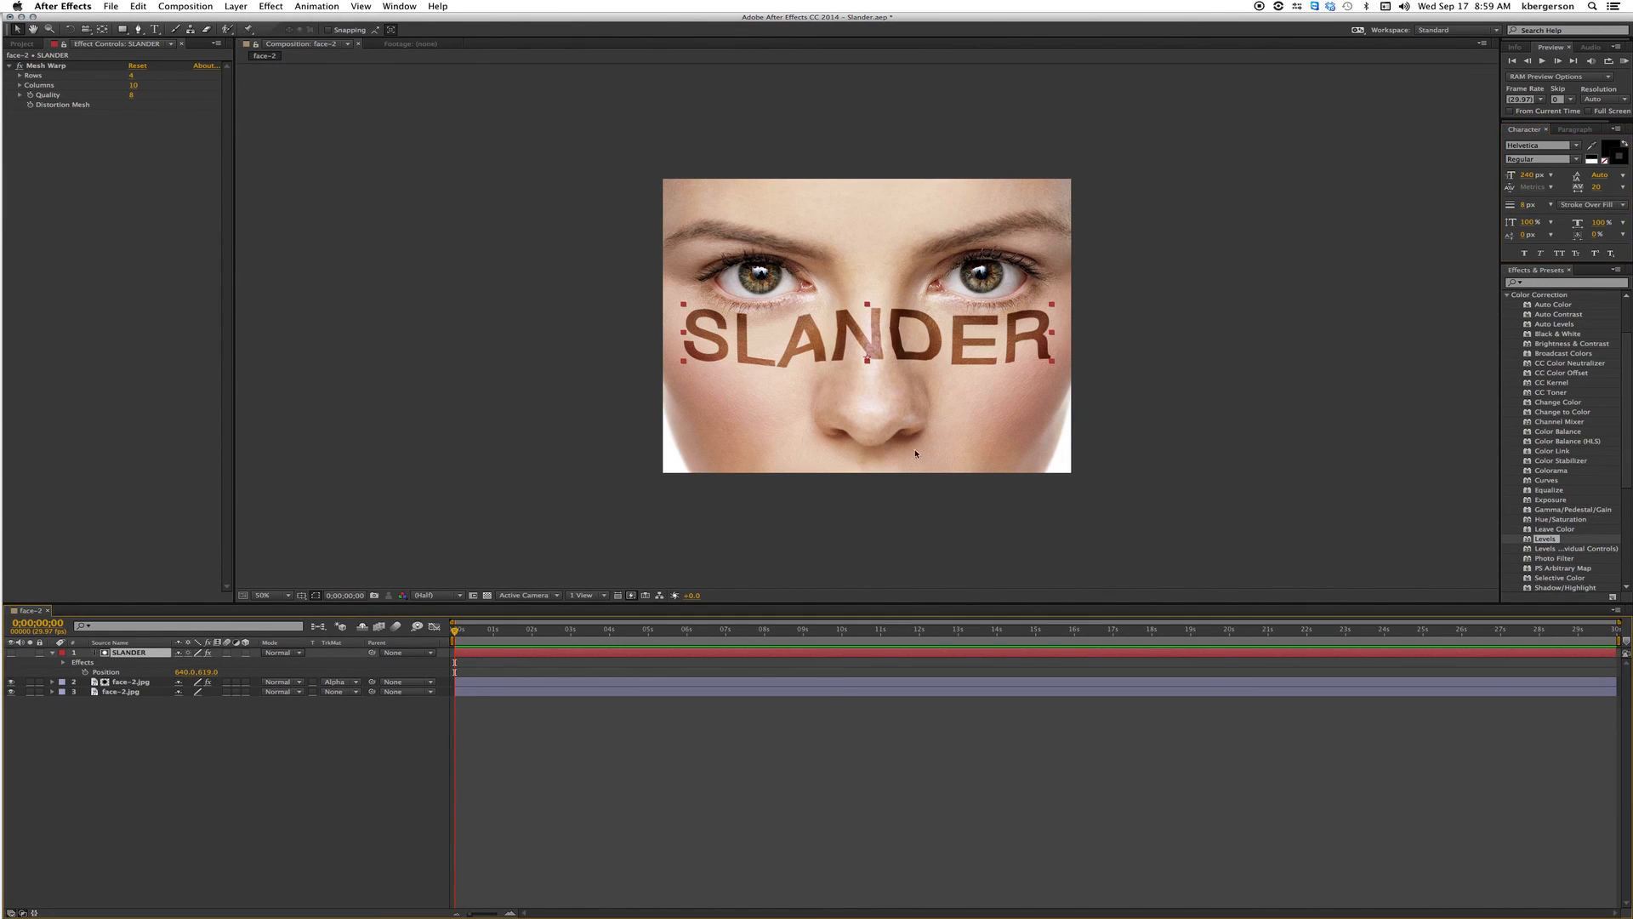
left_click(1528, 206)
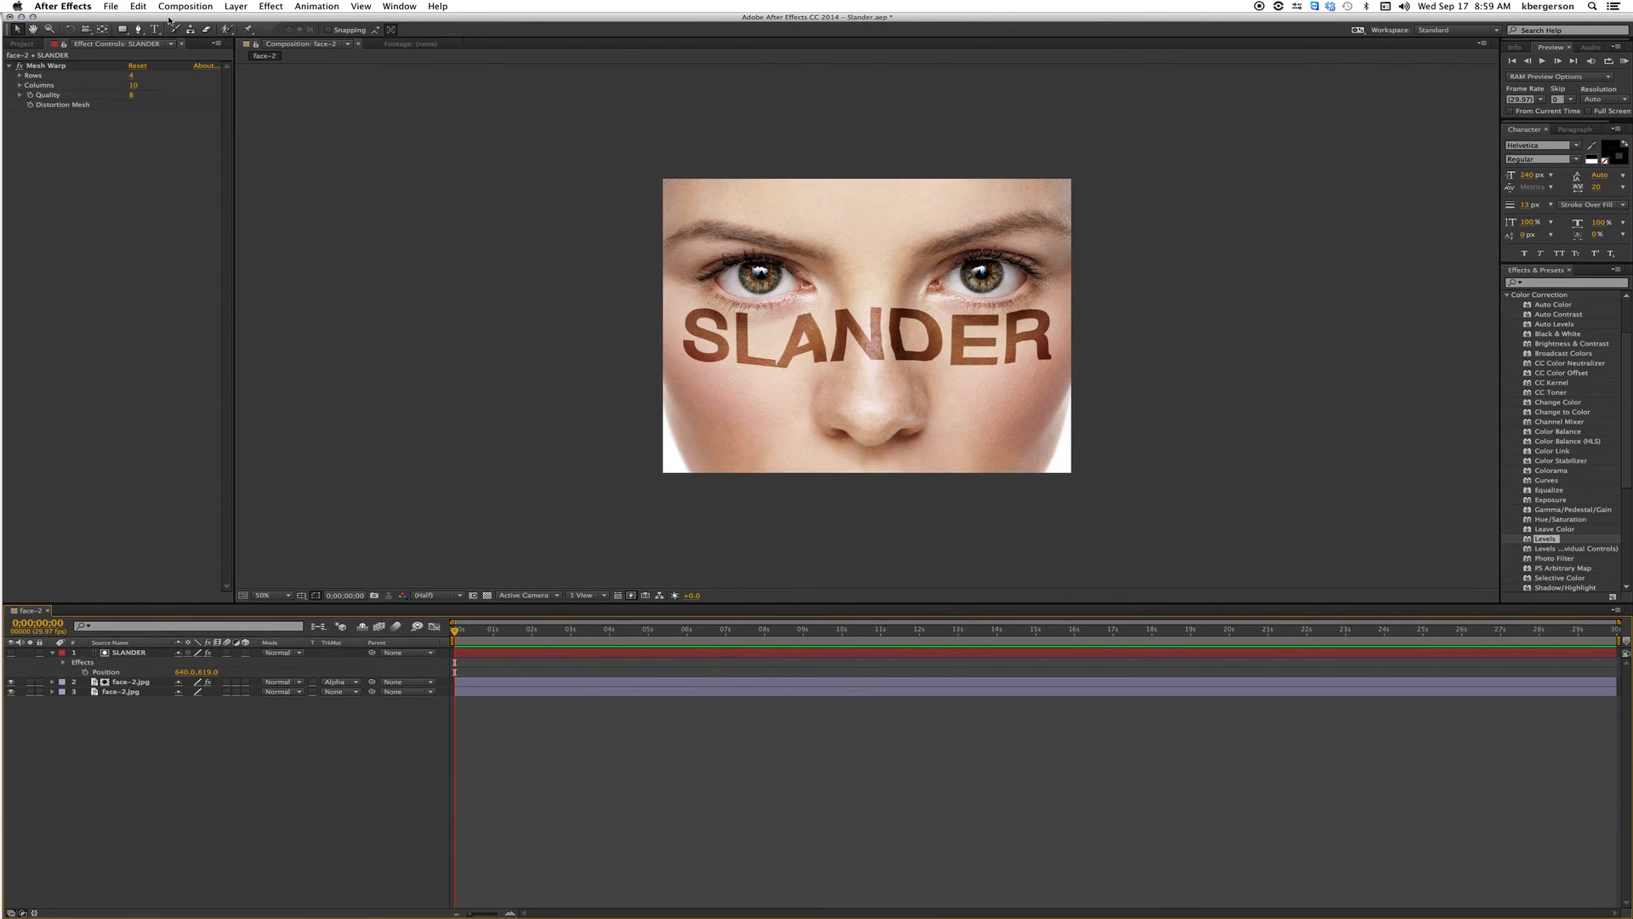
Save the current frame as Slander.psd in Photoshop format and render it from the queue.
left_click(185, 7)
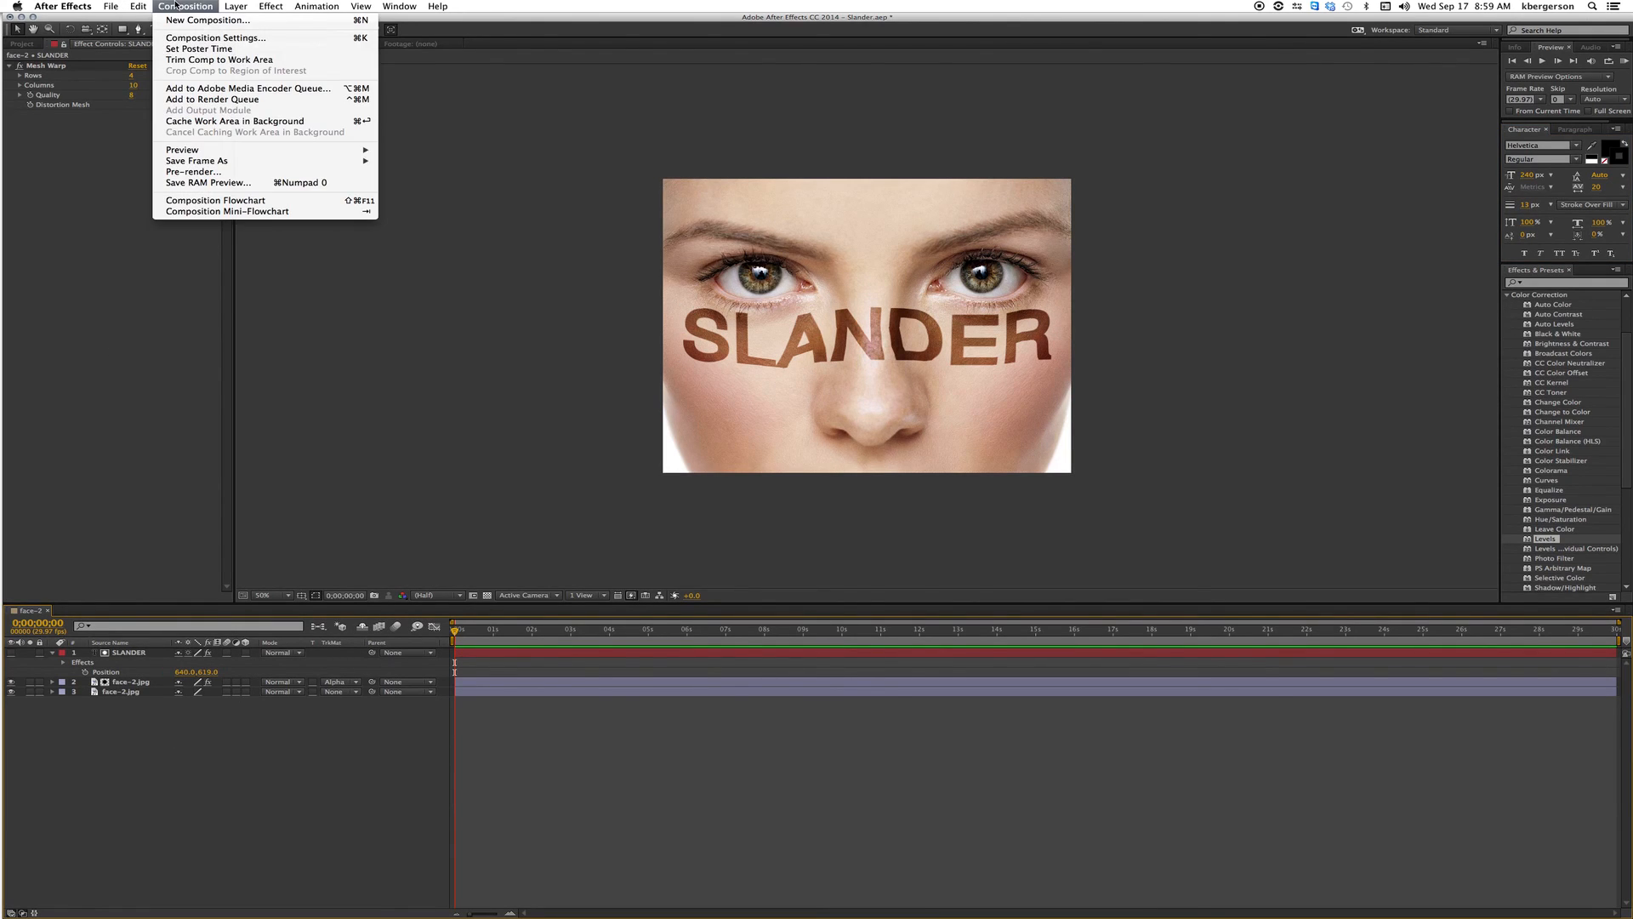
mouse_move(194, 141)
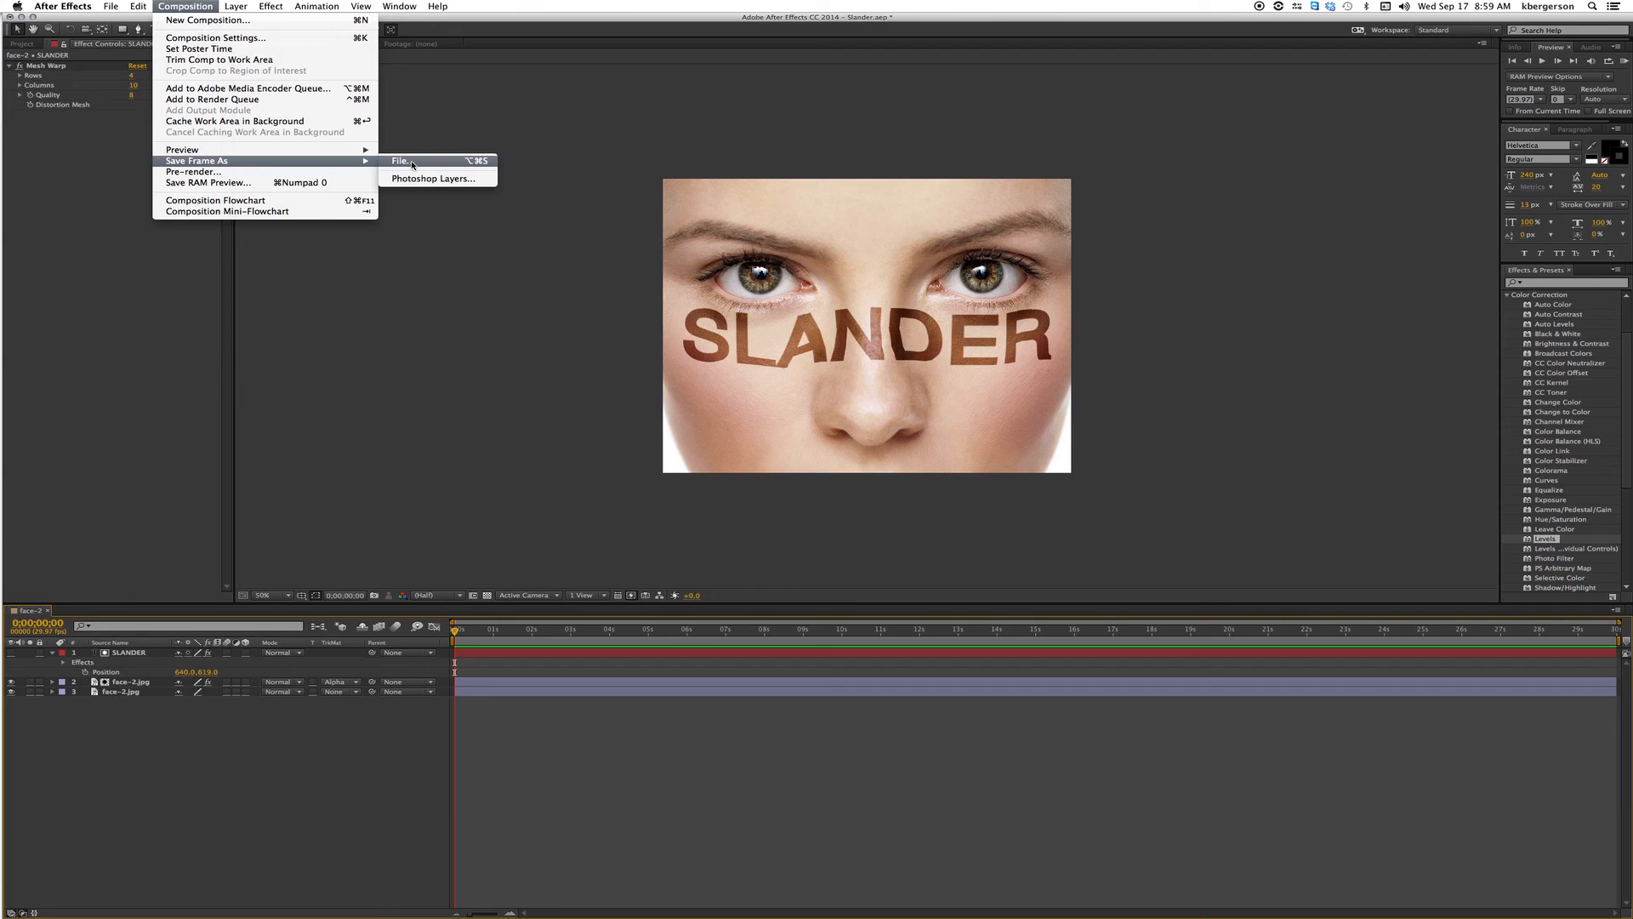
left_click(402, 160)
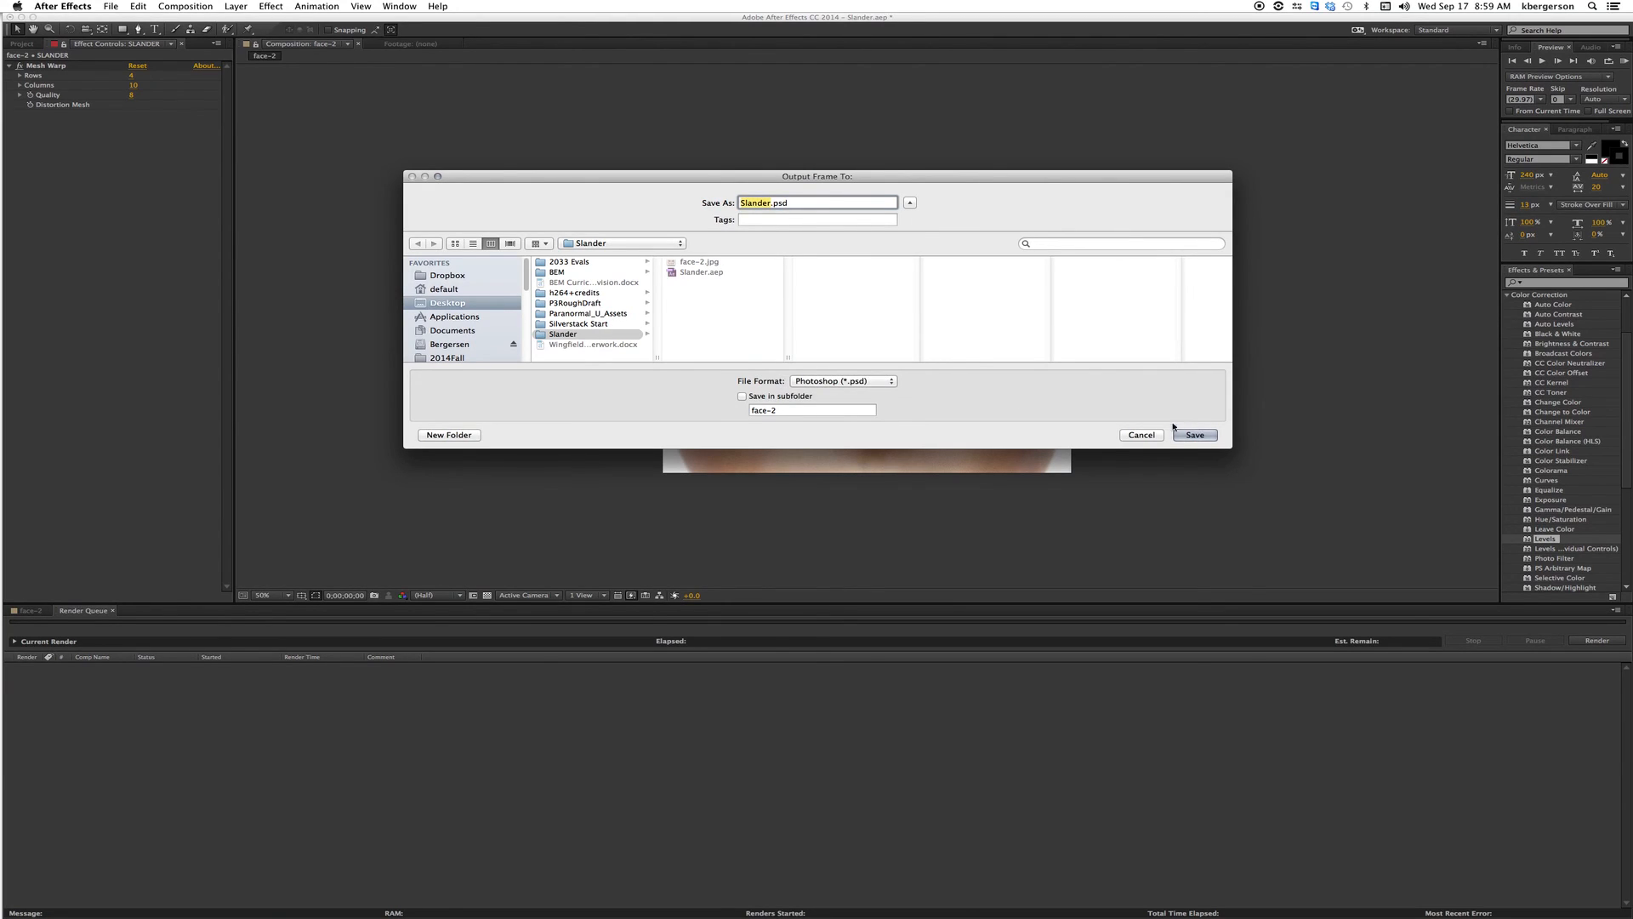
left_click(1195, 434)
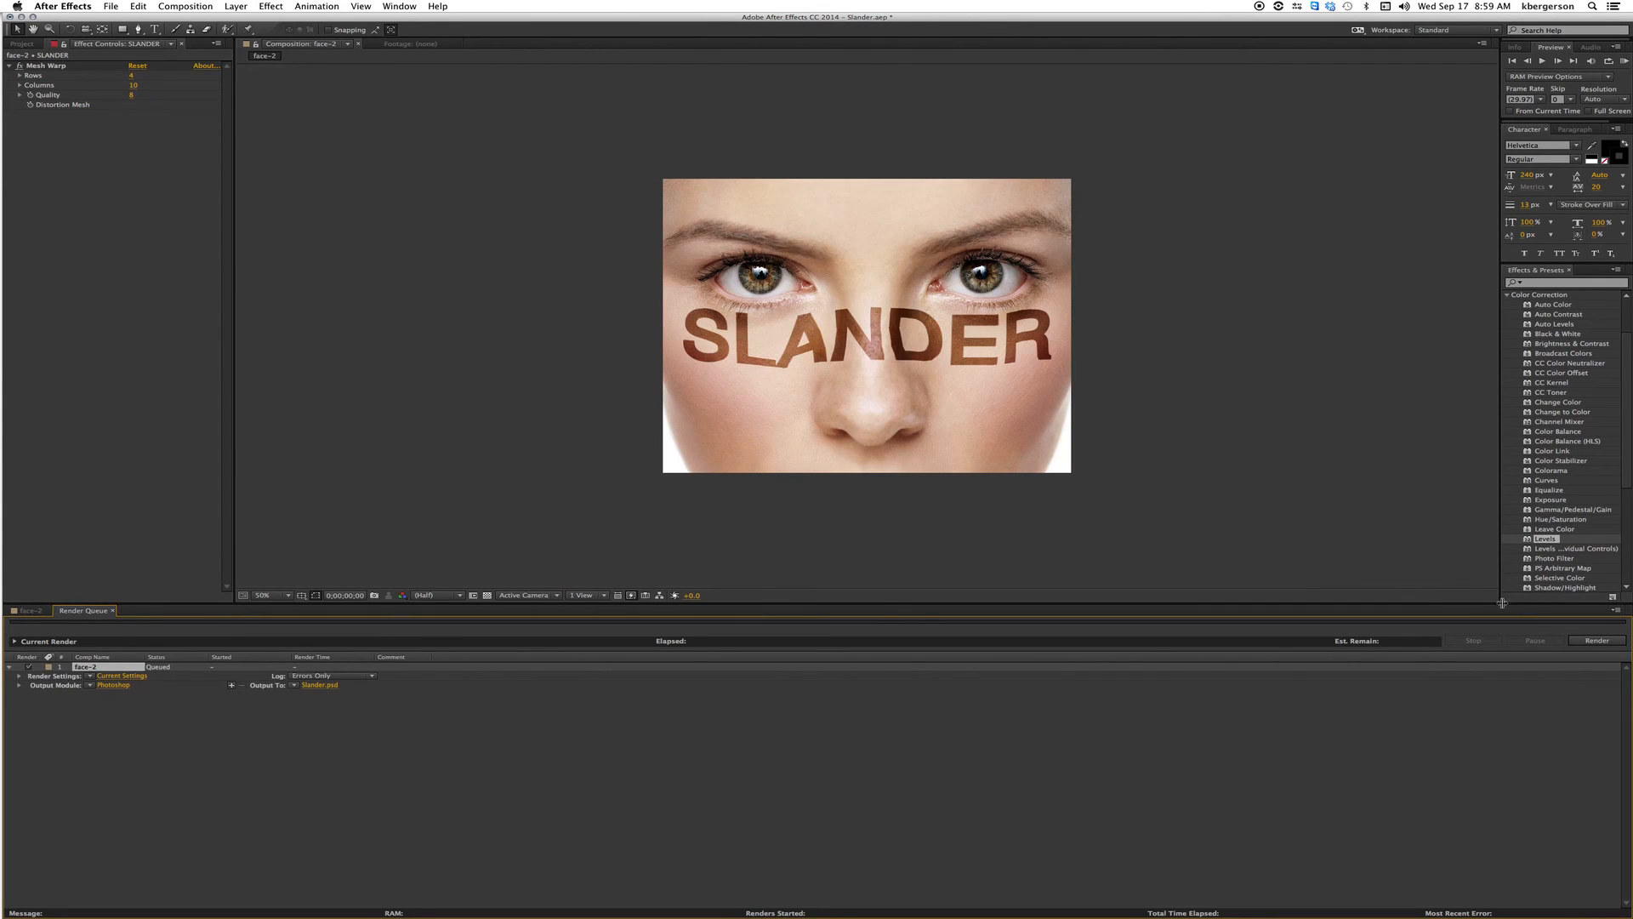
left_click(1594, 639)
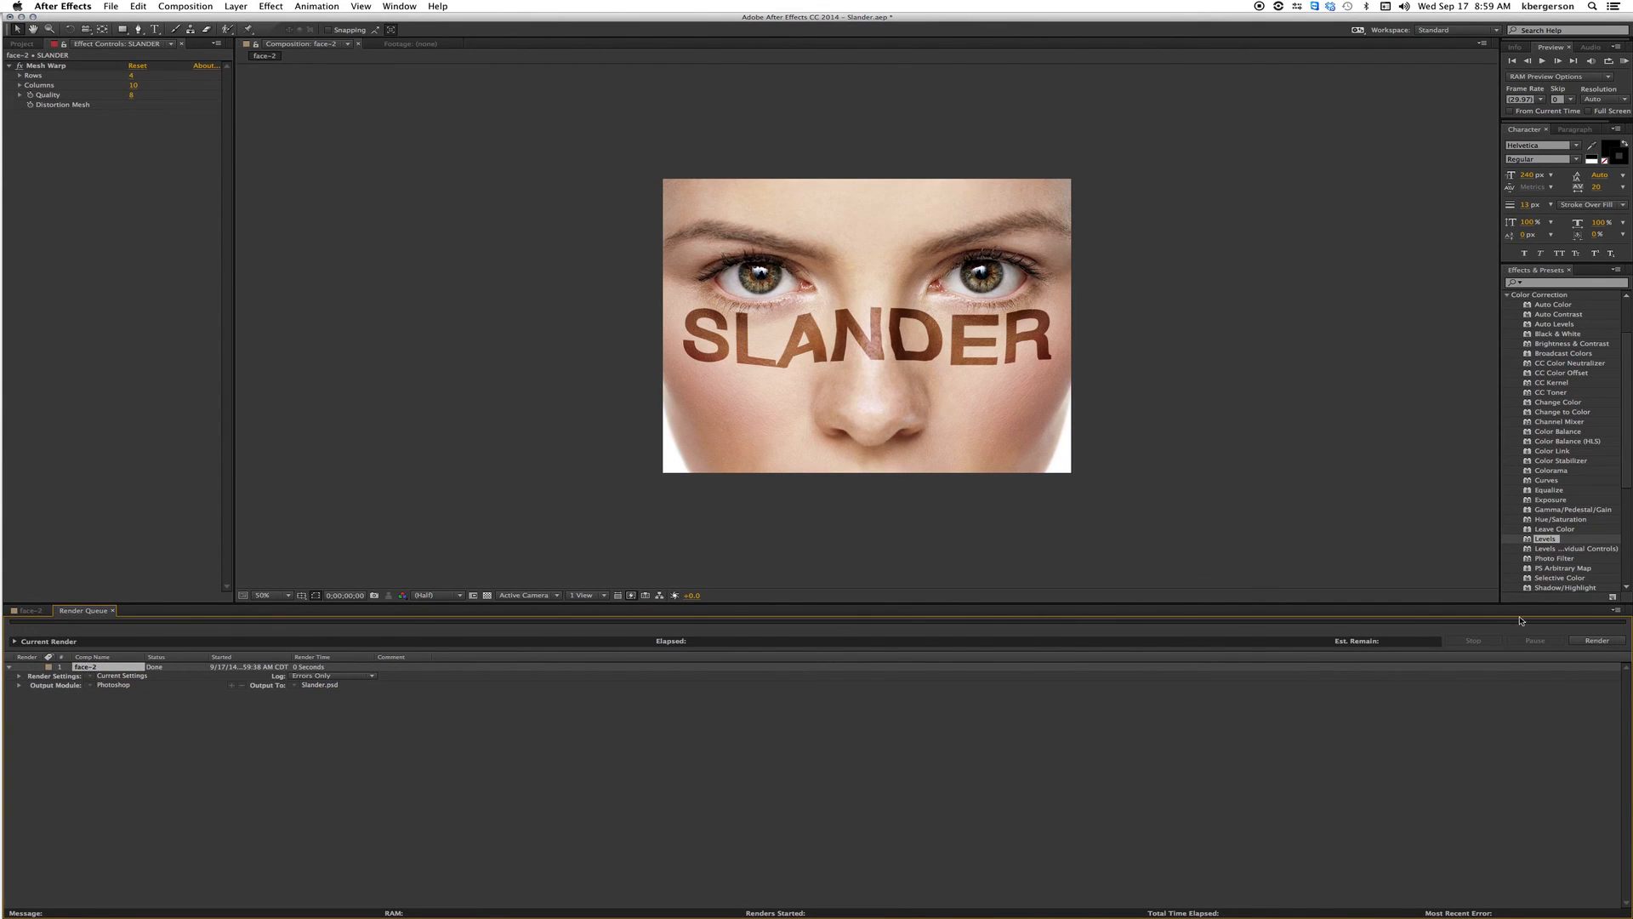